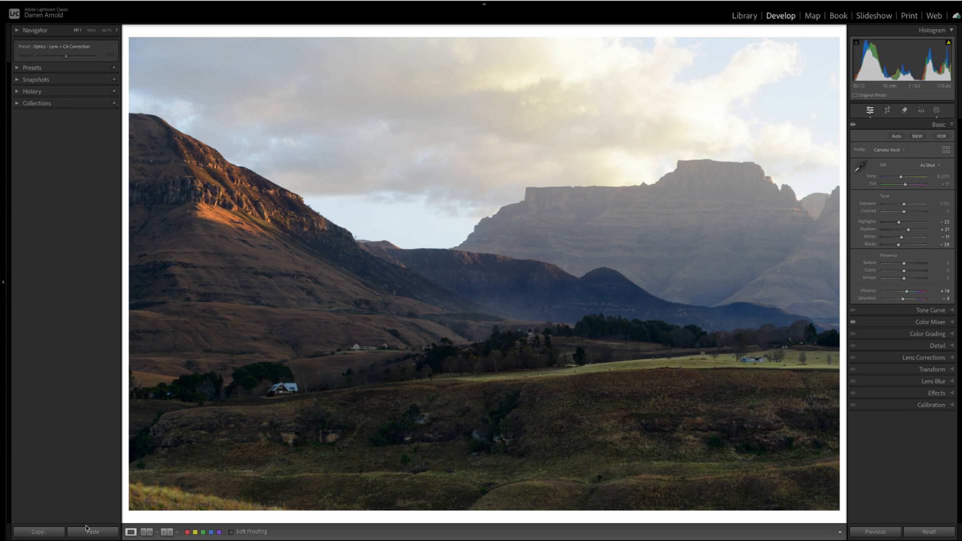
mouse_move(640, 373)
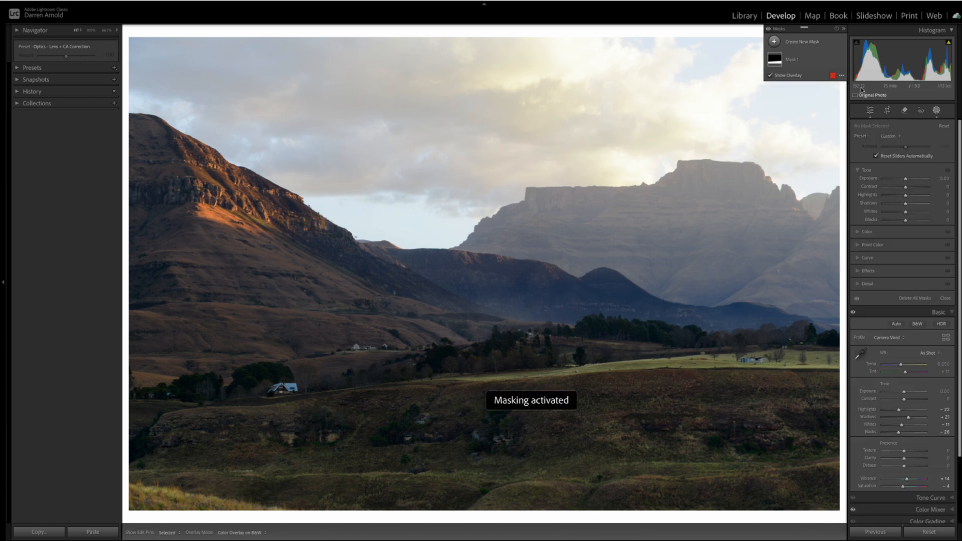
- Add an automatic Select Sky mask to the mountain landscape photo
left_click(798, 41)
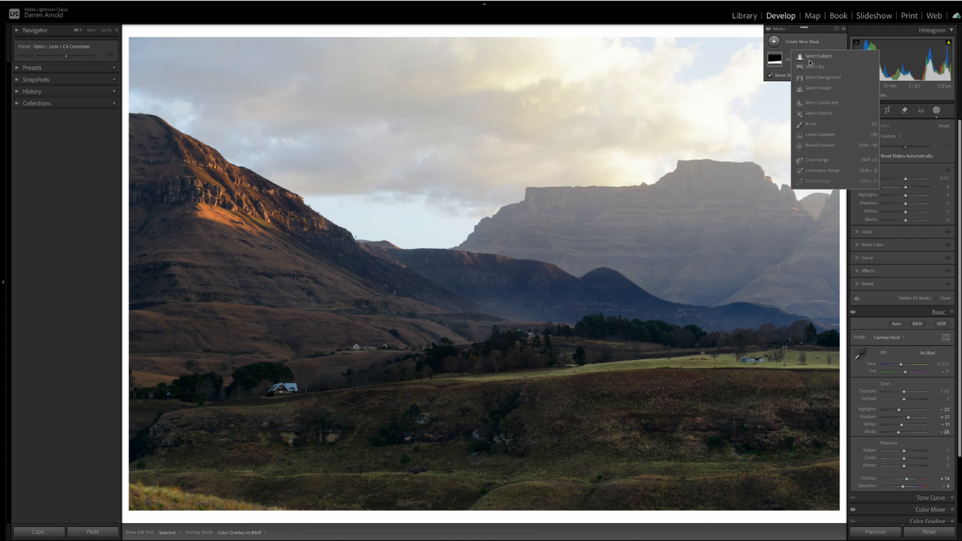
mouse_move(815, 66)
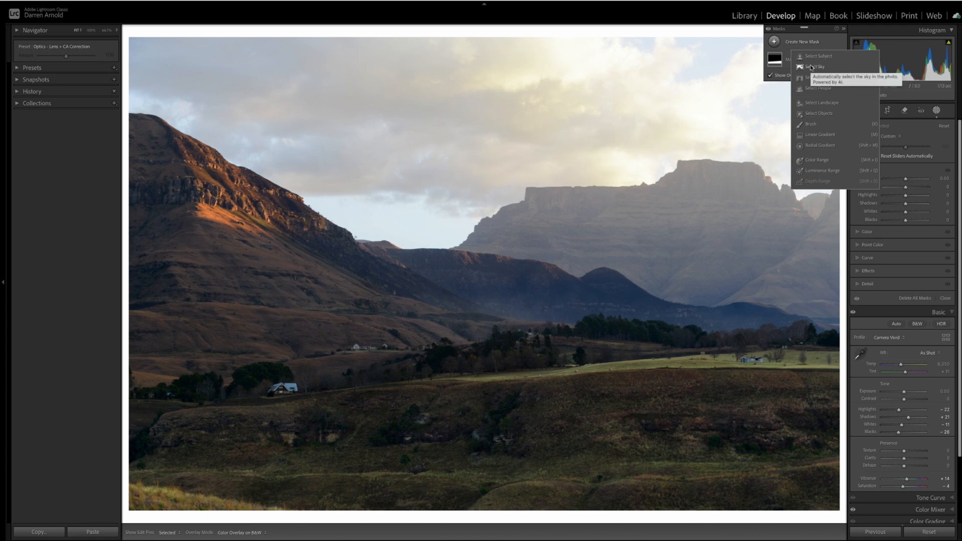
left_click(817, 66)
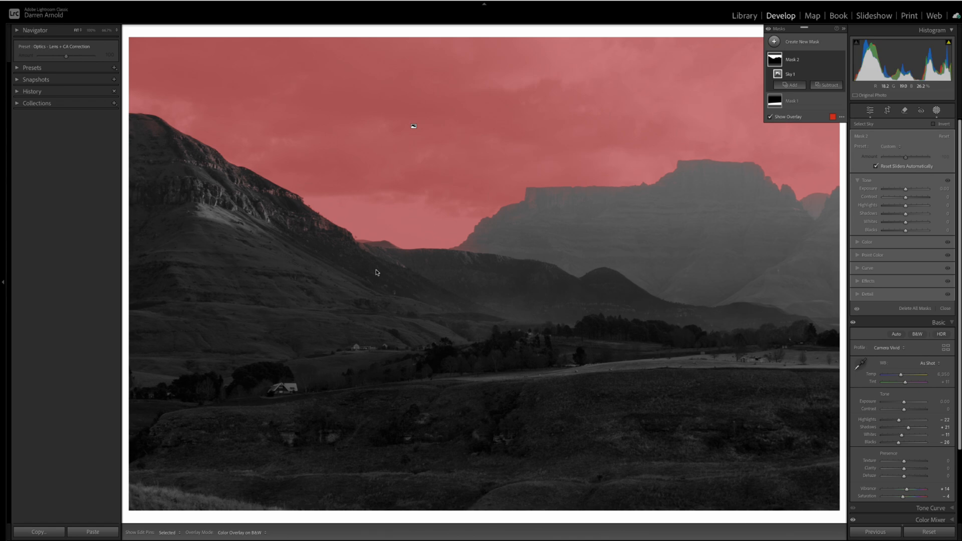
mouse_move(481, 290)
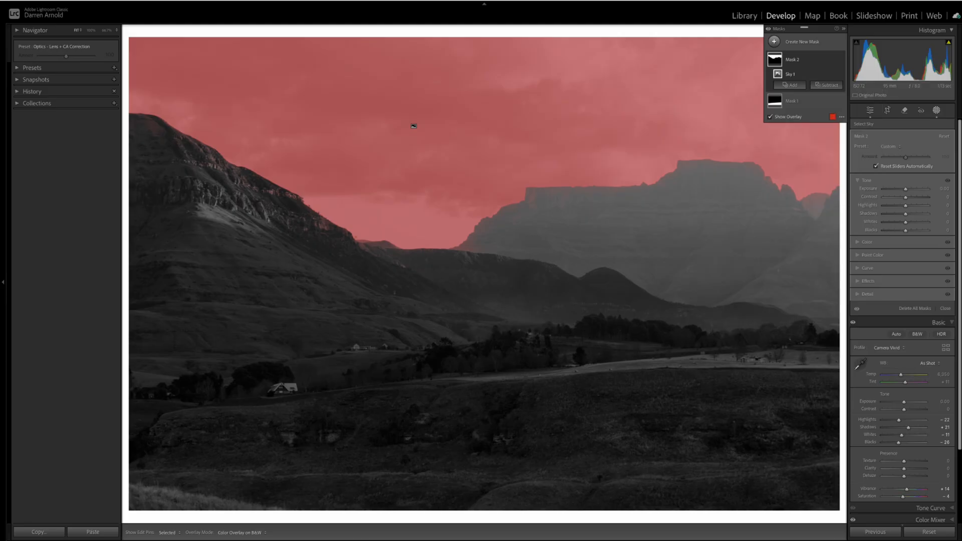
- Subtract an inverted Sky 2 component from the sky mask and exit Masking
left_click(842, 115)
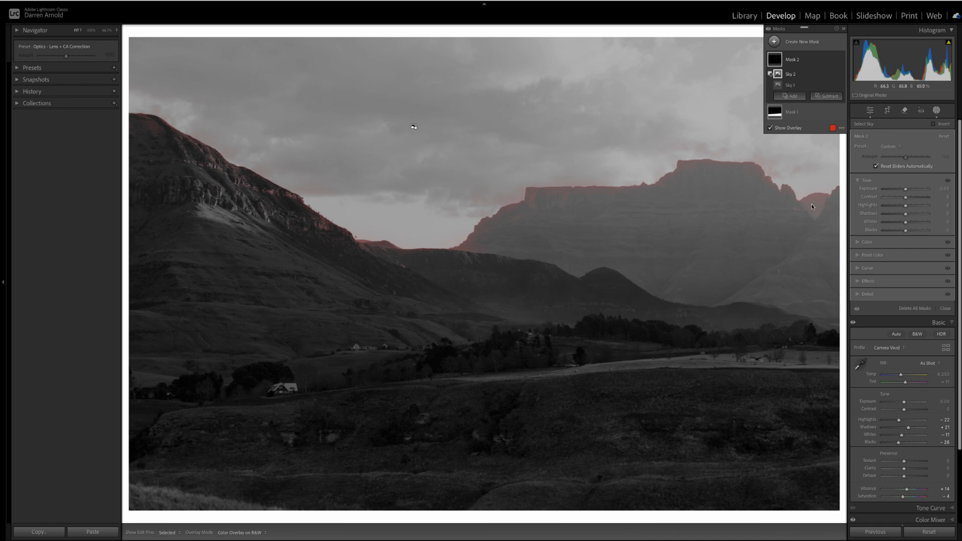
mouse_move(448, 255)
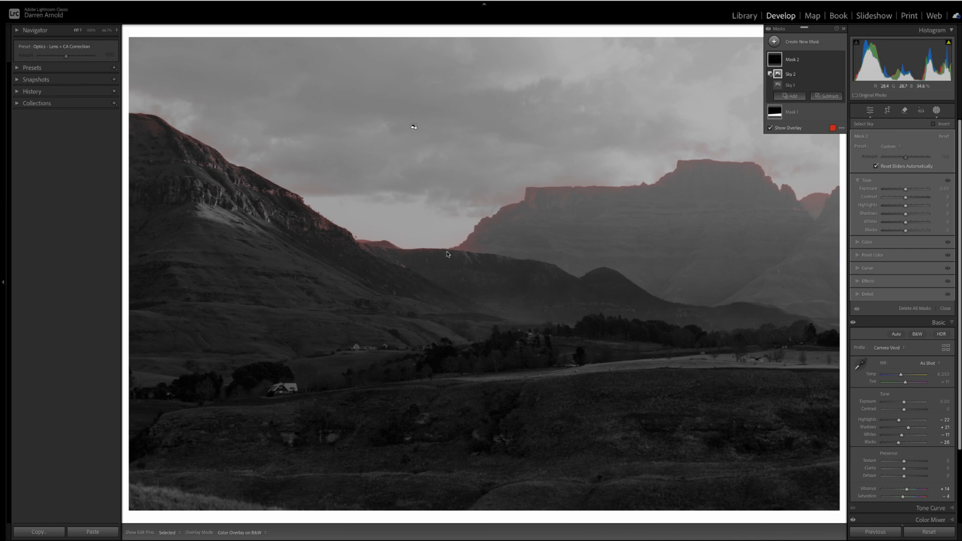
mouse_move(636, 247)
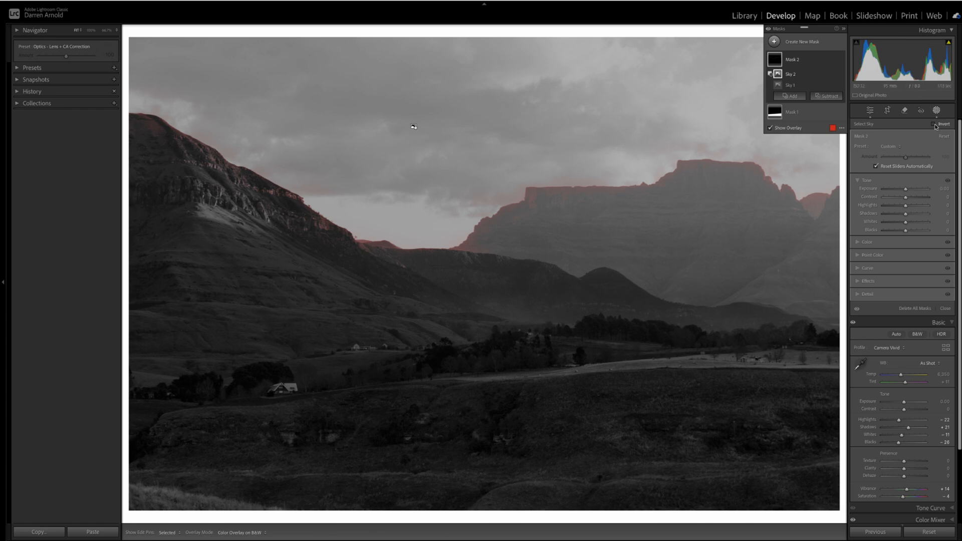
left_click(935, 123)
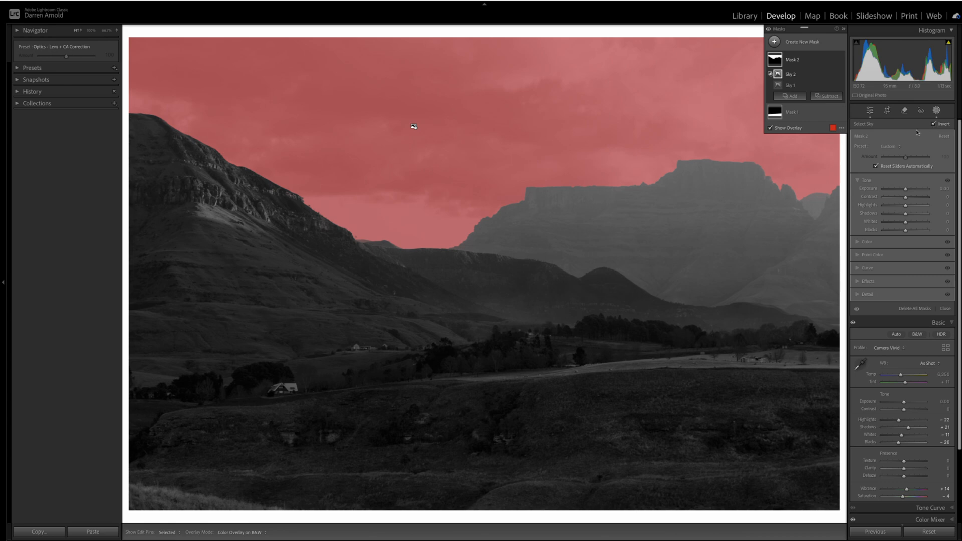
mouse_move(917, 134)
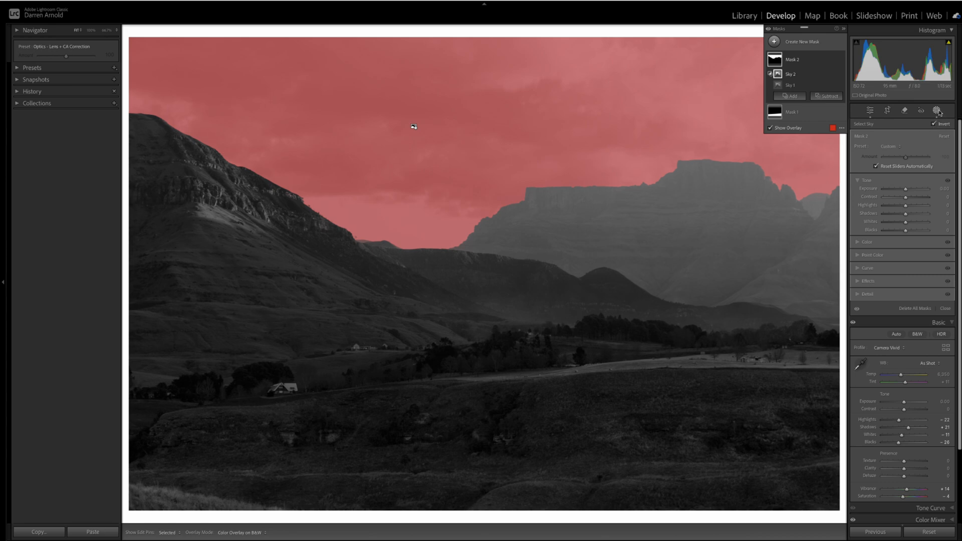
left_click(780, 15)
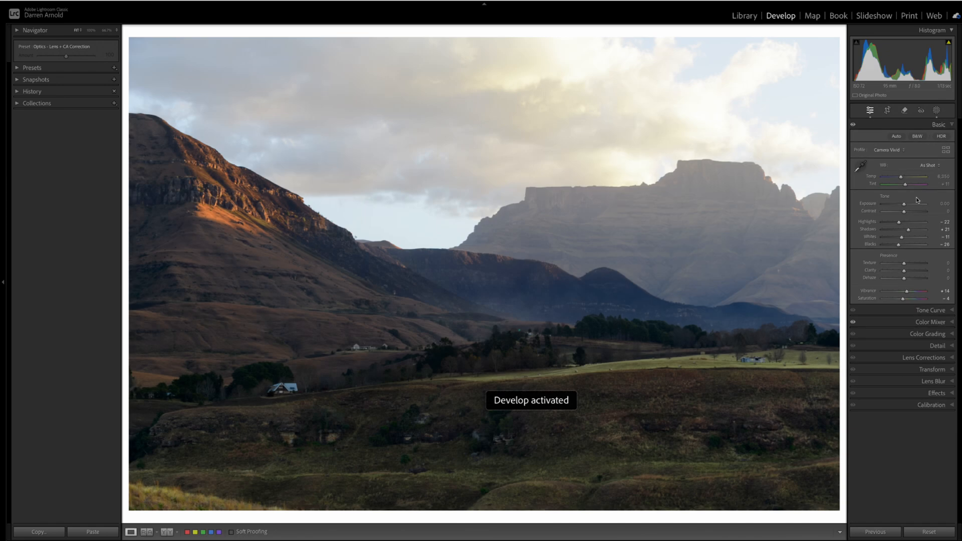
- Reselect the sky mask and lower its contrast, highlights and whites
left_click(939, 110)
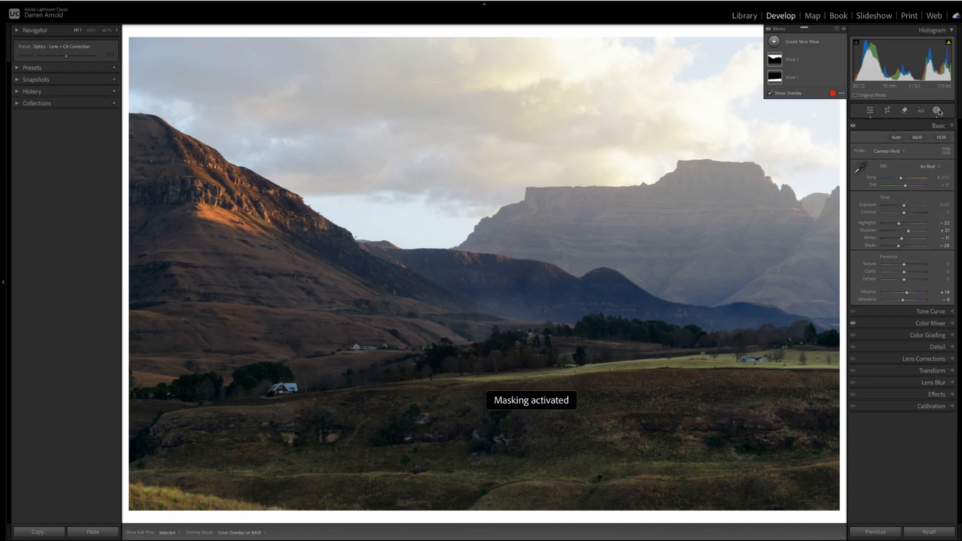
left_click(792, 59)
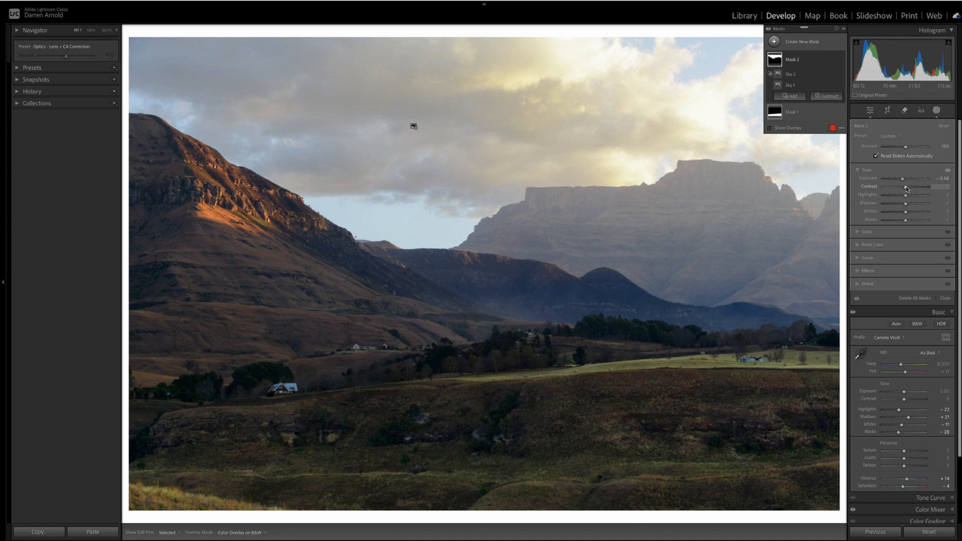
left_click_drag(911, 187, 902, 187)
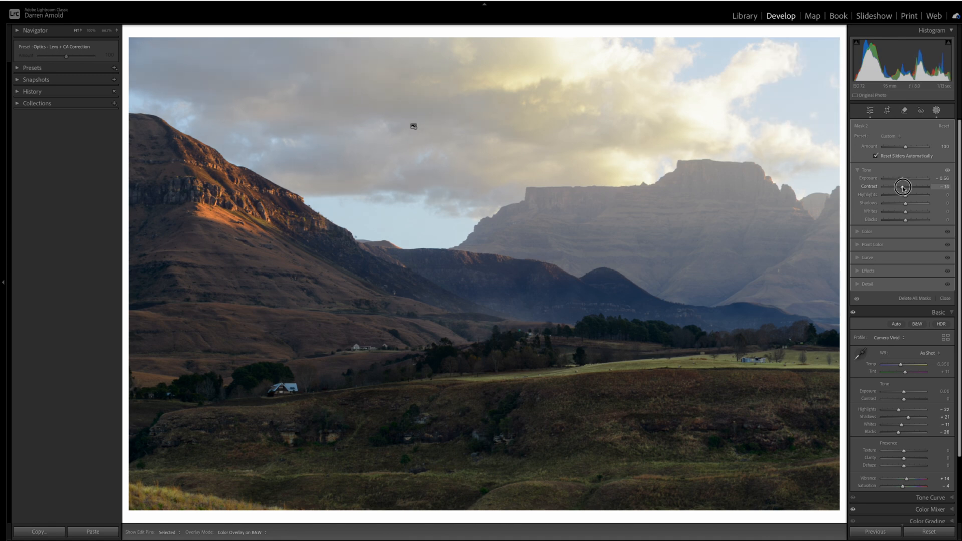
left_click(869, 110)
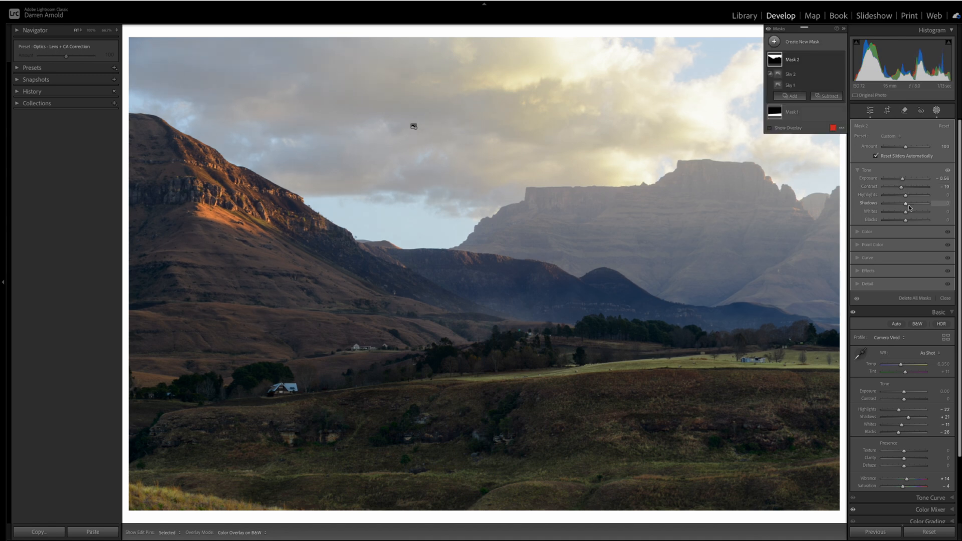
left_click_drag(927, 194, 907, 195)
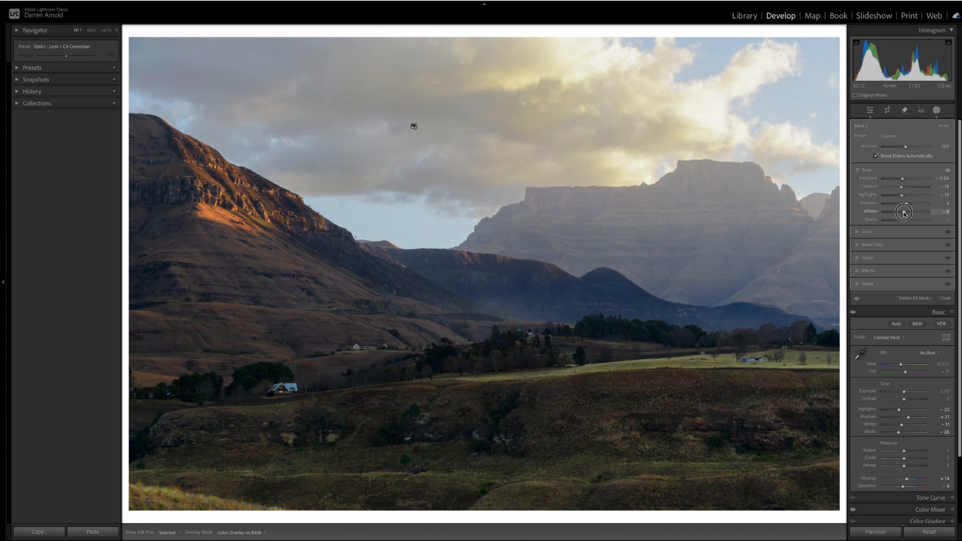
left_click(869, 111)
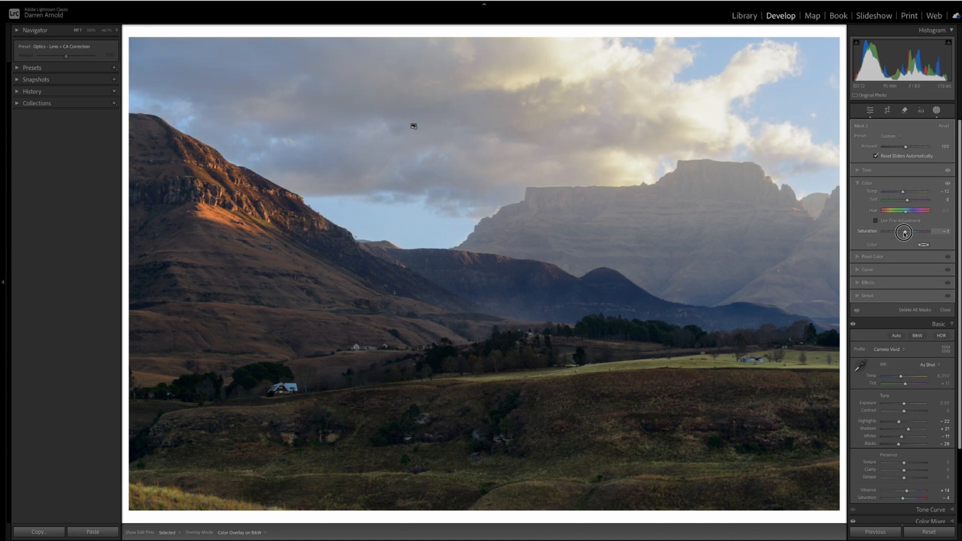
- Deselect the sky mask and toggle its adjustment off and on to compare
left_click(887, 111)
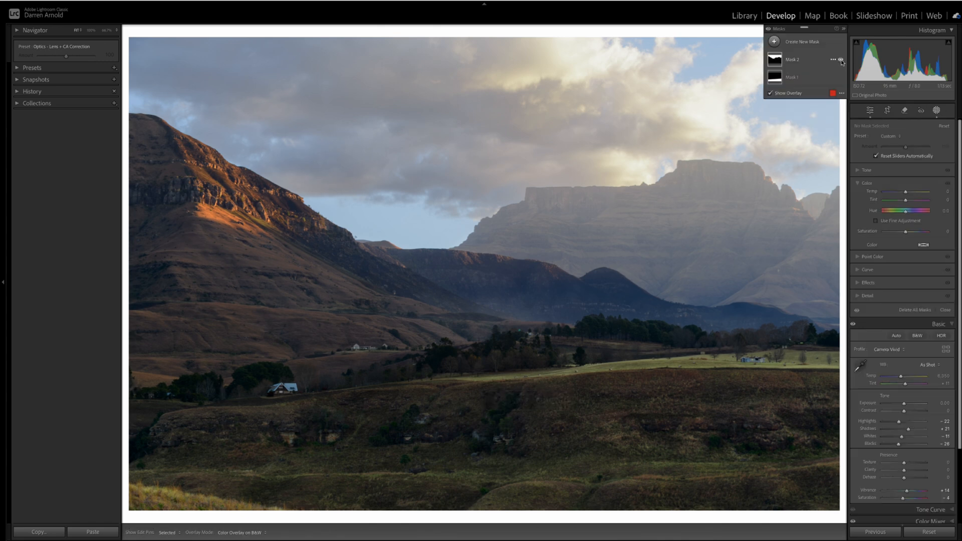
left_click(841, 60)
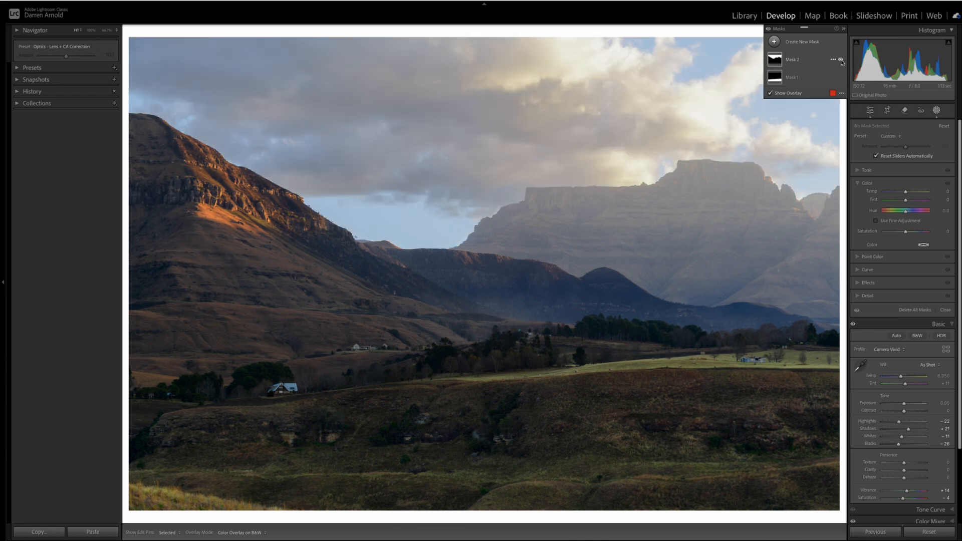
left_click(842, 61)
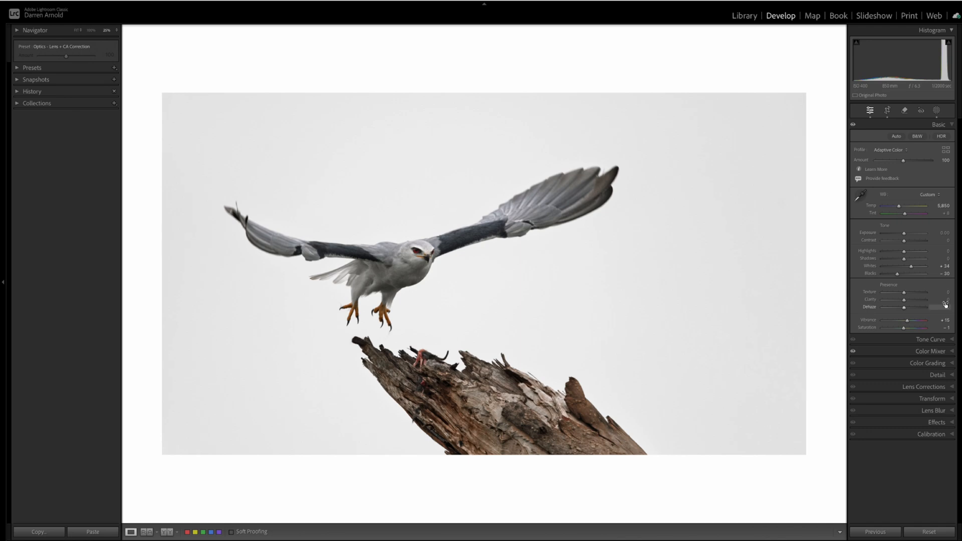
mouse_move(938, 111)
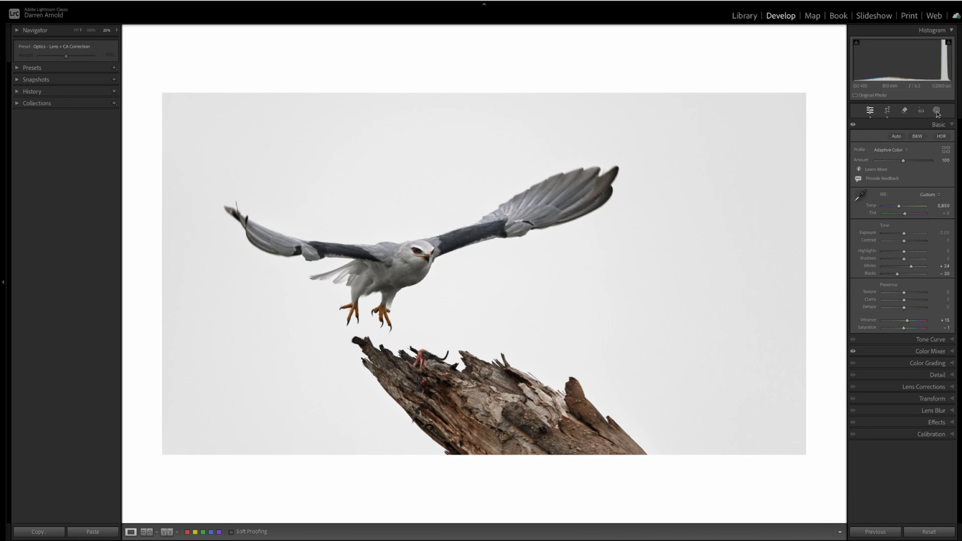
- Add a Select Subject mask covering the bird on the bird-in-flight photo
left_click(937, 110)
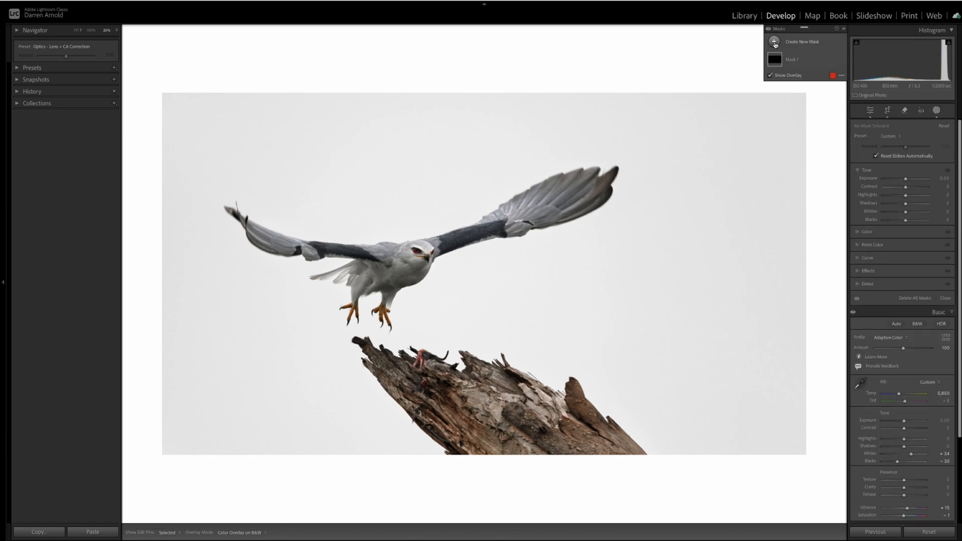
left_click(775, 41)
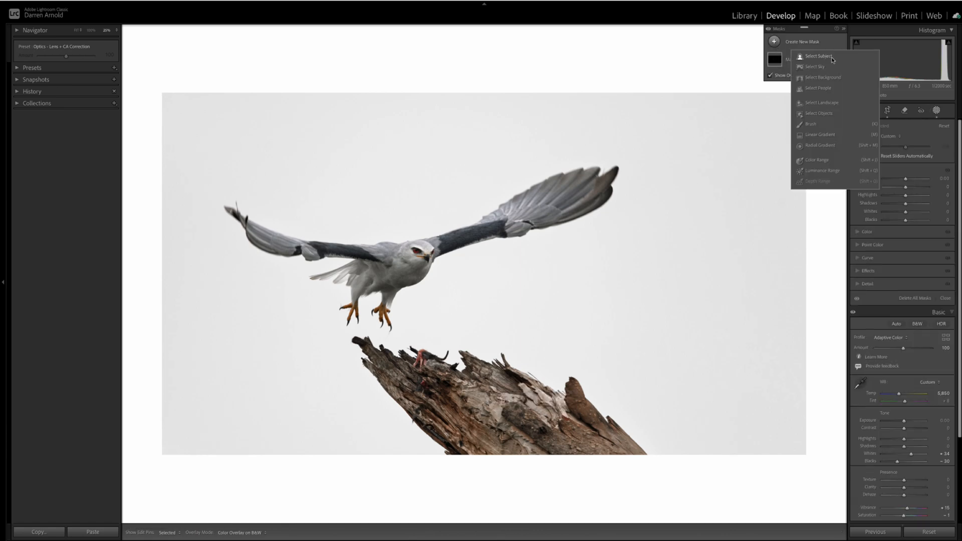
mouse_move(817, 55)
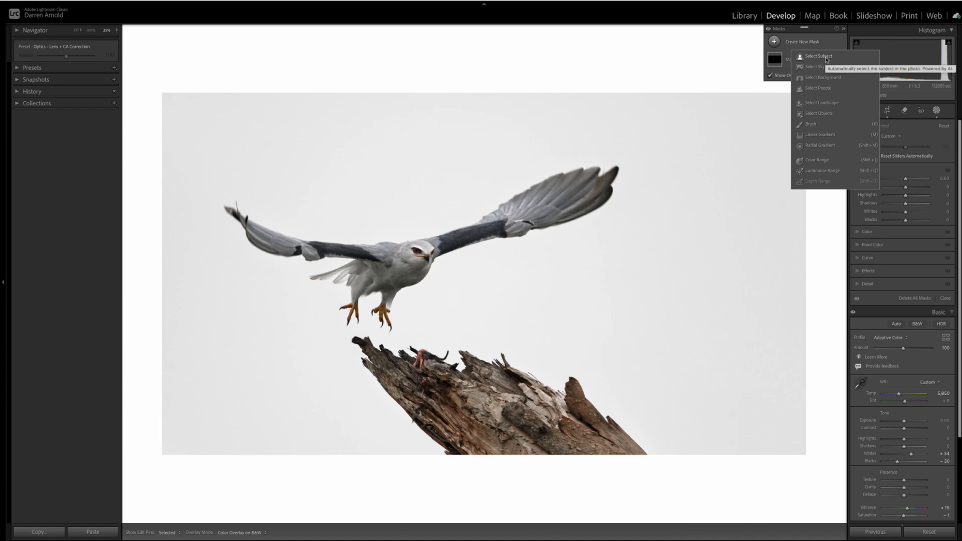
left_click(818, 57)
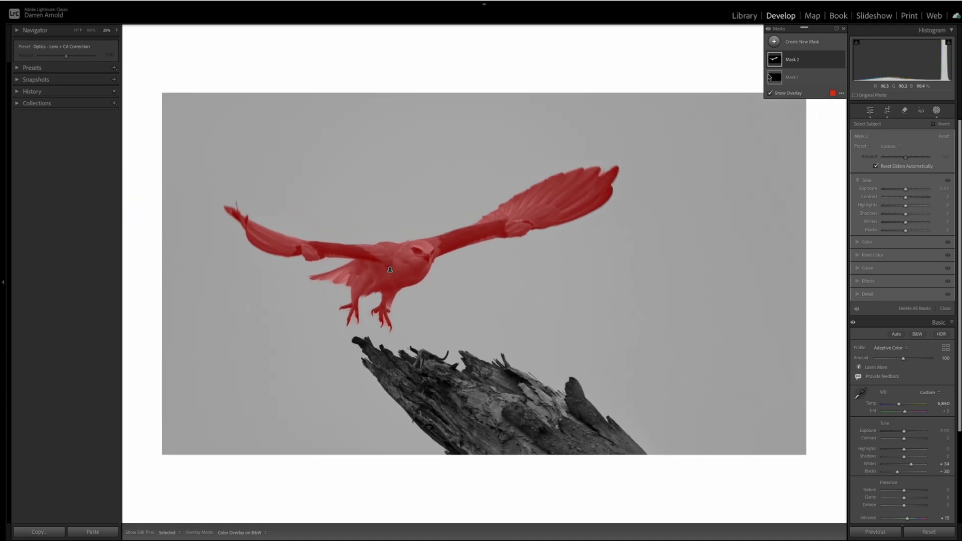
- Brush an object-selection mask over the bird's wings, body and legs as Mask 3
left_click(801, 41)
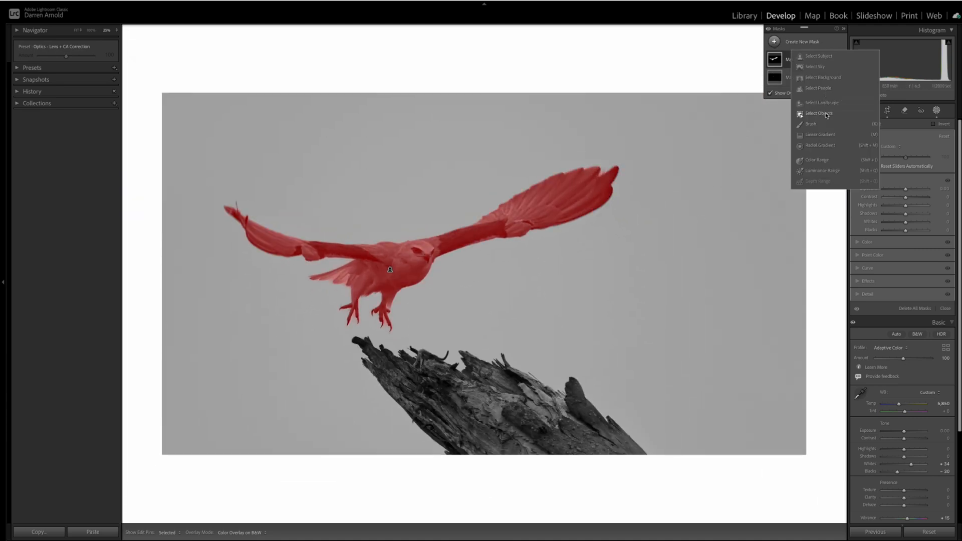
left_click(819, 114)
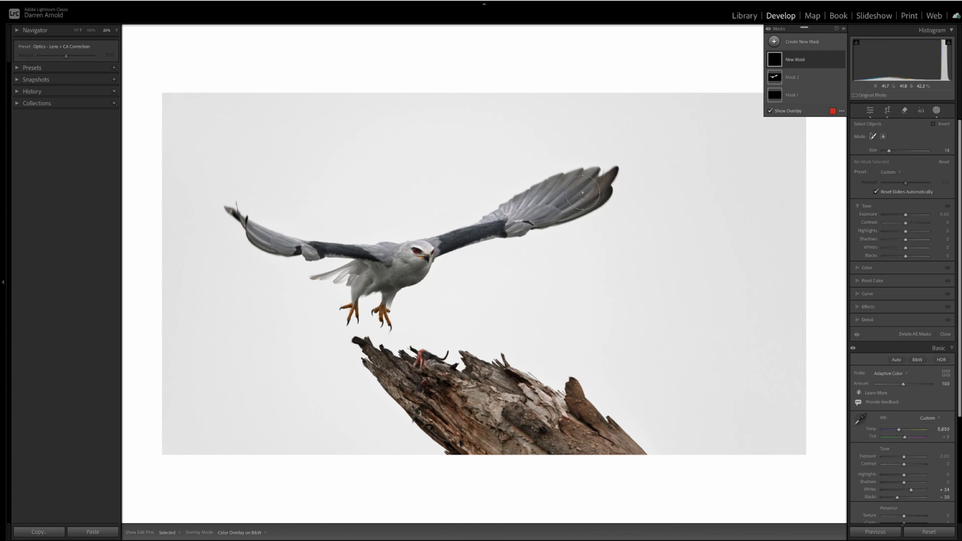
left_click_drag(590, 190, 555, 183)
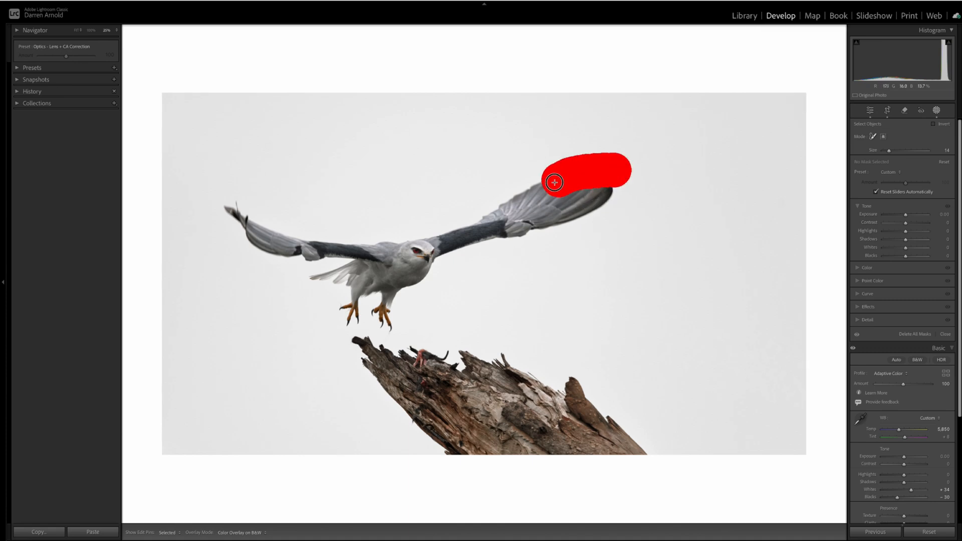
left_click_drag(554, 183, 359, 249)
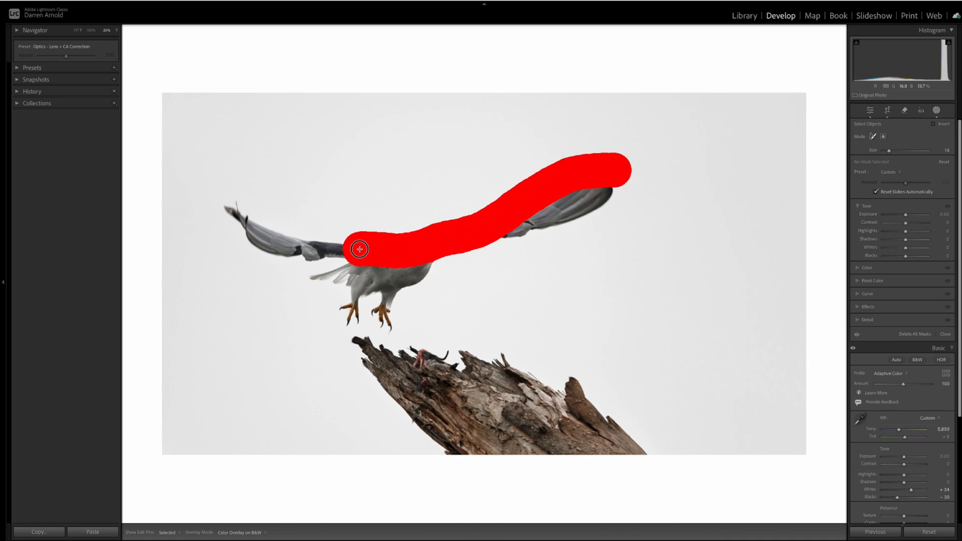
left_click_drag(359, 249, 241, 210)
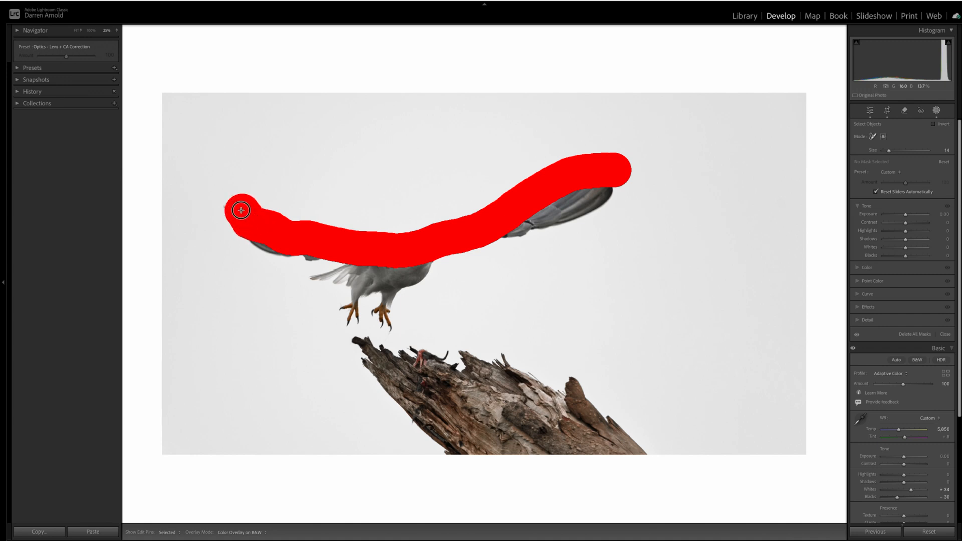
left_click_drag(240, 210, 352, 264)
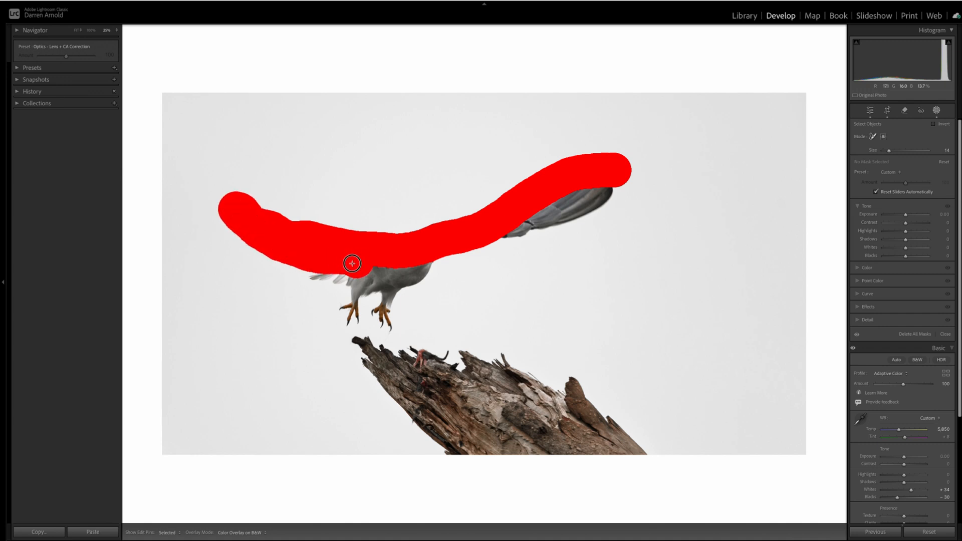
left_click_drag(352, 263, 351, 299)
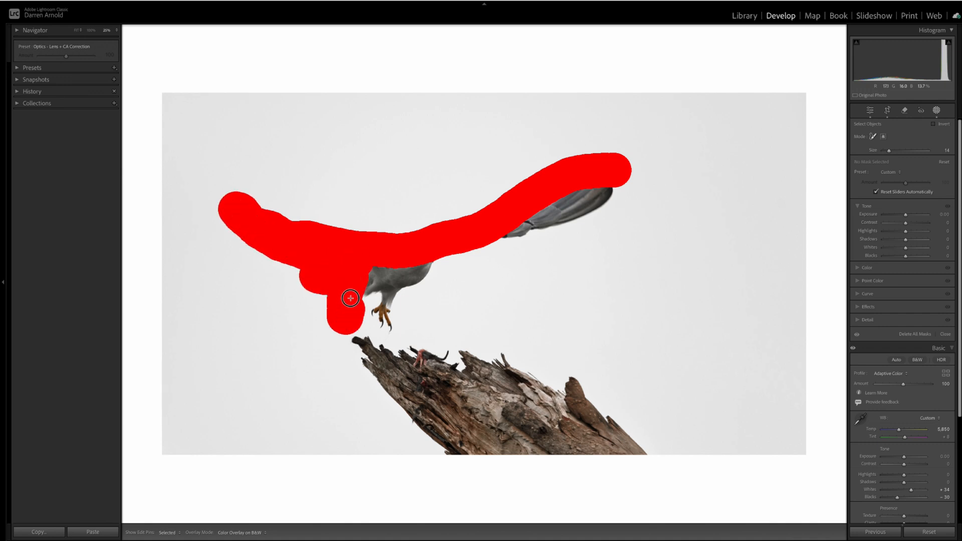
left_click_drag(350, 298, 404, 281)
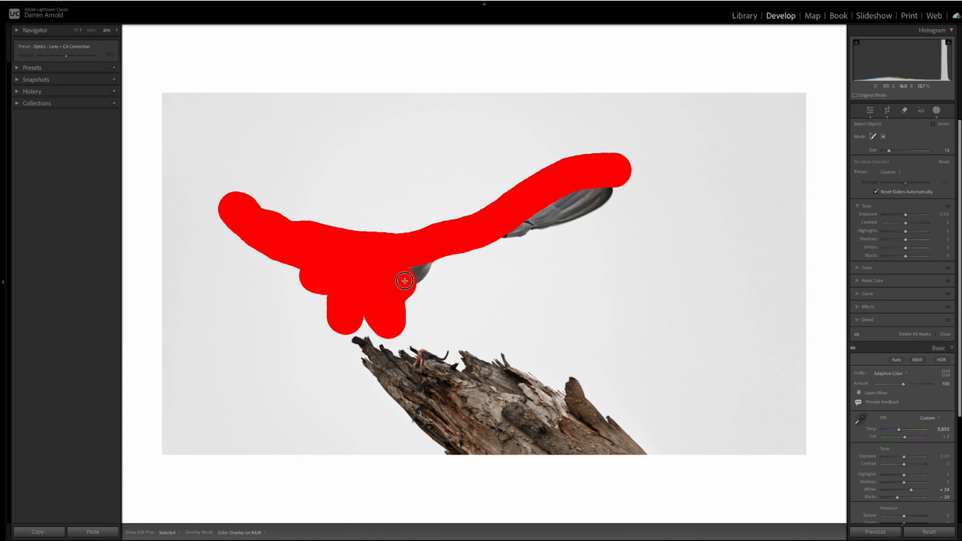
left_click_drag(404, 282, 577, 199)
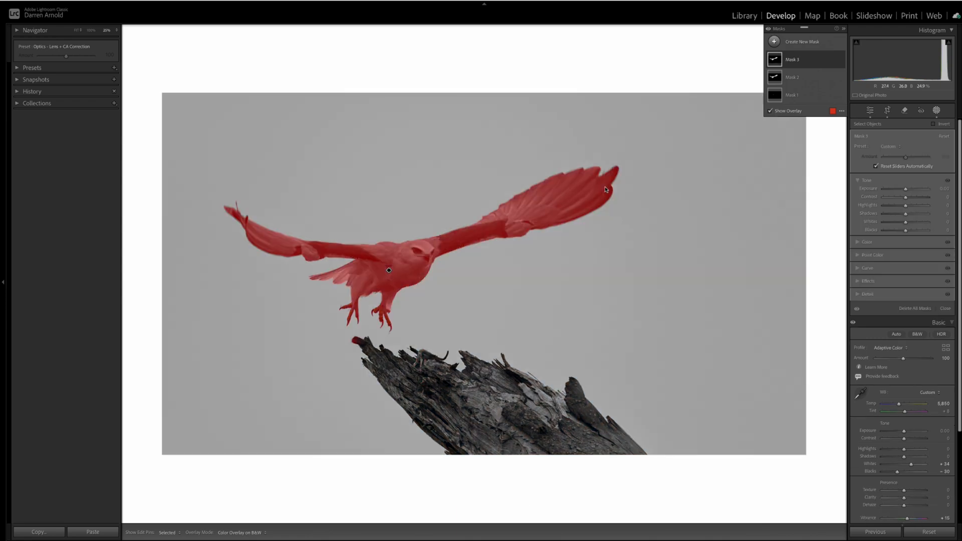
mouse_move(352, 329)
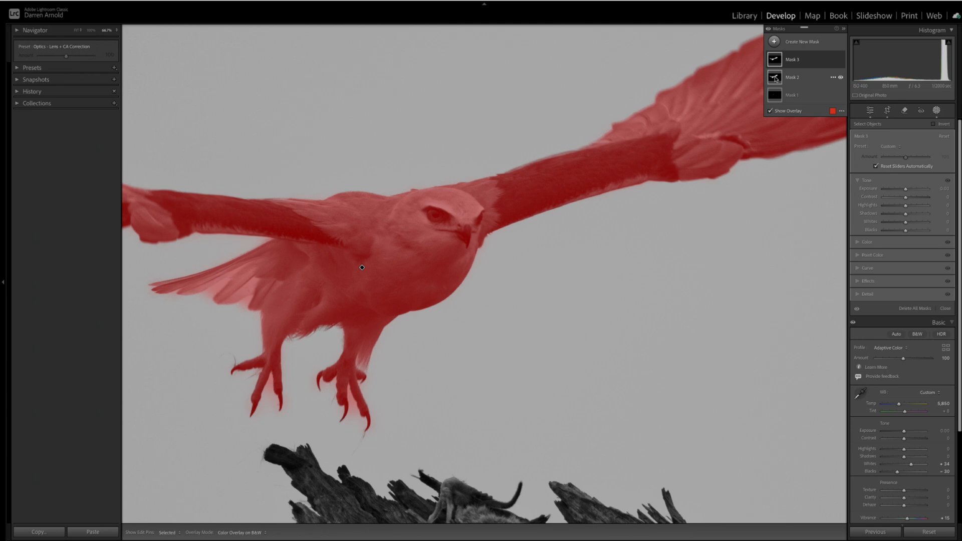
left_click(798, 59)
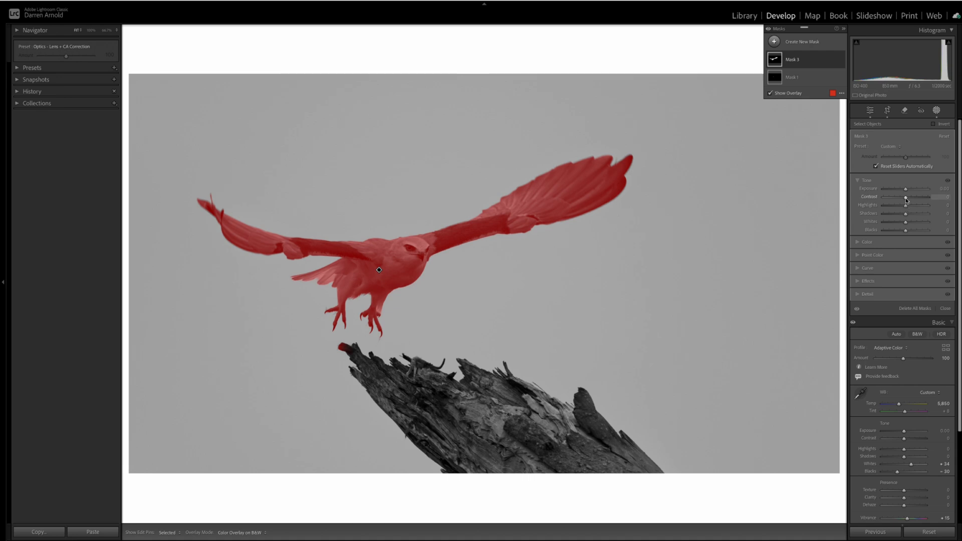
left_click_drag(905, 197, 931, 196)
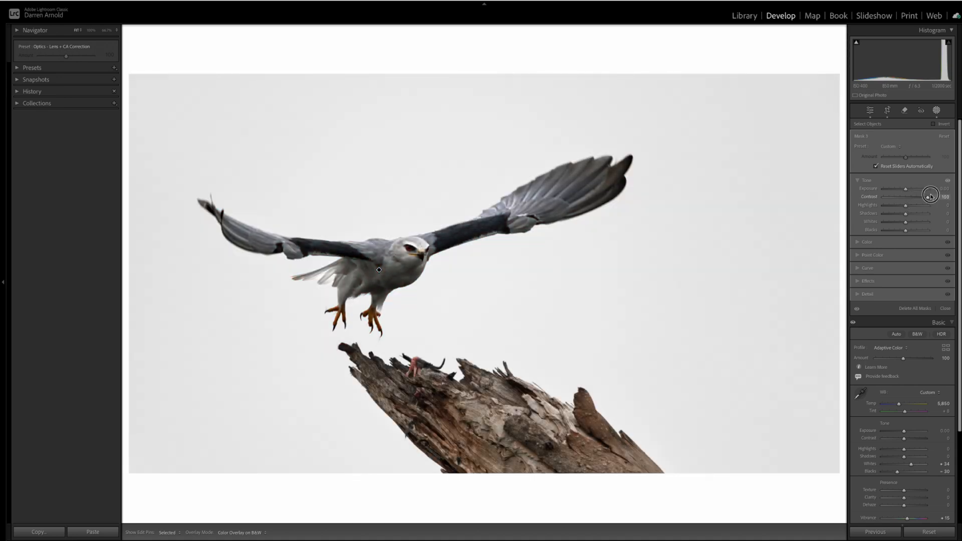
left_click_drag(928, 196, 902, 197)
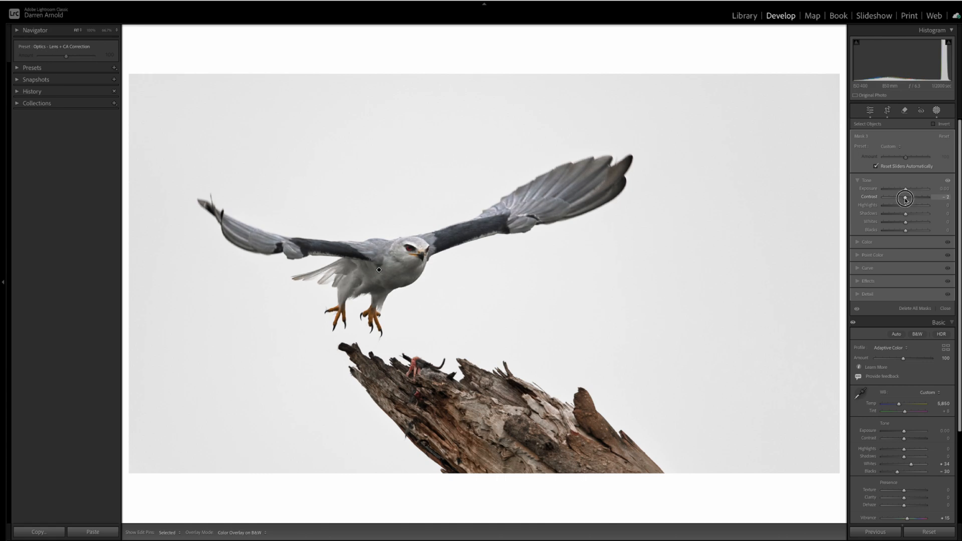
left_click_drag(902, 198, 906, 198)
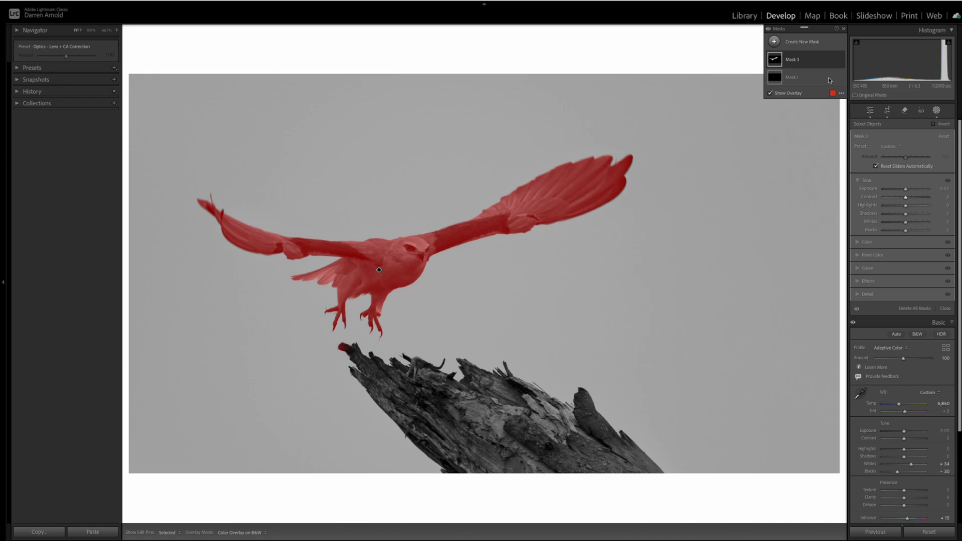
- Expand Mask 3 and intersect it with a Luminance Range component
left_click(792, 59)
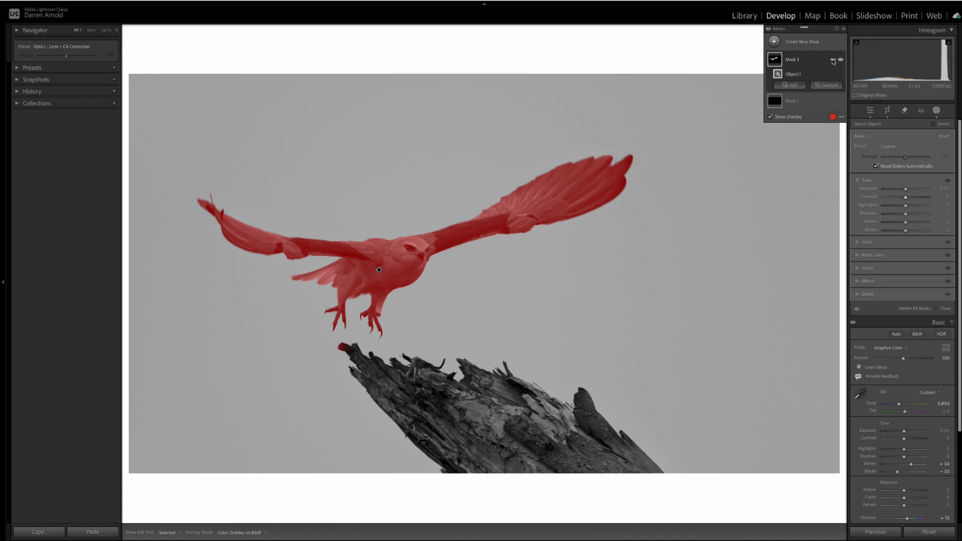
left_click(833, 60)
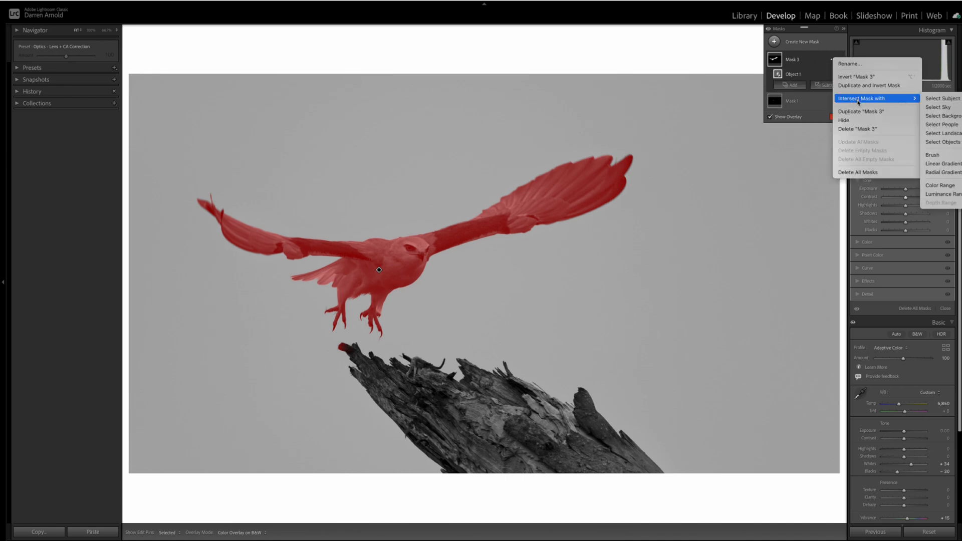
mouse_move(933, 155)
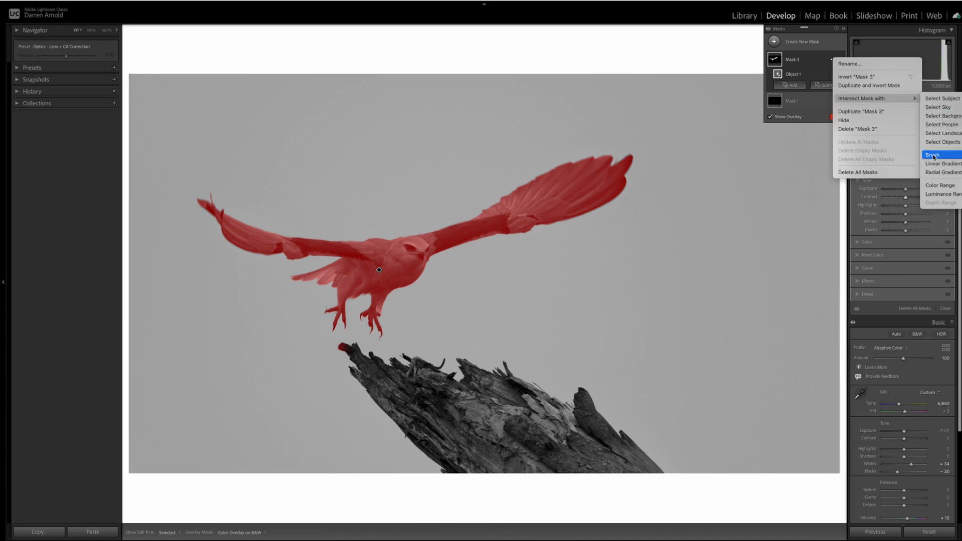
mouse_move(942, 195)
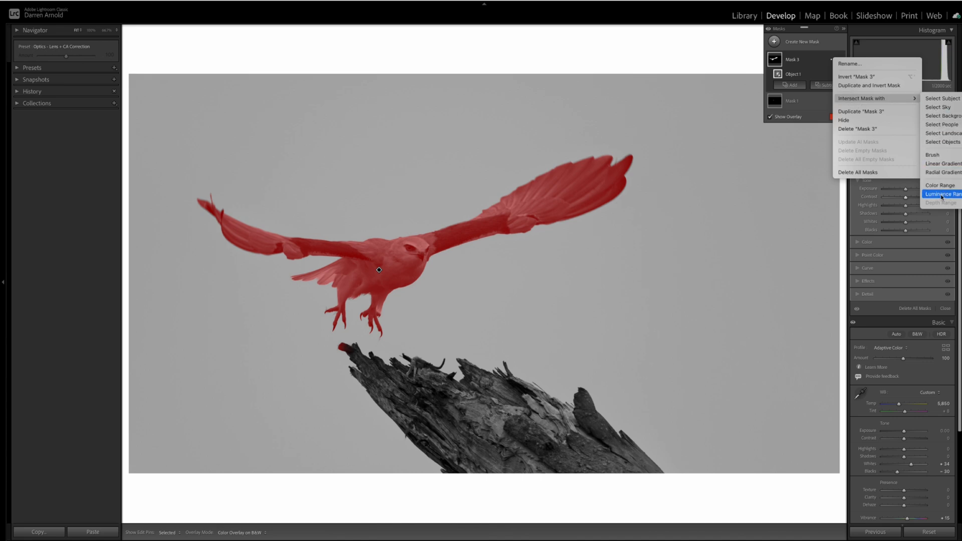
mouse_move(941, 107)
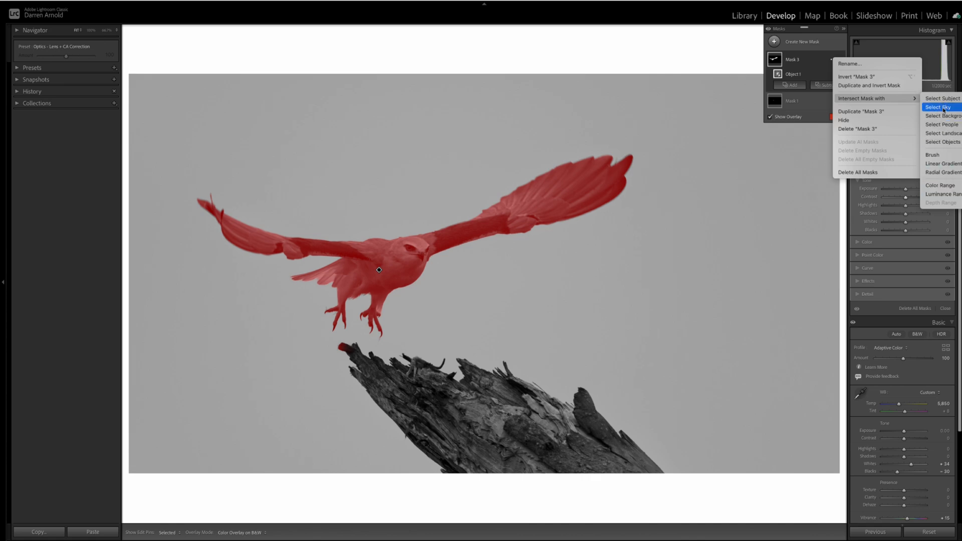
mouse_move(942, 98)
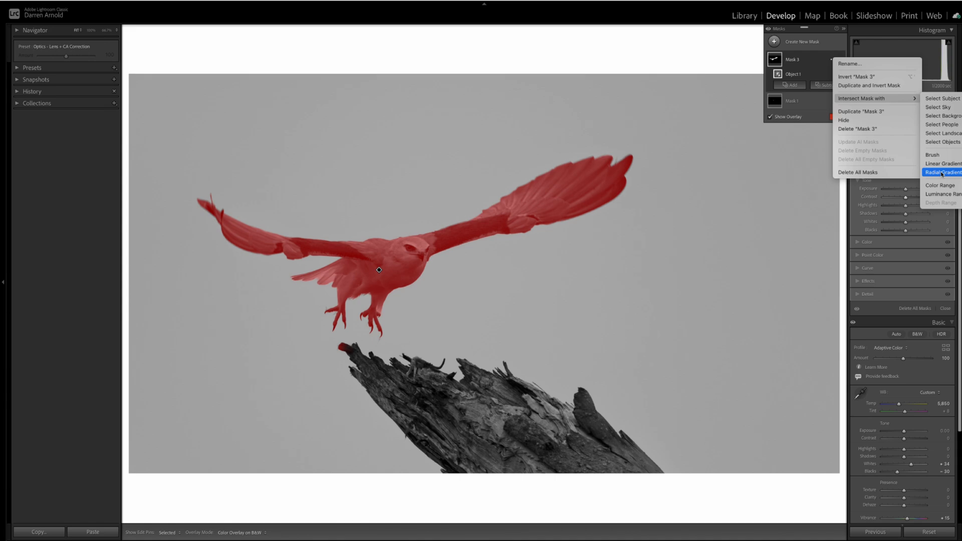
mouse_move(942, 194)
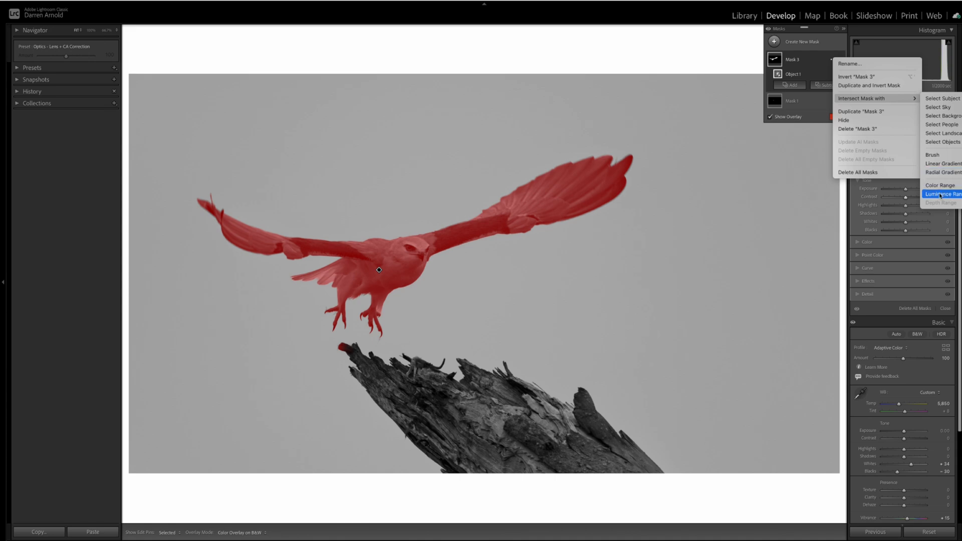
left_click(940, 194)
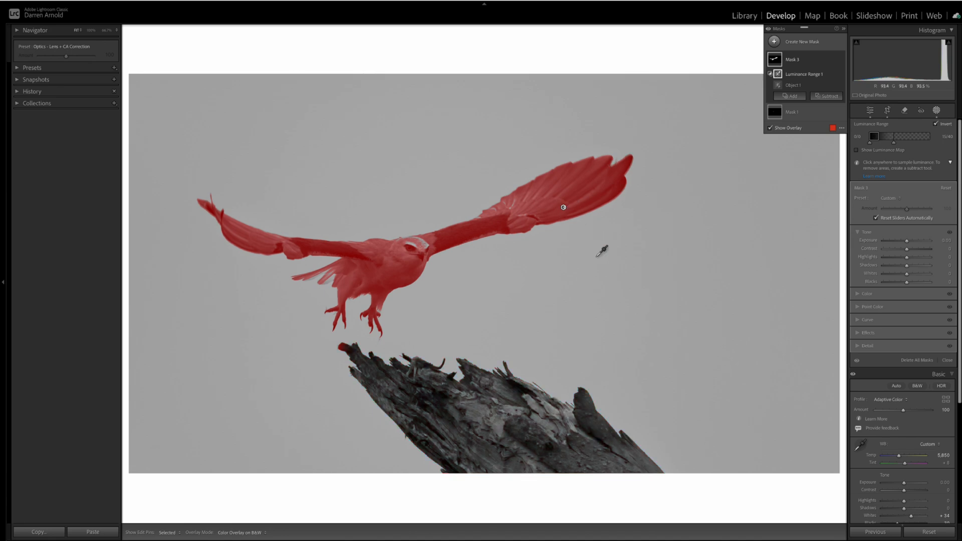
mouse_move(454, 260)
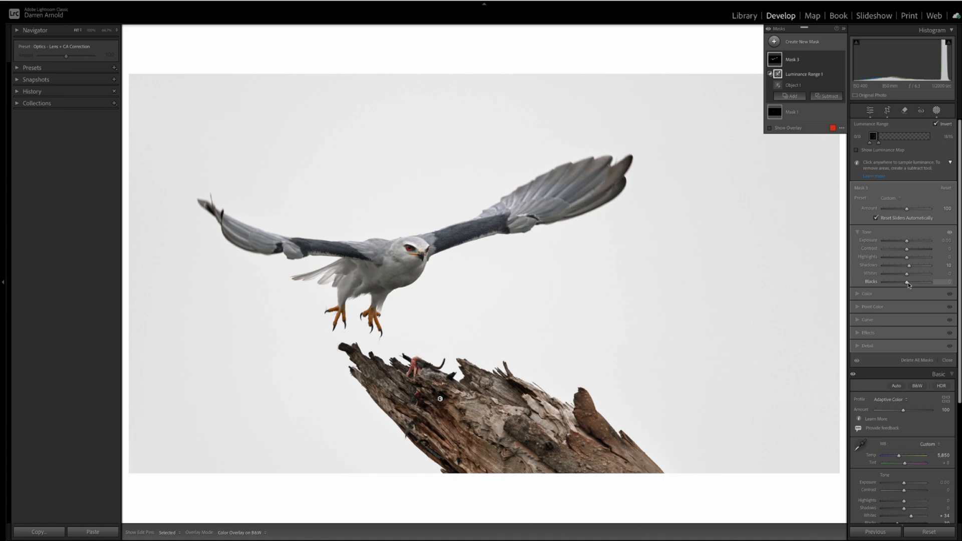
- Adjust the intersected mask's shadows to +10 and tweak its texture
left_click_drag(911, 282, 905, 283)
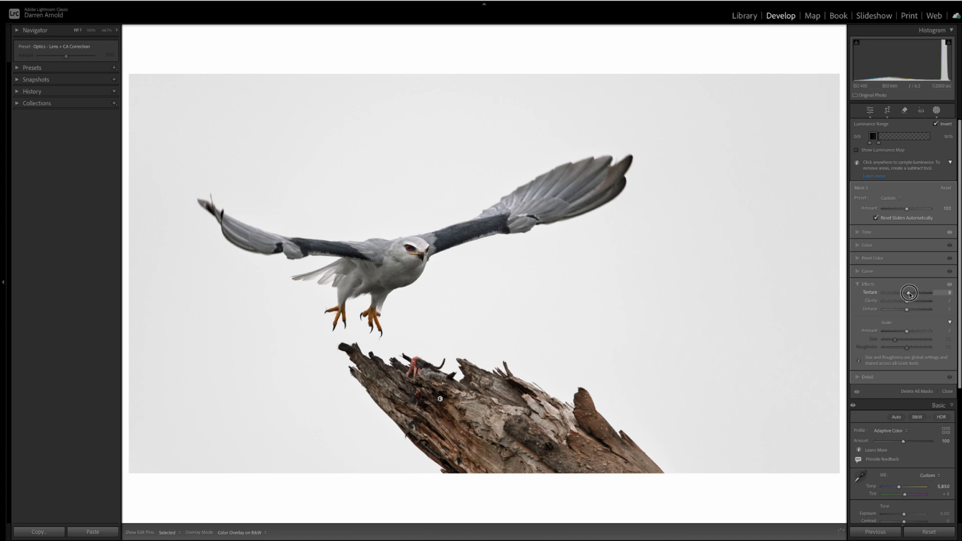
left_click_drag(909, 293, 914, 293)
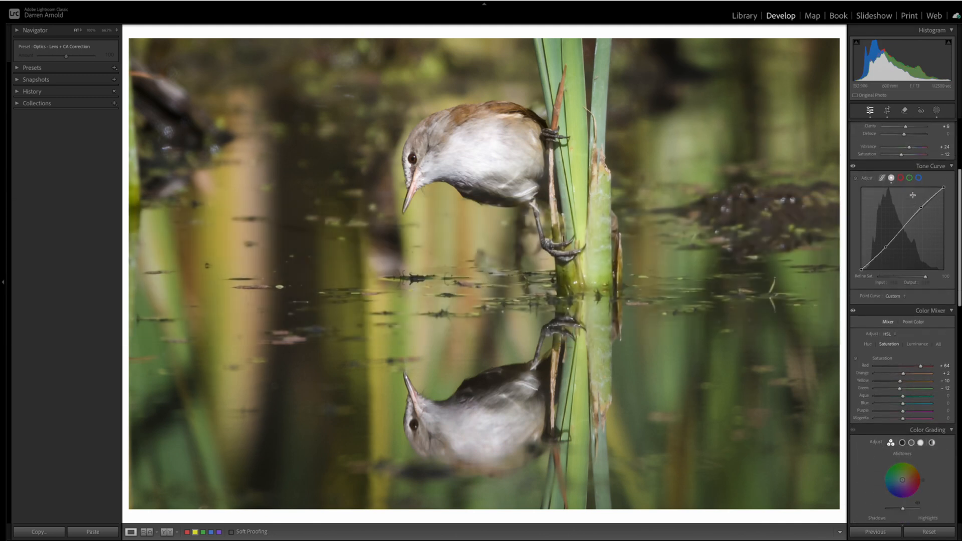
- Collapse Tone Curve and scroll to the sharpening, lens correction and vignette panels
left_click(933, 166)
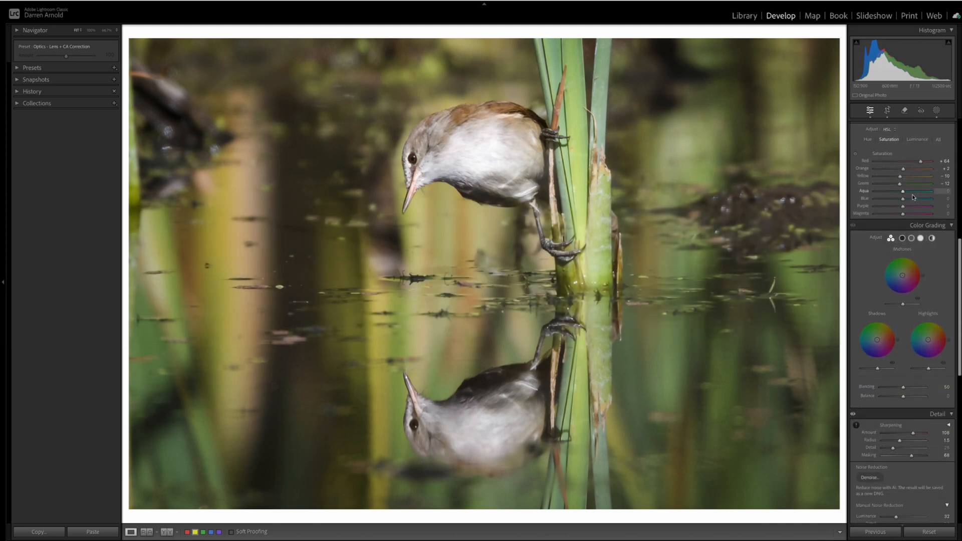
scroll("down", 3)
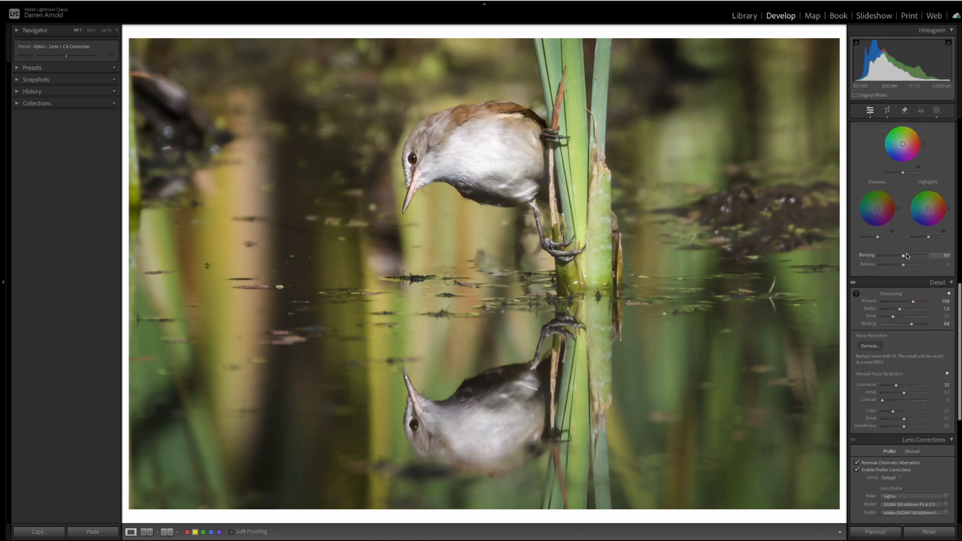
scroll("down", 3)
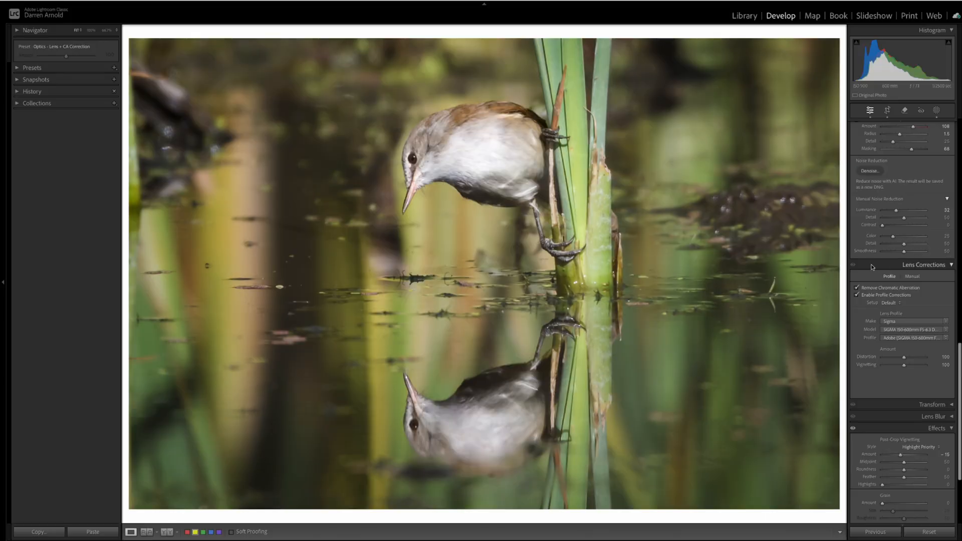
mouse_move(902, 266)
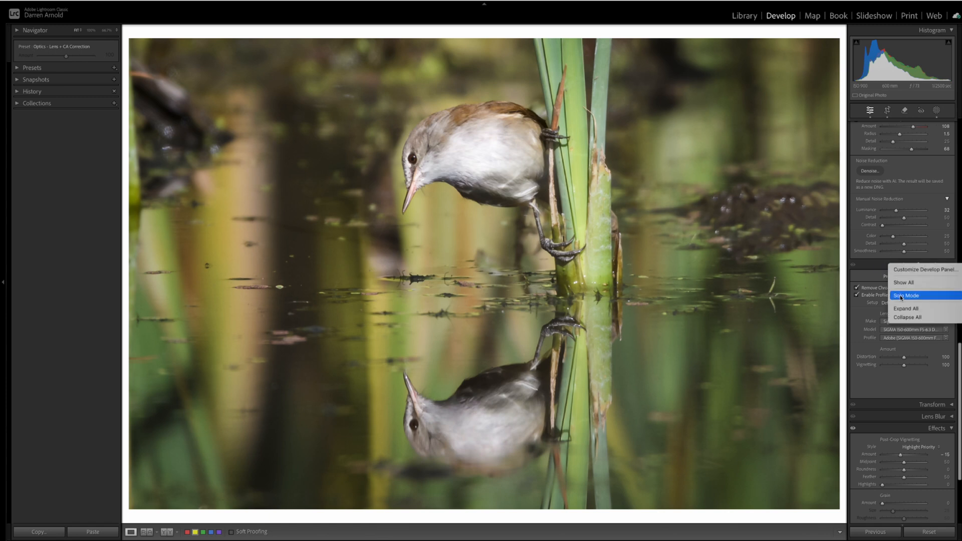
- Enable Solo Mode for the Develop panels and expand the Color Mixer
left_click(907, 295)
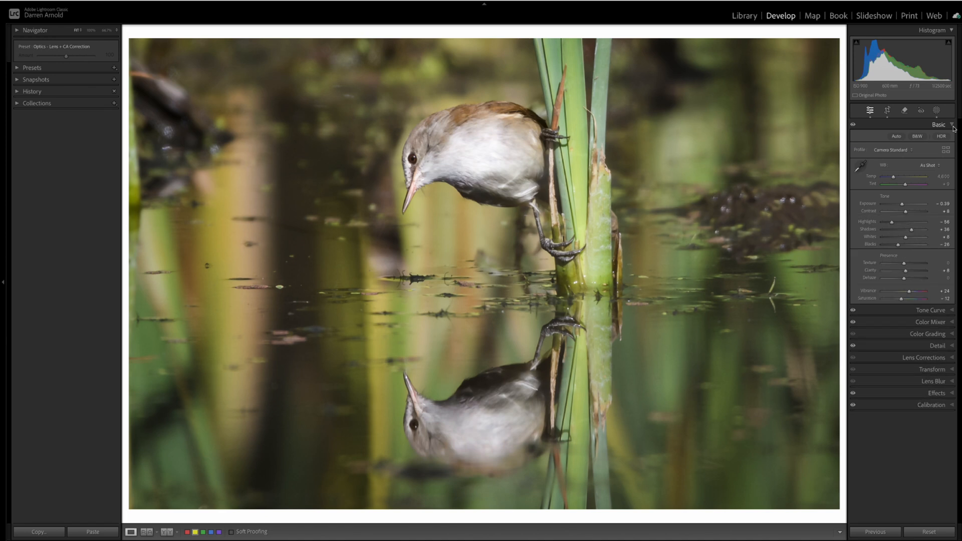
mouse_move(918, 158)
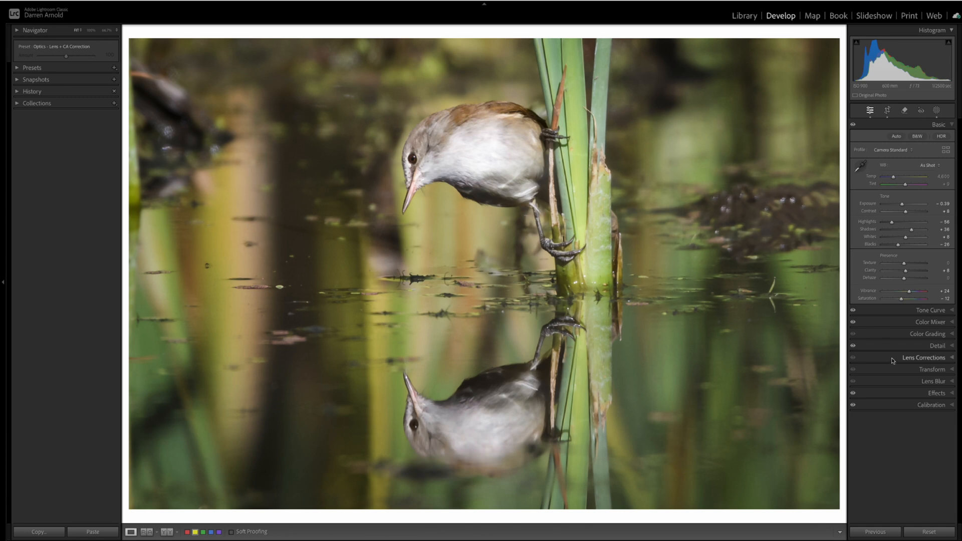
mouse_move(948, 323)
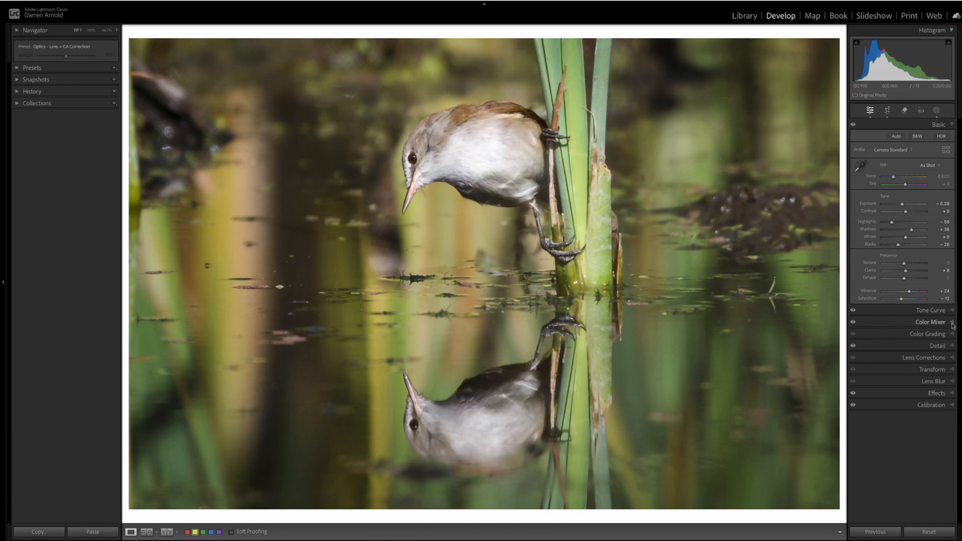
left_click(932, 321)
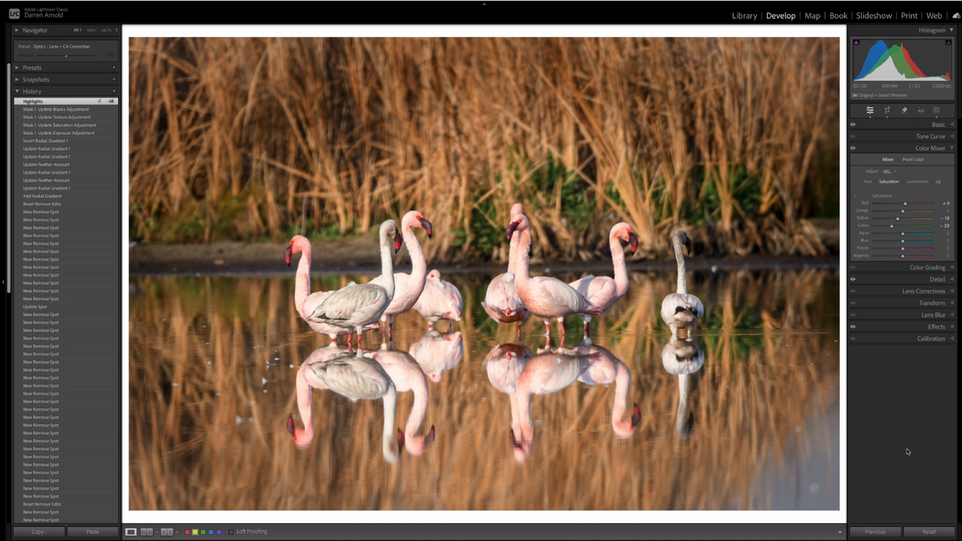
- Switch to the Remove tool on the flamingo photo
left_click(905, 110)
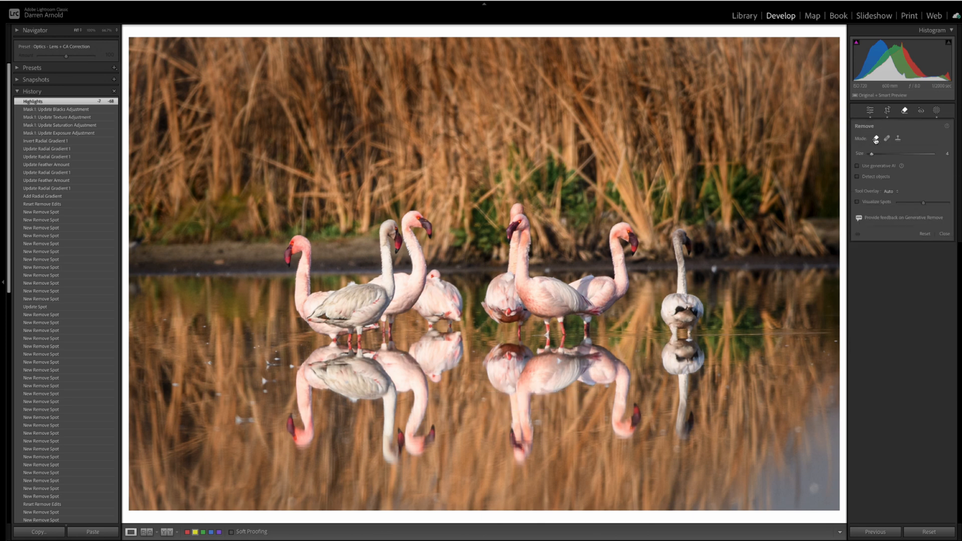
mouse_move(709, 268)
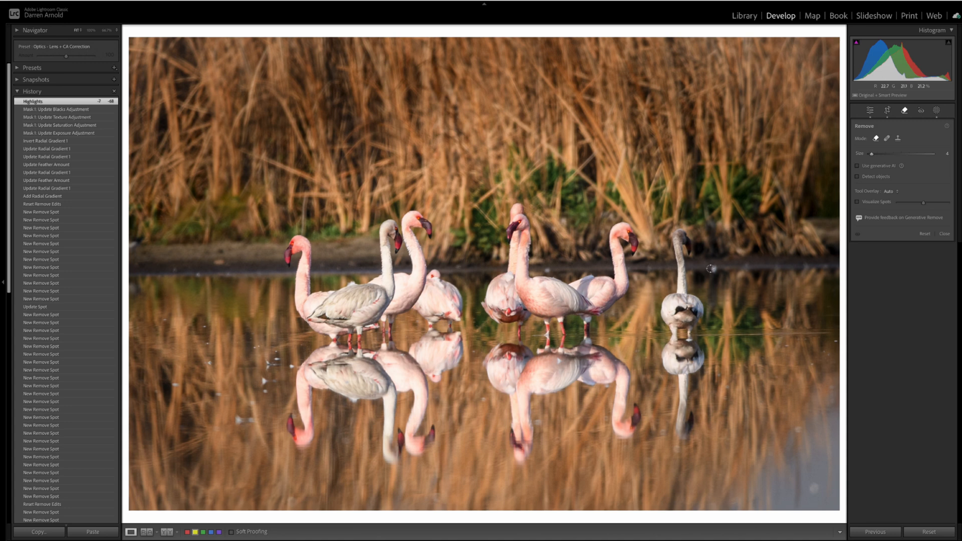
- Add three remove spots over specks in the water around the flamingos
left_click(712, 268)
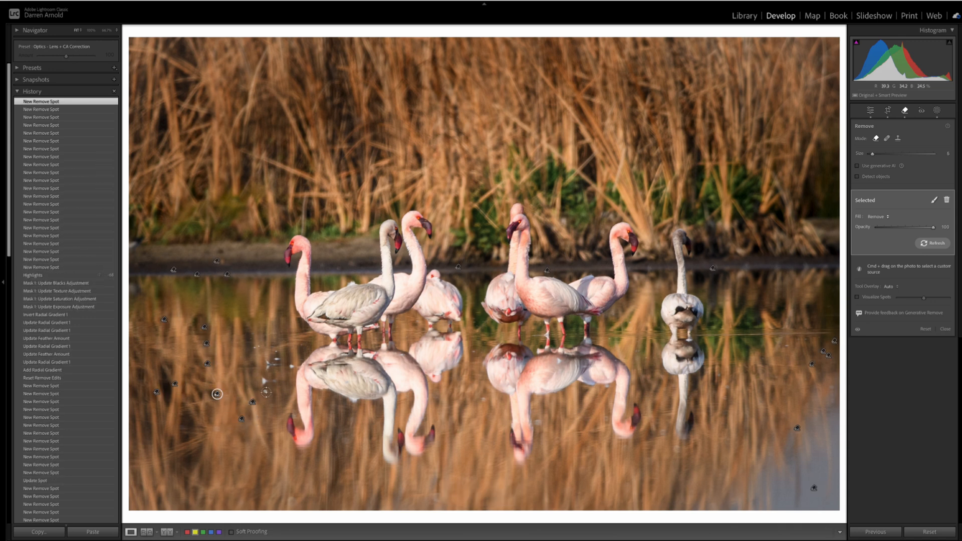
left_click(278, 357)
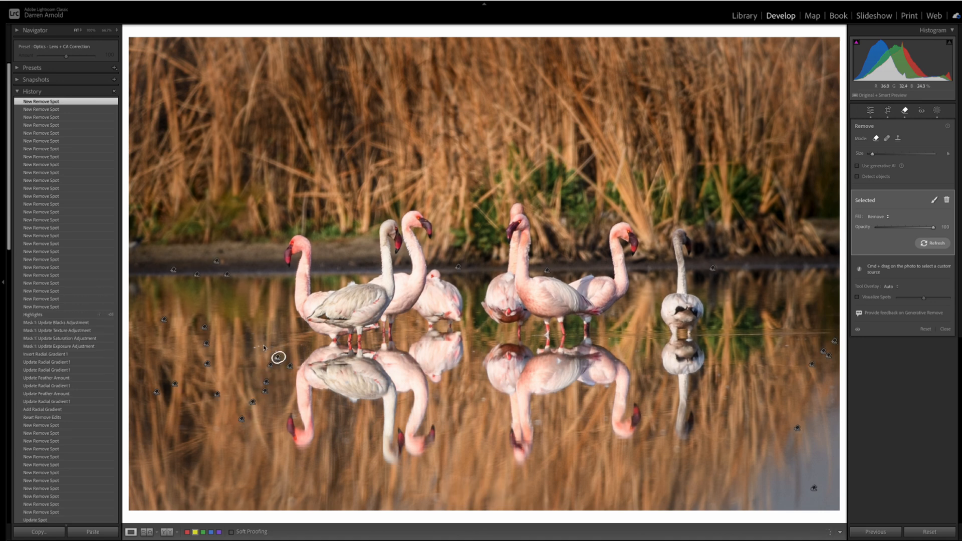
left_click(557, 360)
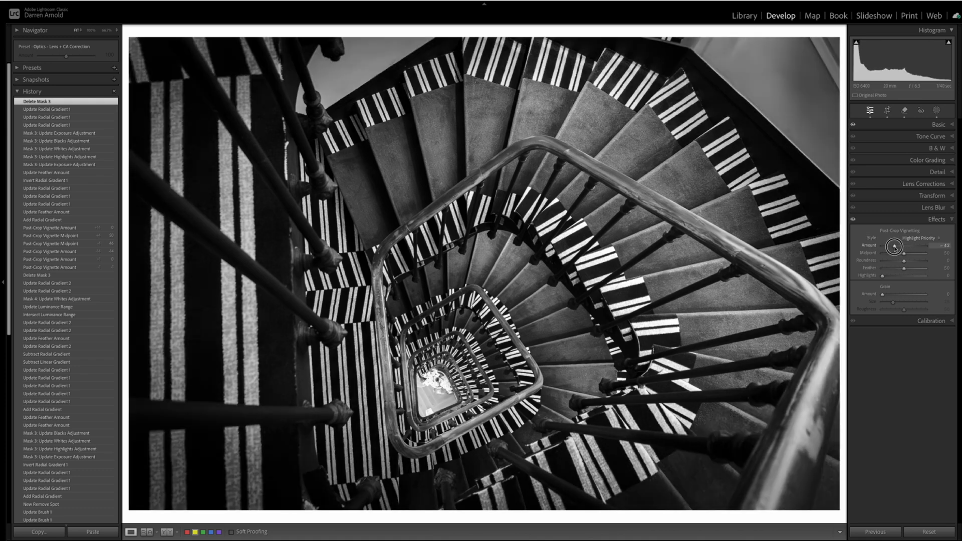
- Try vignette amount, midpoint and roundness, then reset the vignette amount to 0
left_click_drag(908, 252, 893, 251)
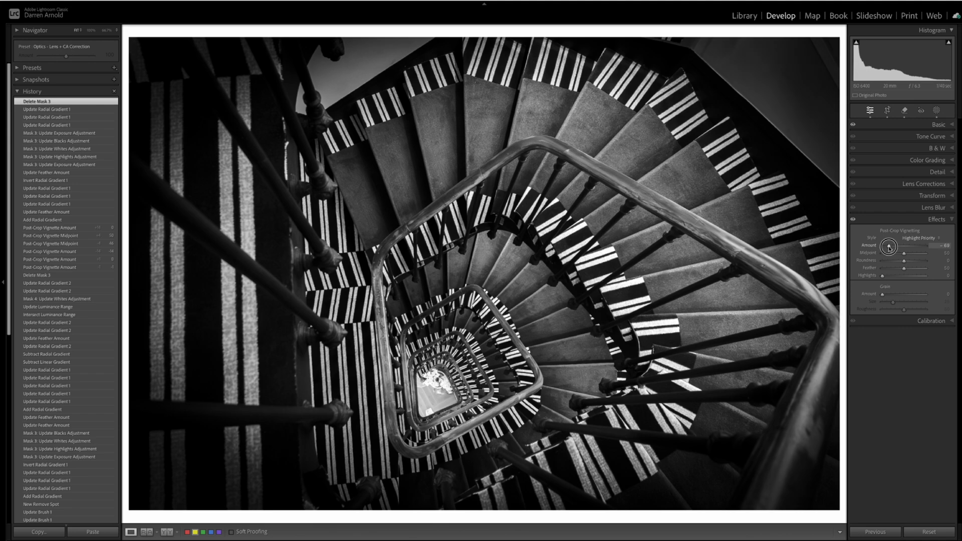
left_click_drag(889, 252, 896, 251)
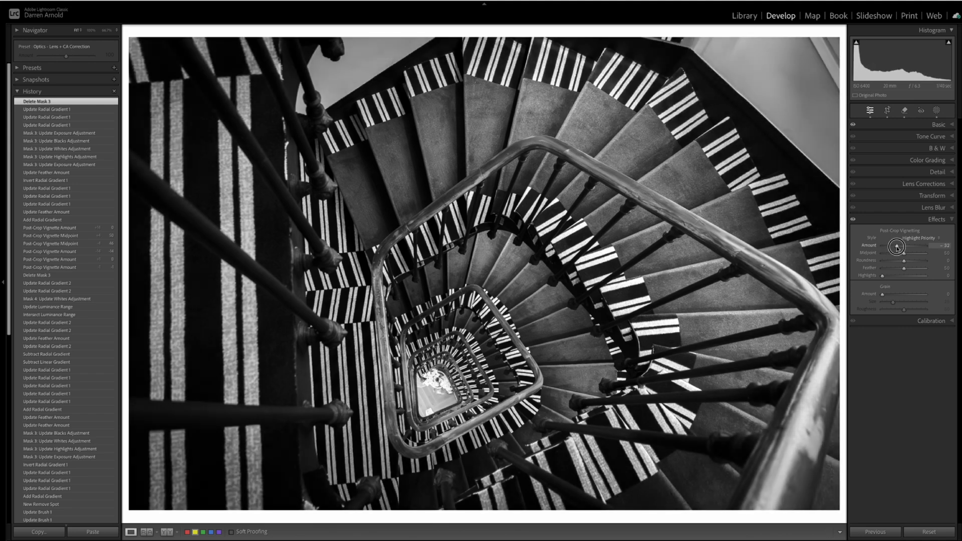
left_click_drag(899, 246, 894, 245)
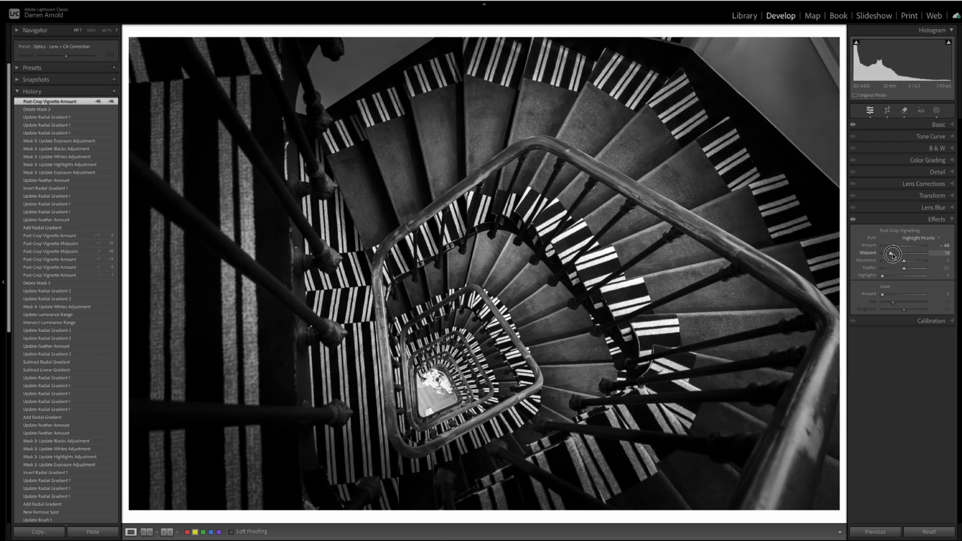
left_click_drag(893, 253, 905, 254)
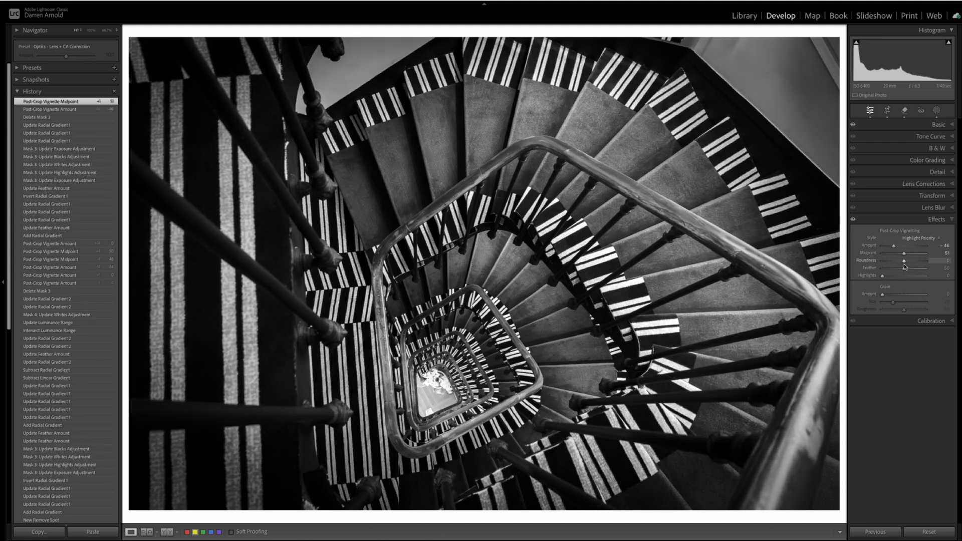
left_click_drag(904, 260, 900, 259)
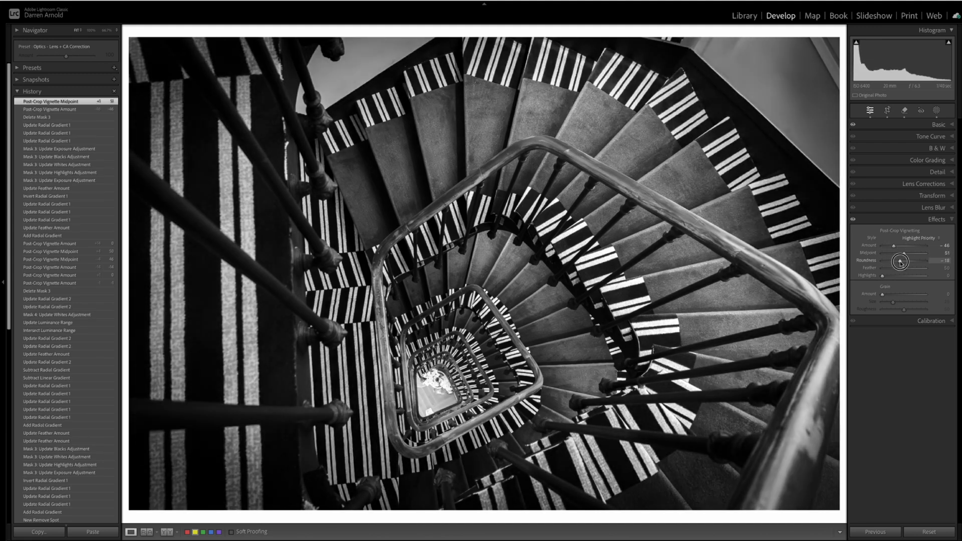
left_click_drag(897, 267, 904, 267)
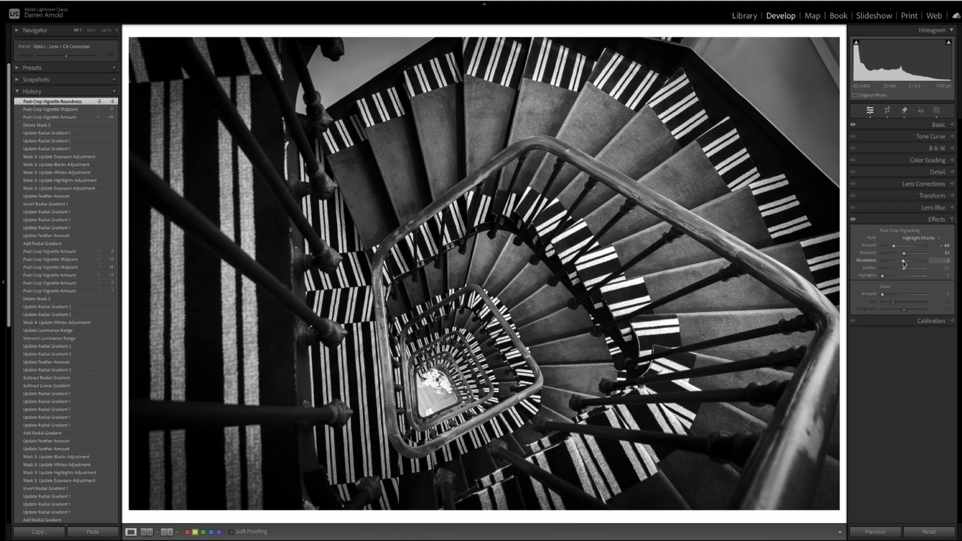
left_click_drag(893, 245, 903, 245)
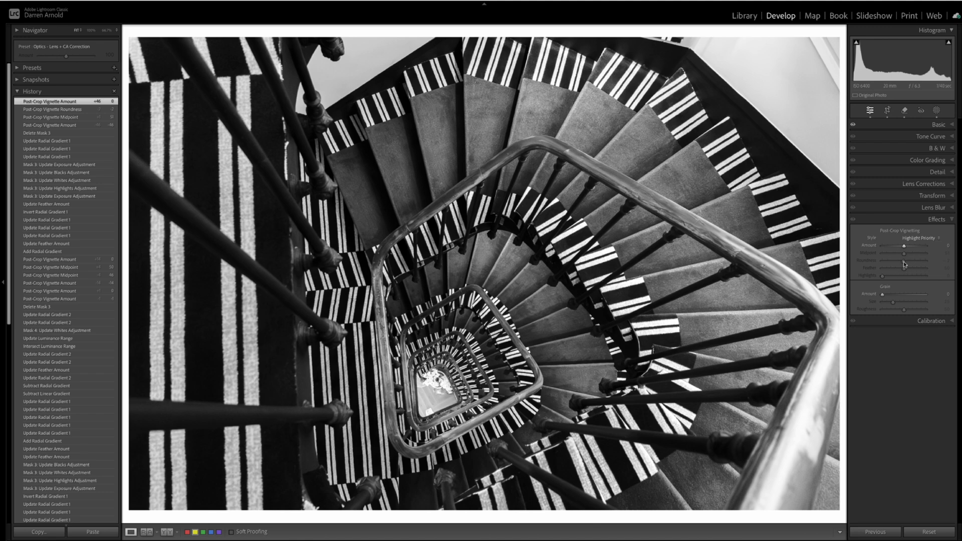
- Add a radial gradient stretched over most of the staircase photo and invert it
left_click(937, 110)
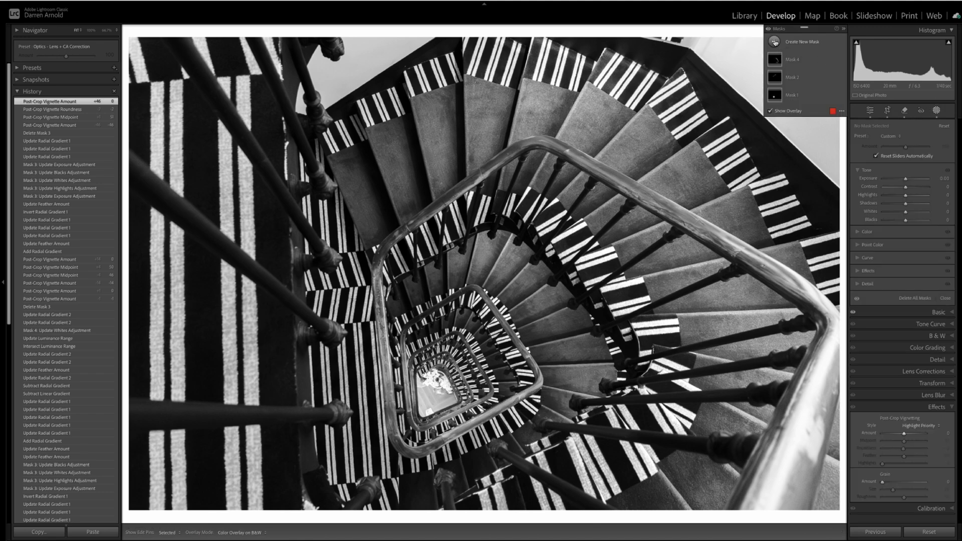
left_click(798, 42)
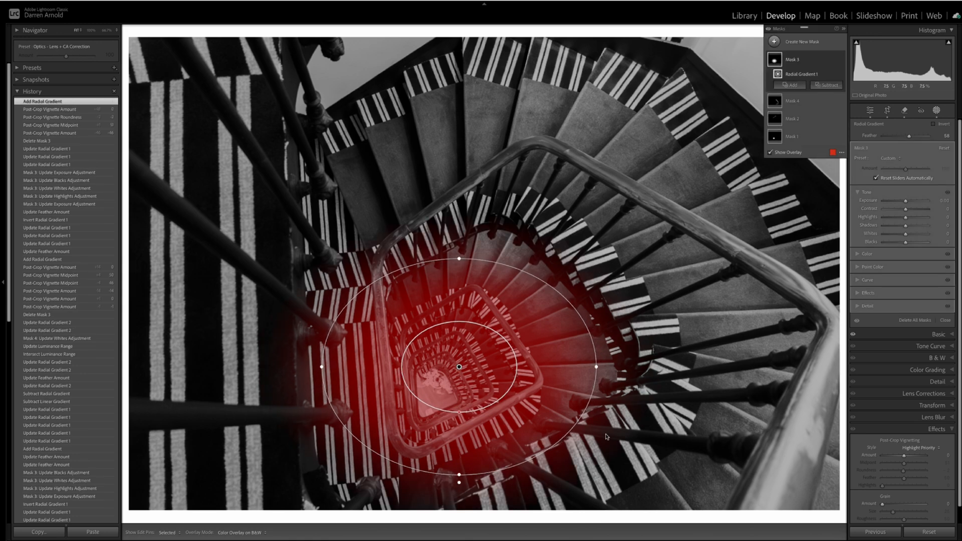
left_click_drag(598, 366, 712, 358)
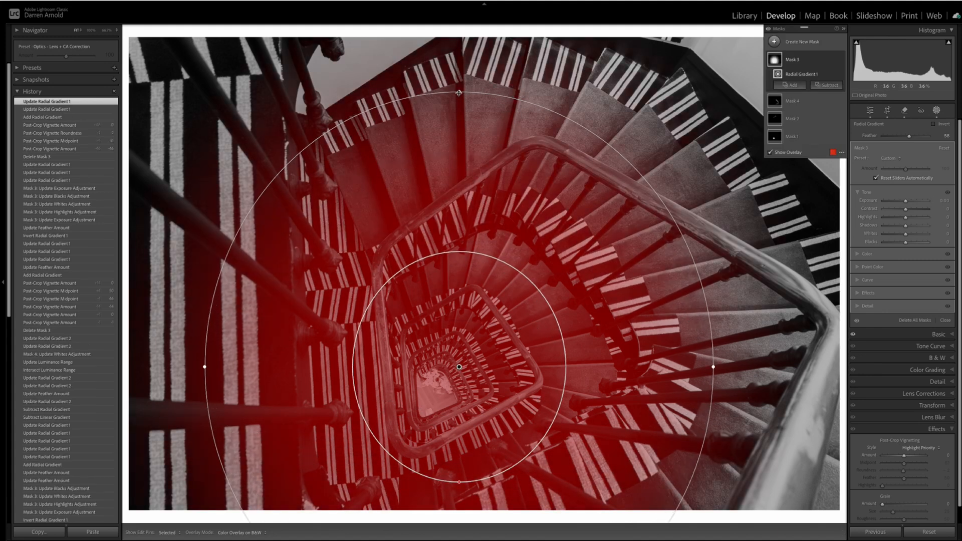
left_click_drag(458, 93, 465, 36)
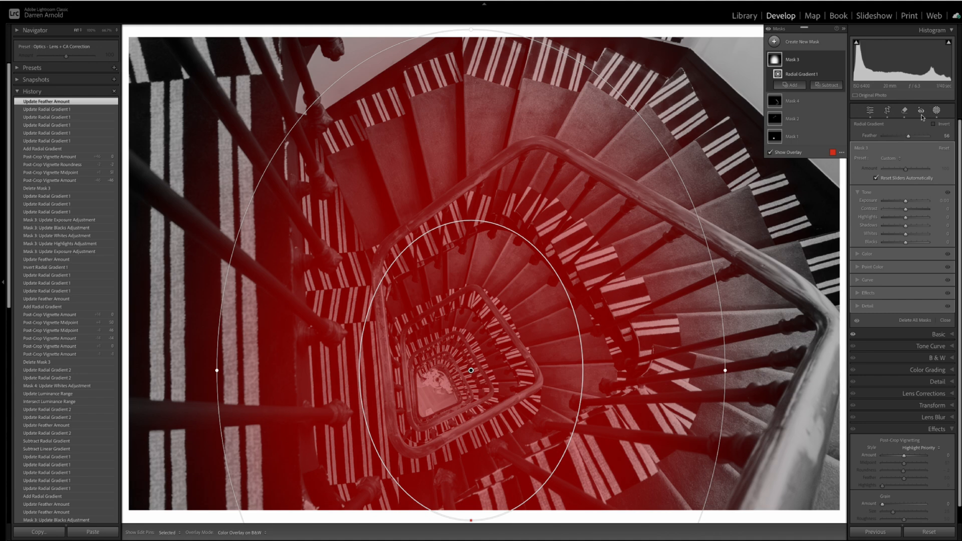
left_click(935, 124)
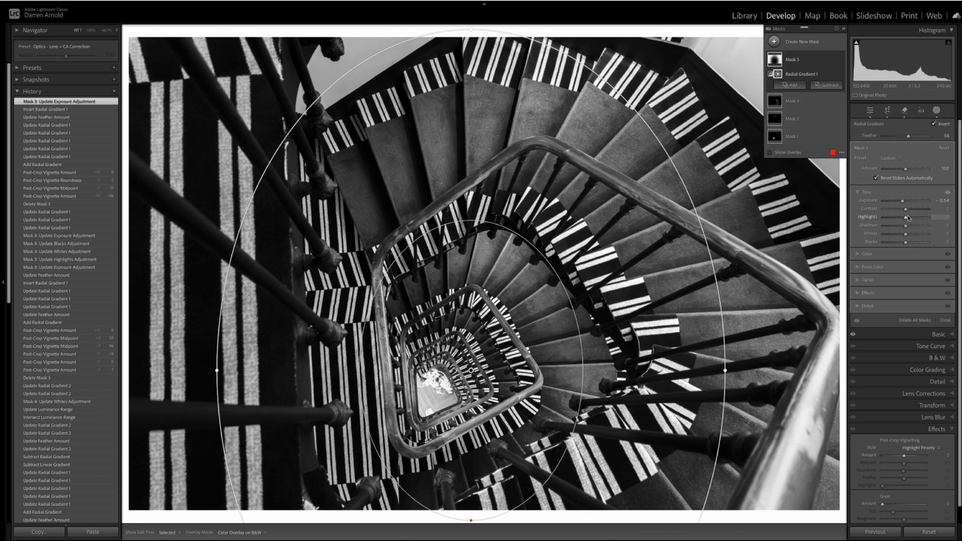
- Lower the mask's highlights, whites and blacks, and widen its feather to about 73
left_click_drag(910, 217, 890, 217)
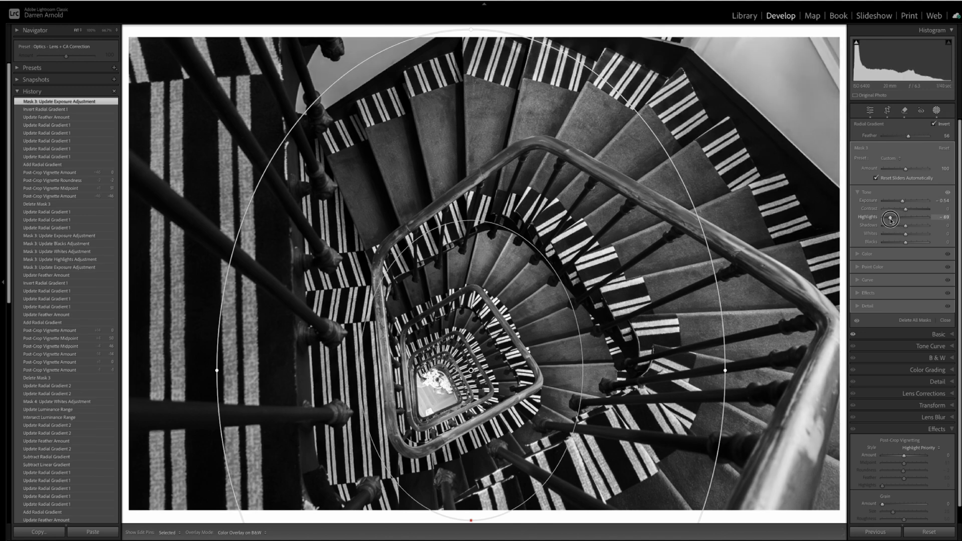
left_click_drag(914, 234, 896, 234)
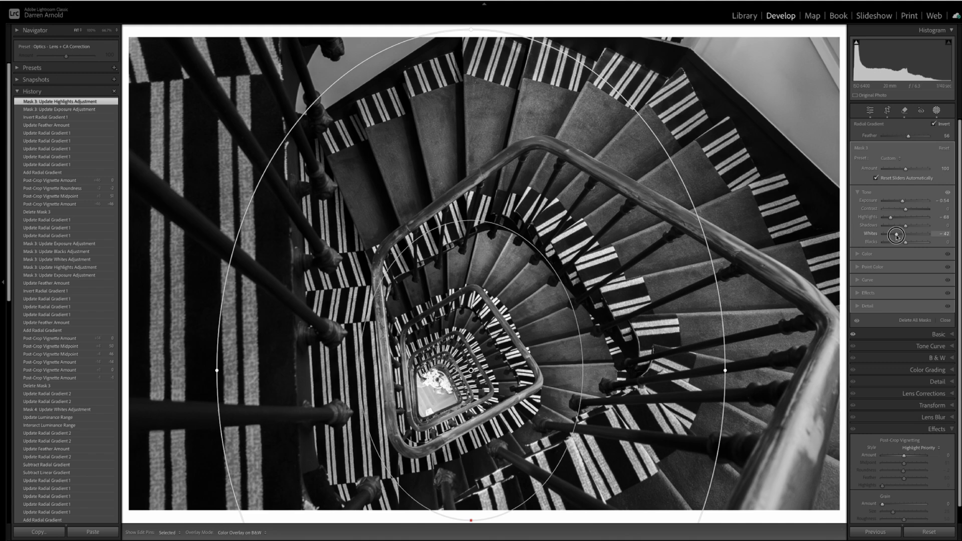
left_click_drag(899, 235, 896, 235)
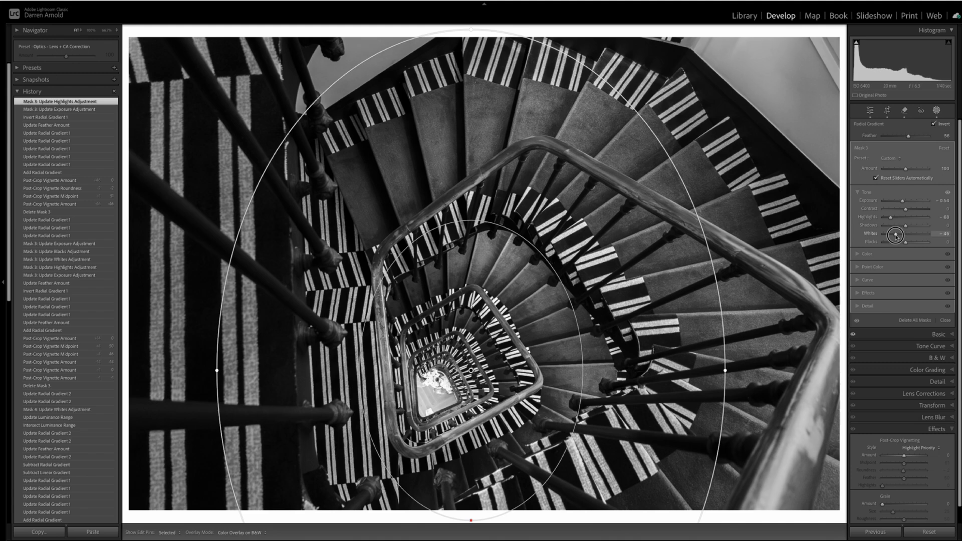
left_click_drag(899, 234, 902, 241)
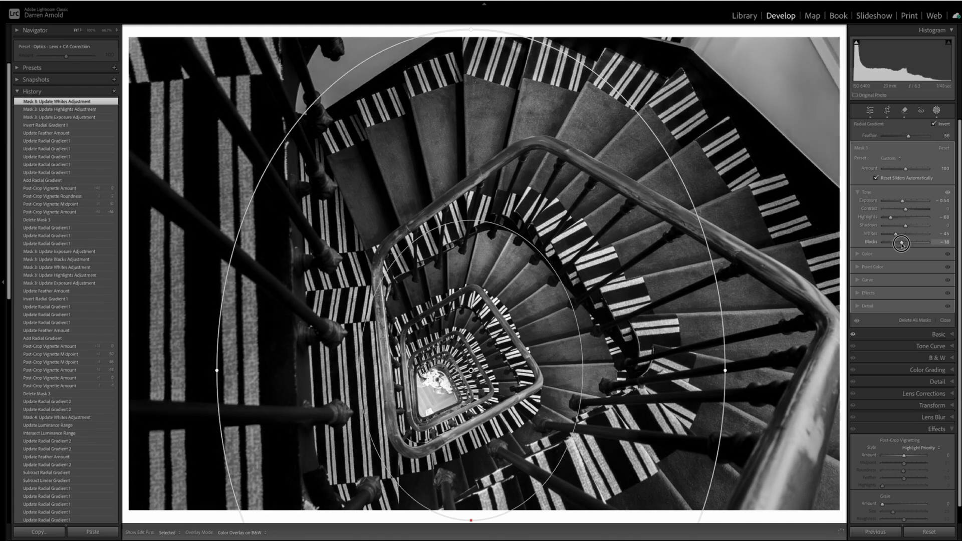
left_click_drag(905, 242, 893, 242)
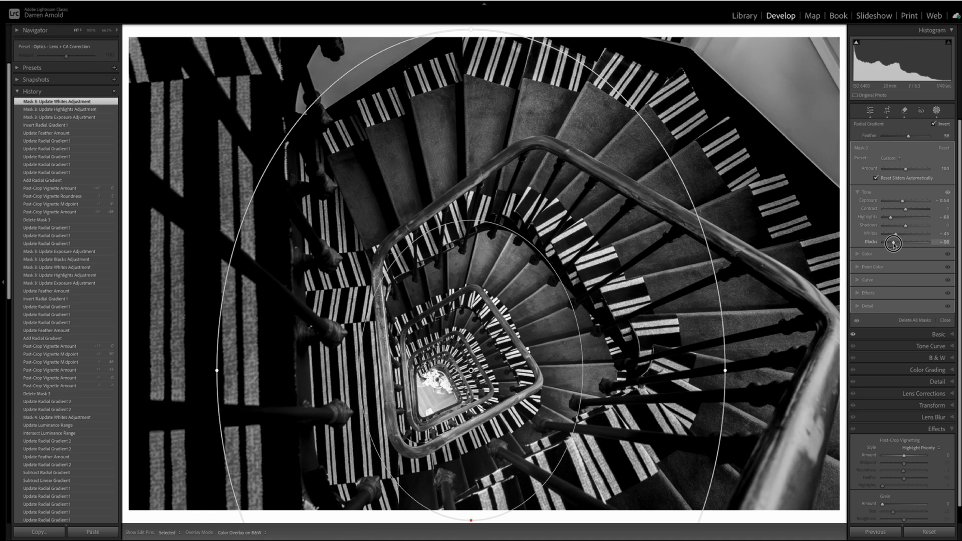
left_click_drag(893, 241, 901, 241)
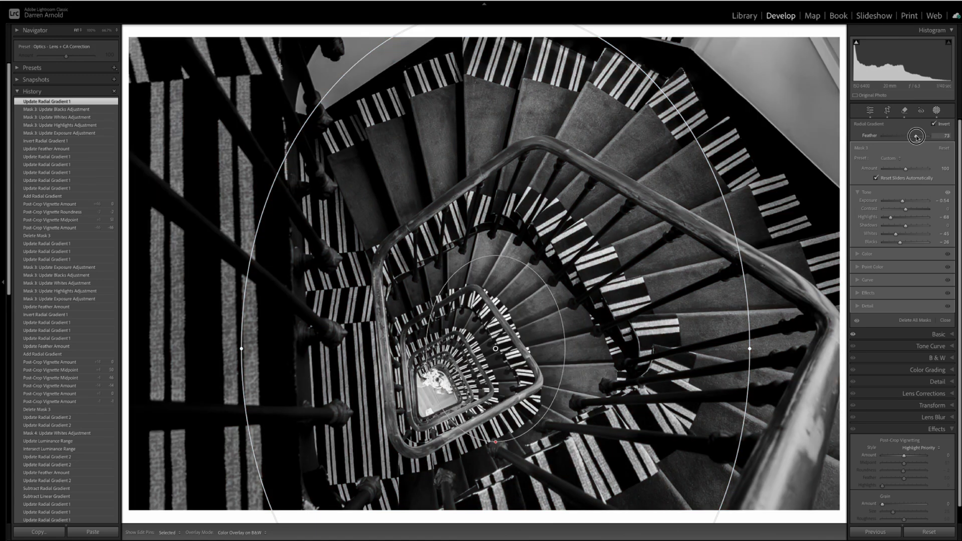
left_click_drag(915, 138, 894, 138)
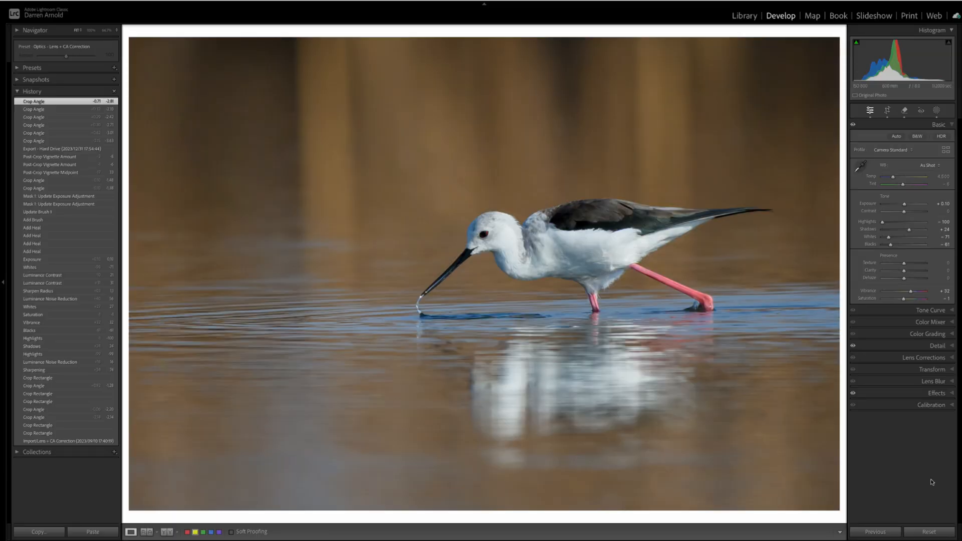
mouse_move(932, 469)
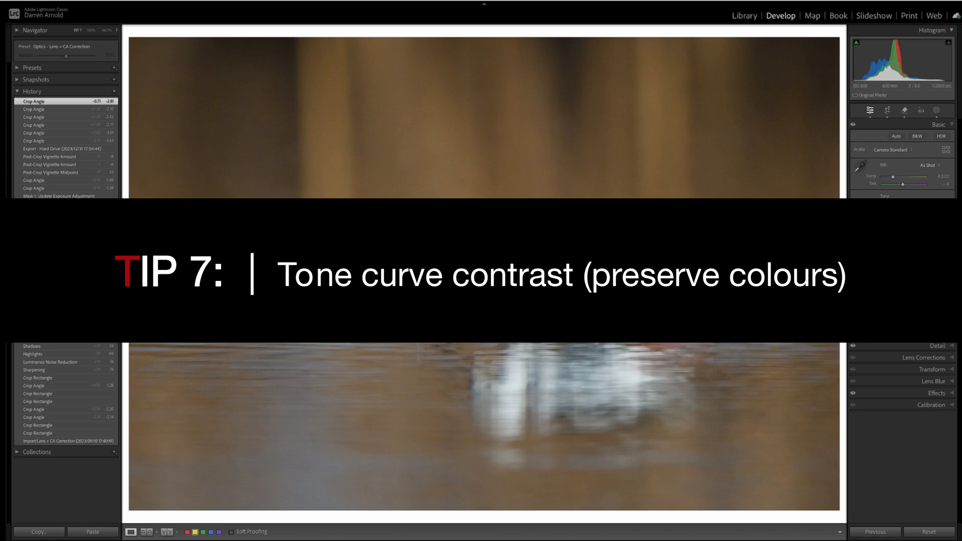
- Expand the Tone Curve section for the stilt photo
left_click(933, 136)
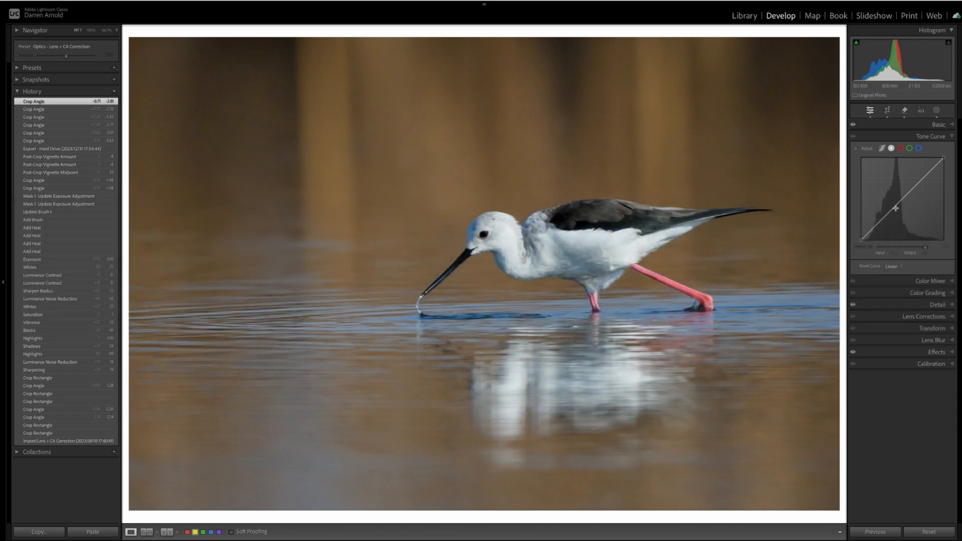
- Pull a shadow point down and a highlight point up, then toggle the curve to compare
left_click_drag(896, 208, 916, 186)
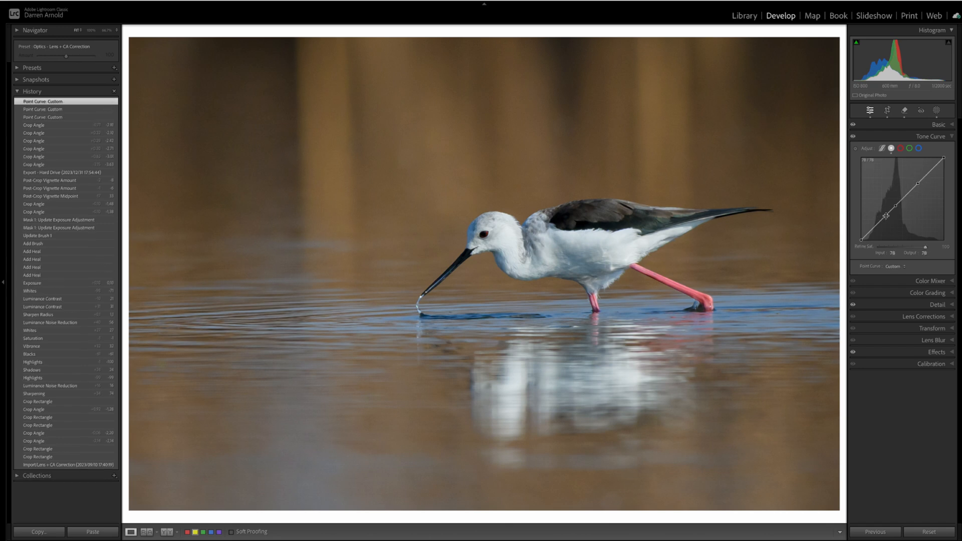
left_click_drag(899, 216, 879, 226)
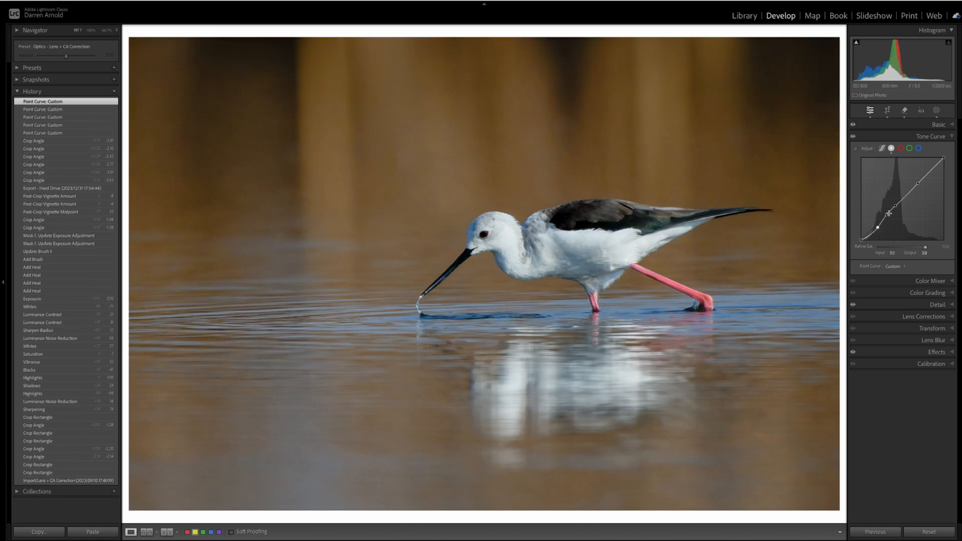
left_click_drag(888, 212, 888, 216)
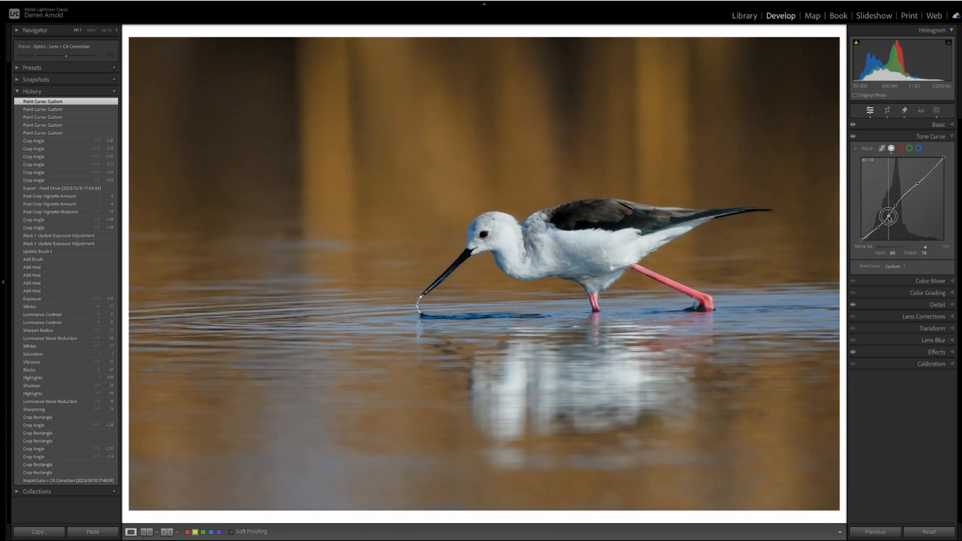
left_click_drag(888, 216, 920, 181)
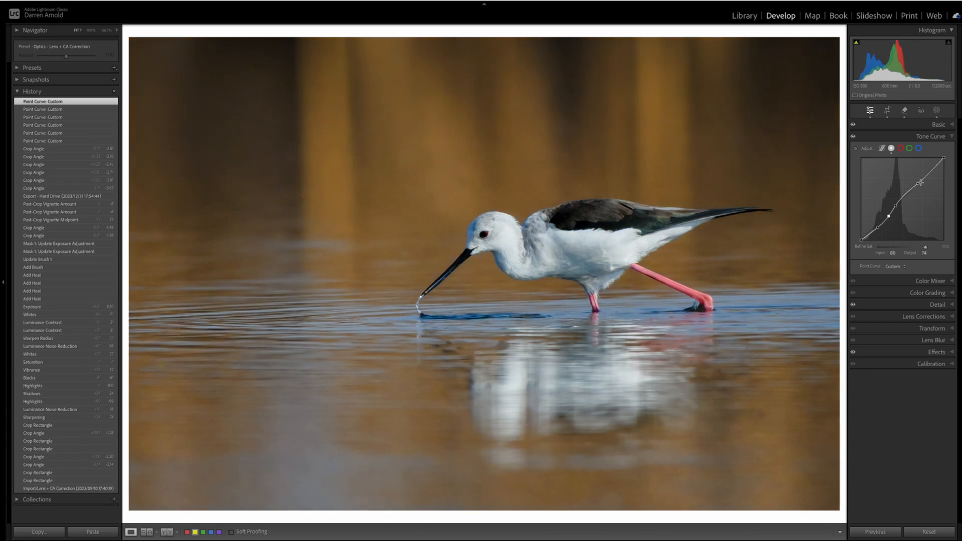
left_click_drag(920, 183, 921, 175)
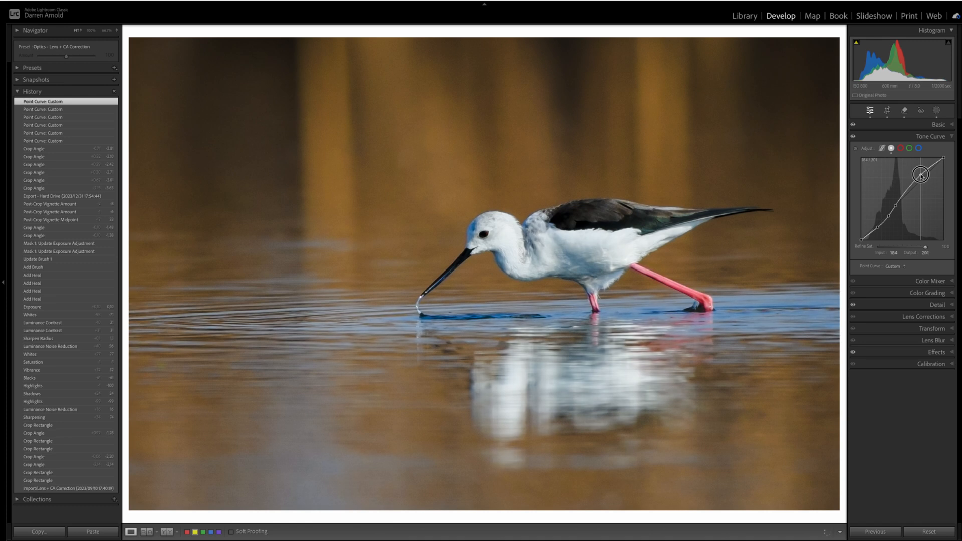
left_click_drag(920, 175, 913, 186)
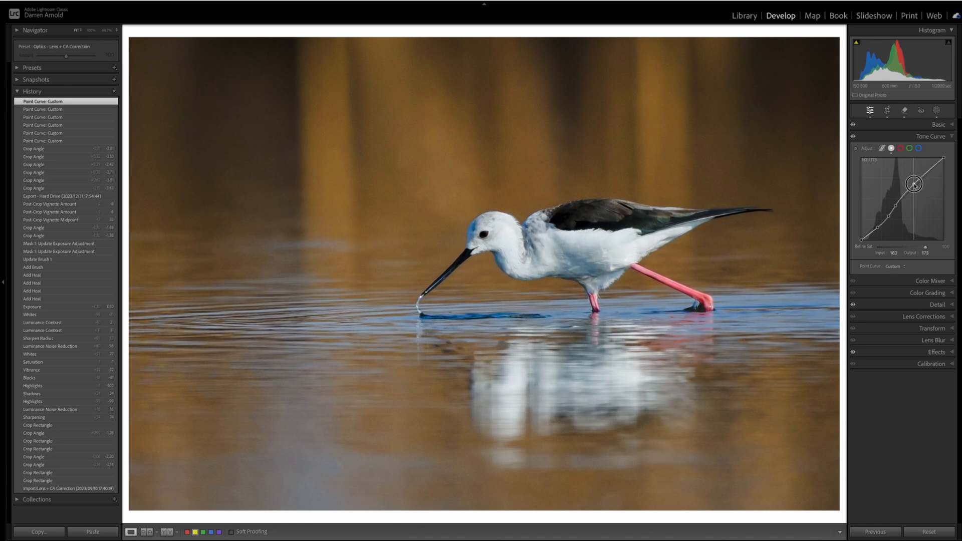
left_click_drag(914, 186, 914, 185)
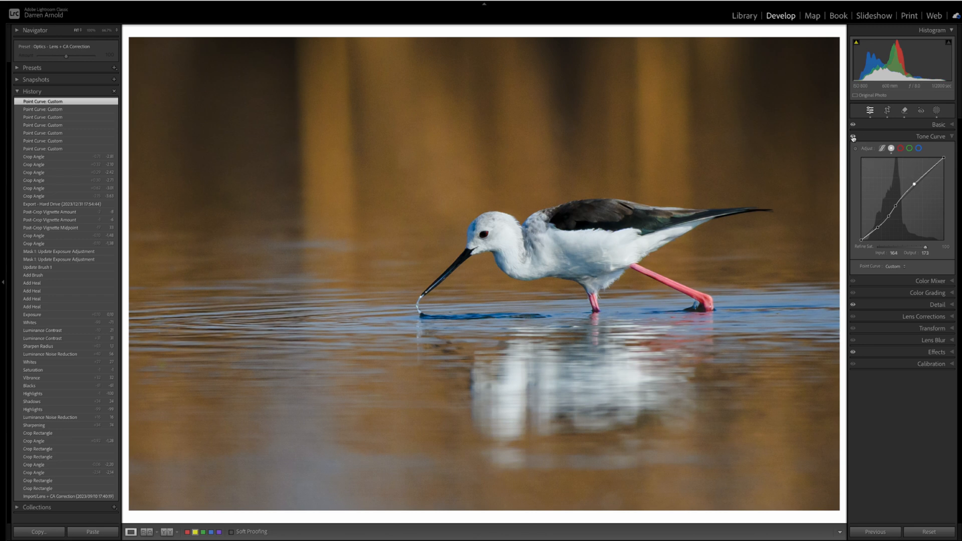
left_click(853, 136)
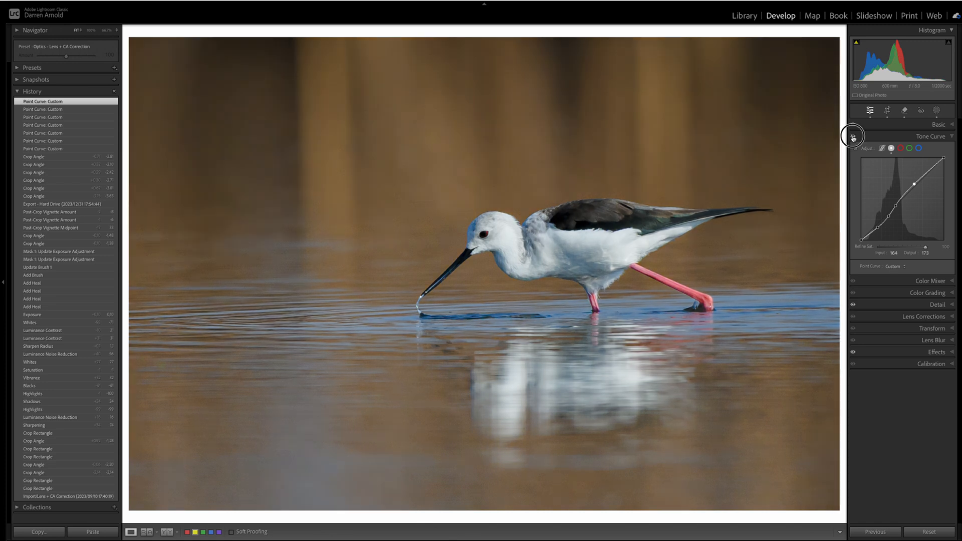
left_click(852, 136)
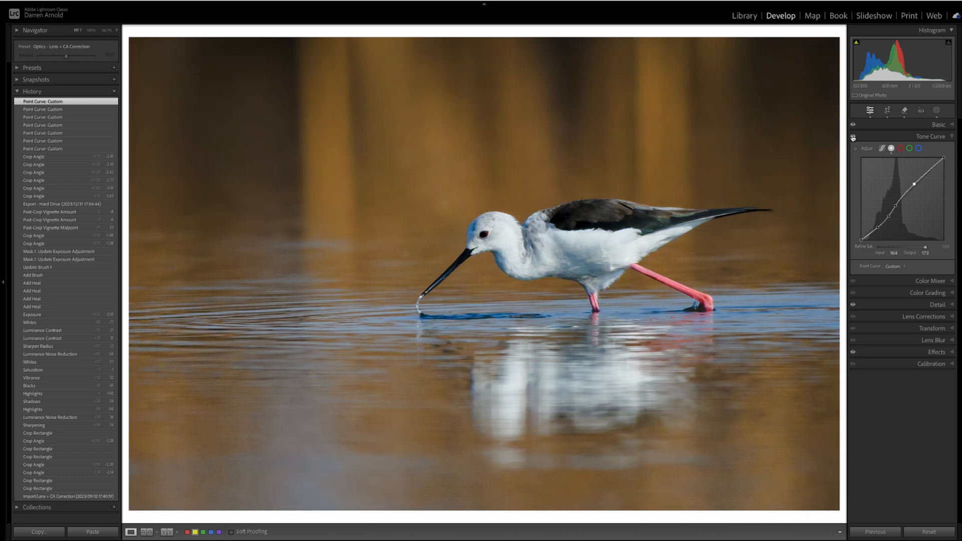
- Adjust the tone curve's Refine Saturation slider, settling on a lower value
left_click(853, 137)
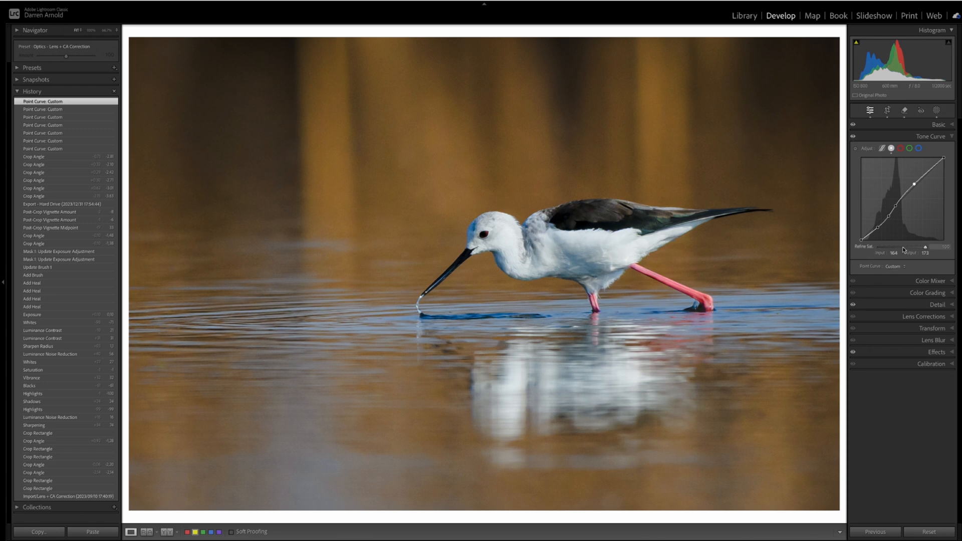
mouse_move(874, 253)
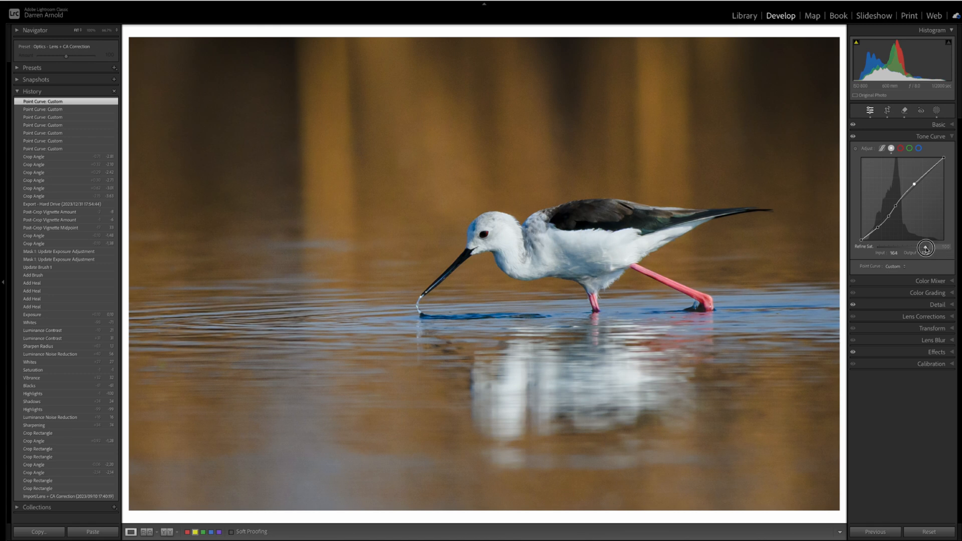
left_click_drag(927, 248, 871, 250)
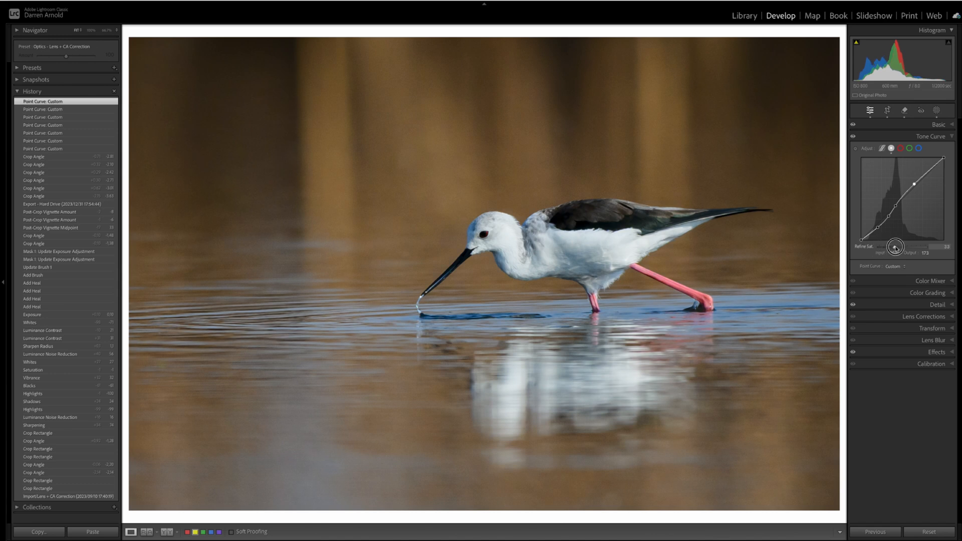
left_click_drag(894, 247, 920, 246)
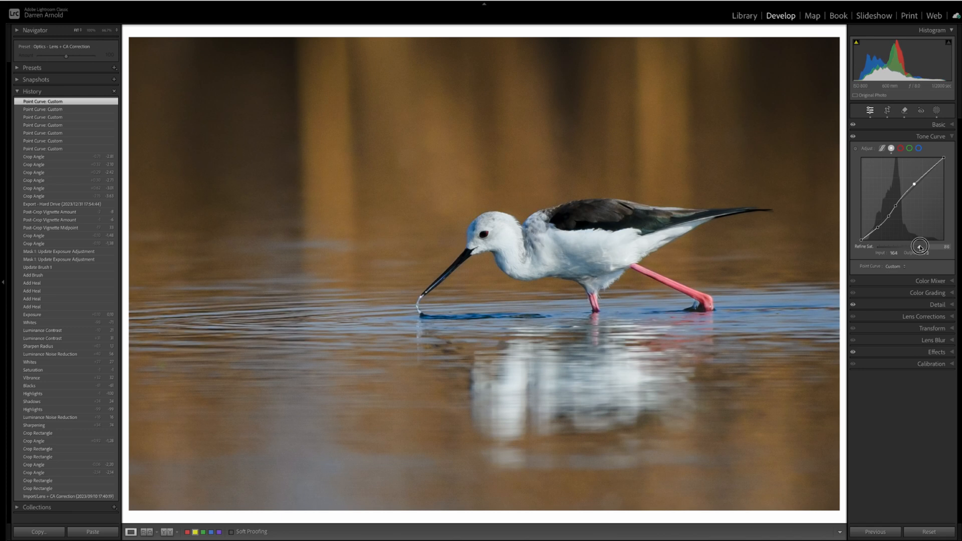
left_click_drag(920, 246, 905, 248)
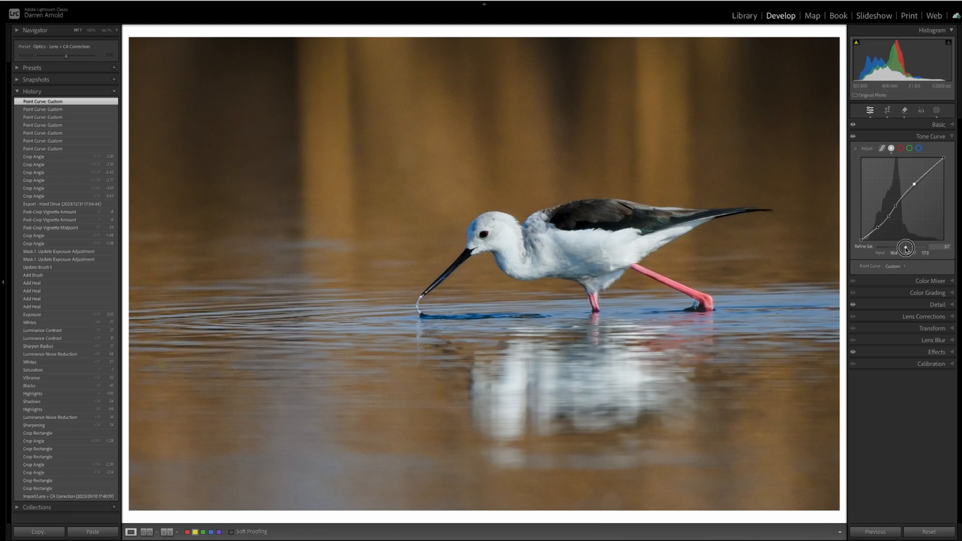
left_click_drag(905, 248, 897, 248)
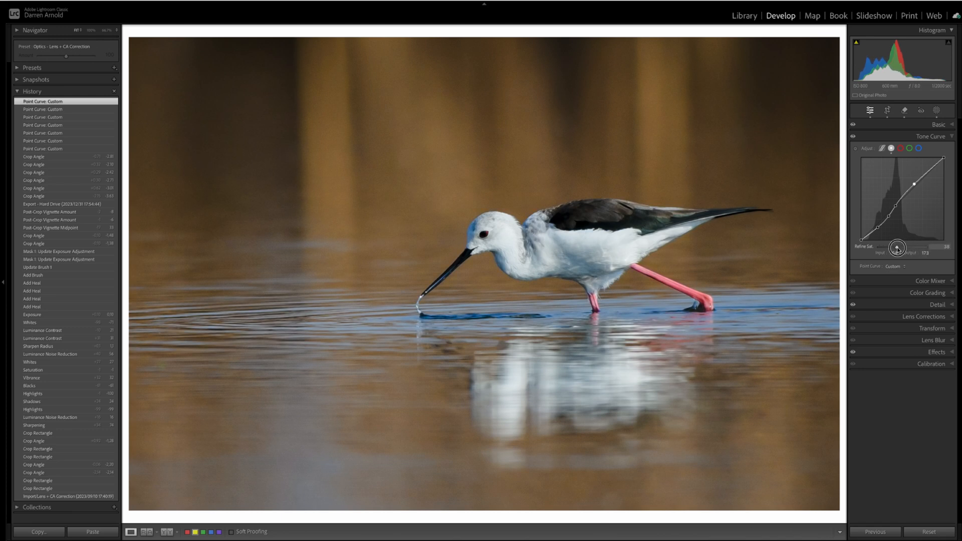
left_click_drag(914, 248, 896, 248)
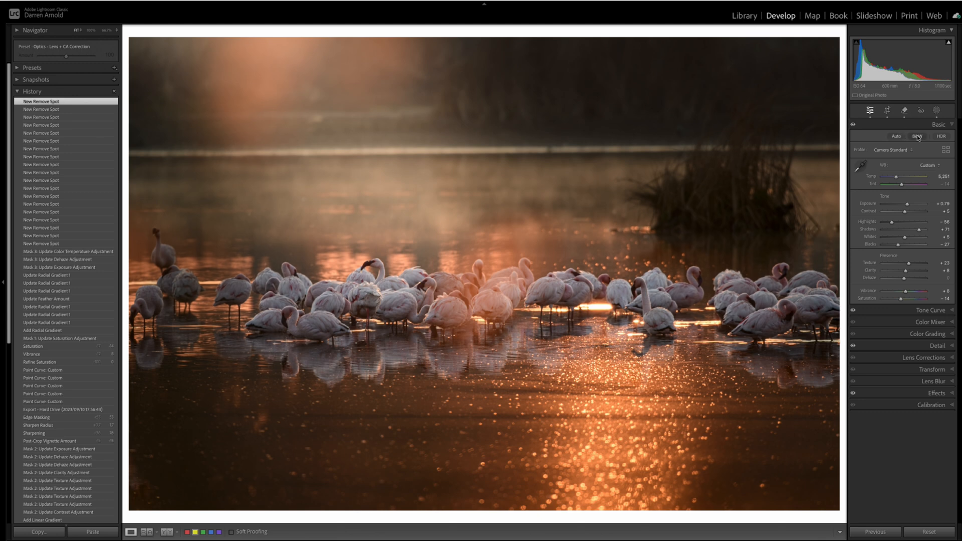
- Convert the flamingo photo to B&W and adjust its colour grading tones
left_click(918, 136)
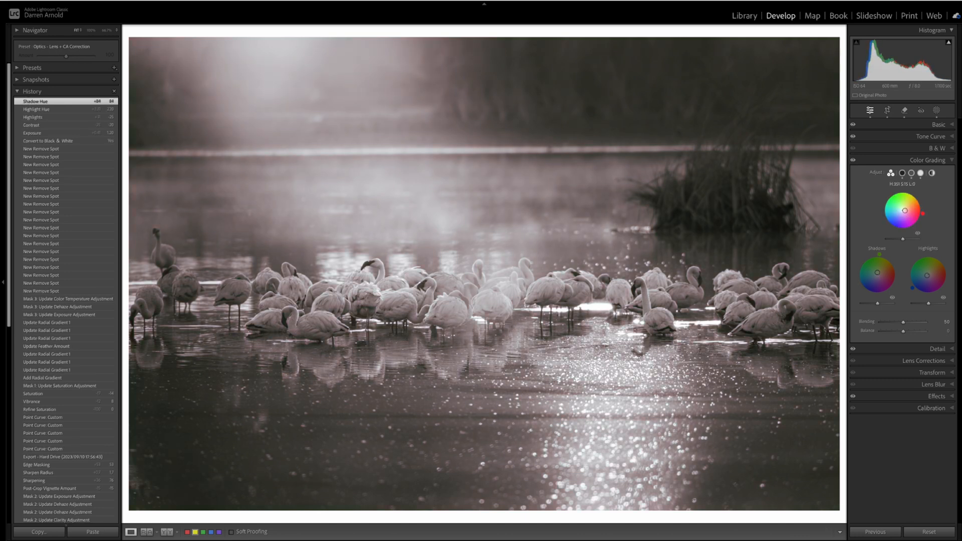
left_click_drag(904, 211, 904, 210)
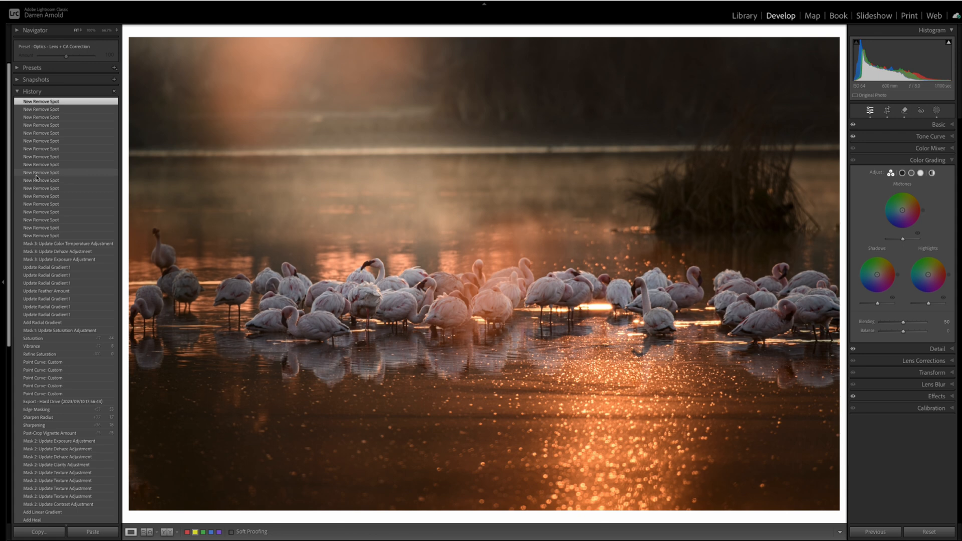
mouse_move(63, 82)
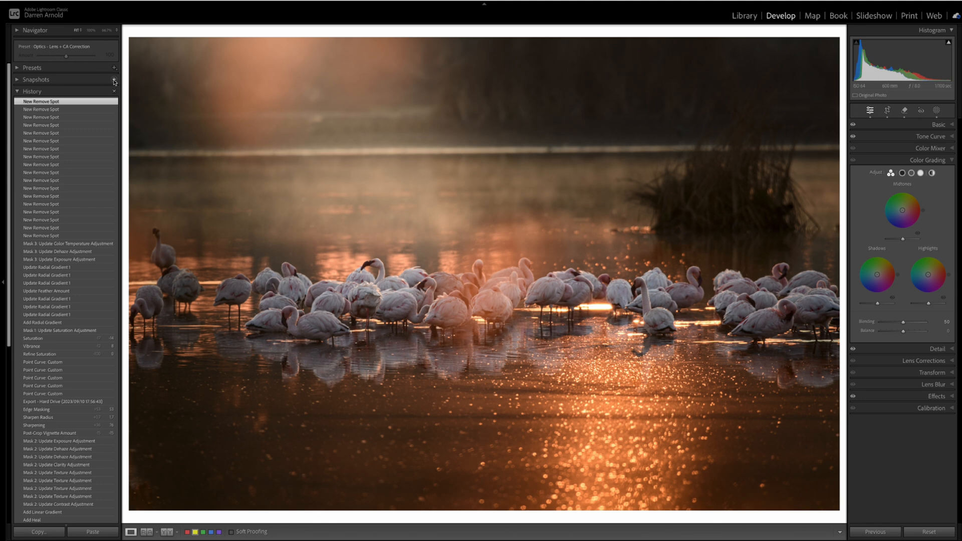
- Create a snapshot named 'Colour' and collapse the expanded adjustment sections
left_click(115, 80)
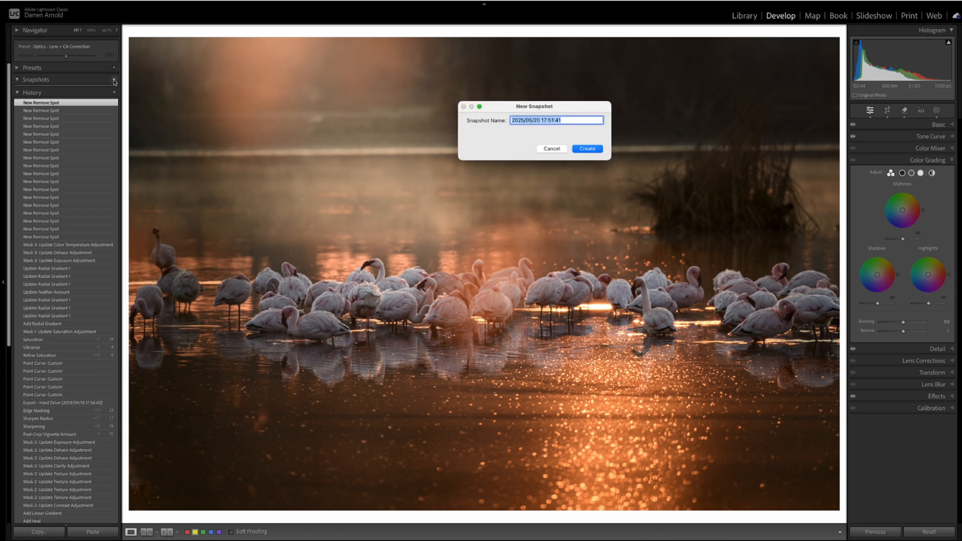
type("Colour")
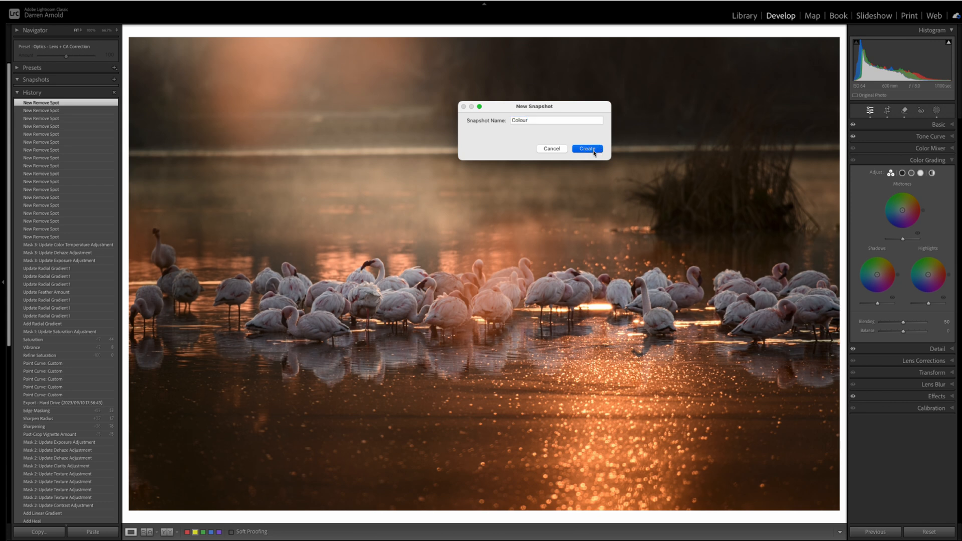
left_click(586, 149)
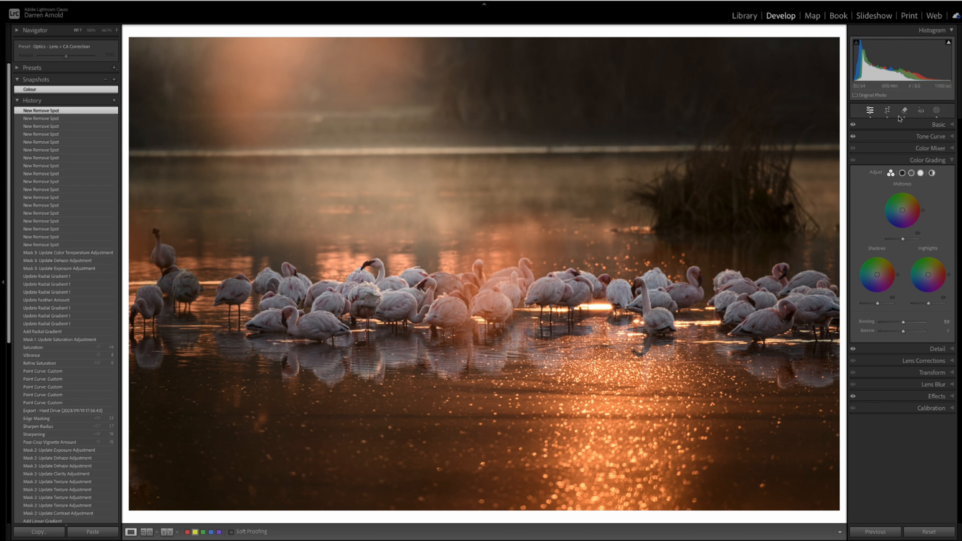
left_click(928, 159)
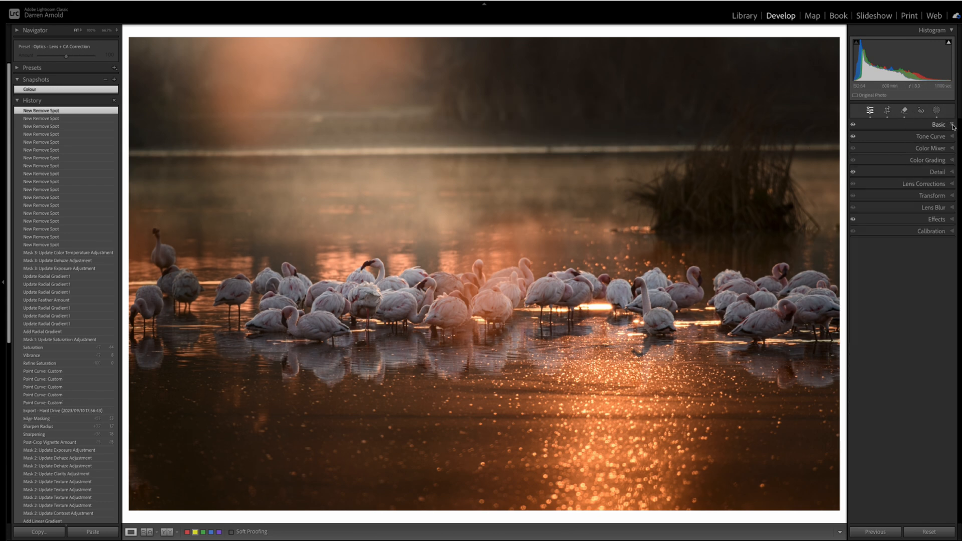
- Convert the flamingo photo to B&W and brighten the radial gradient mask
left_click(918, 136)
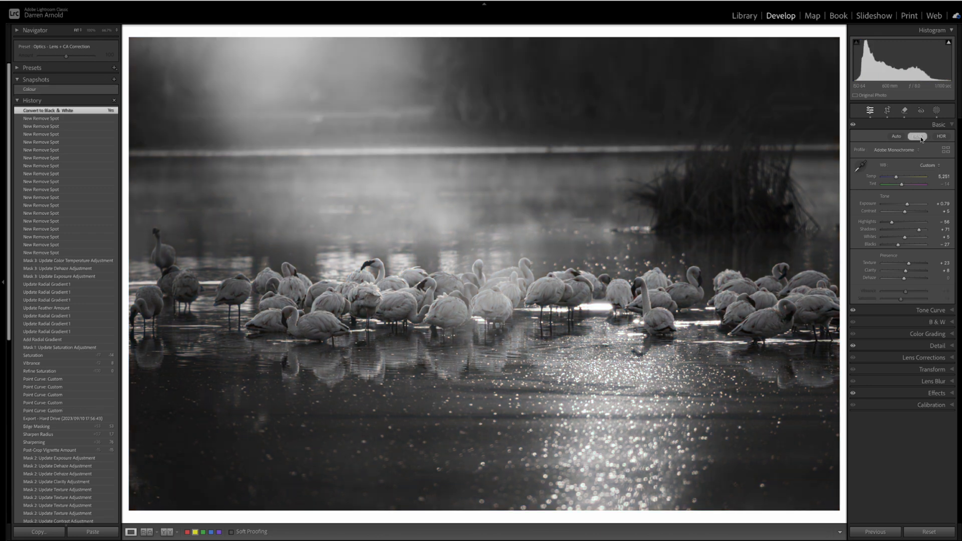
mouse_move(916, 186)
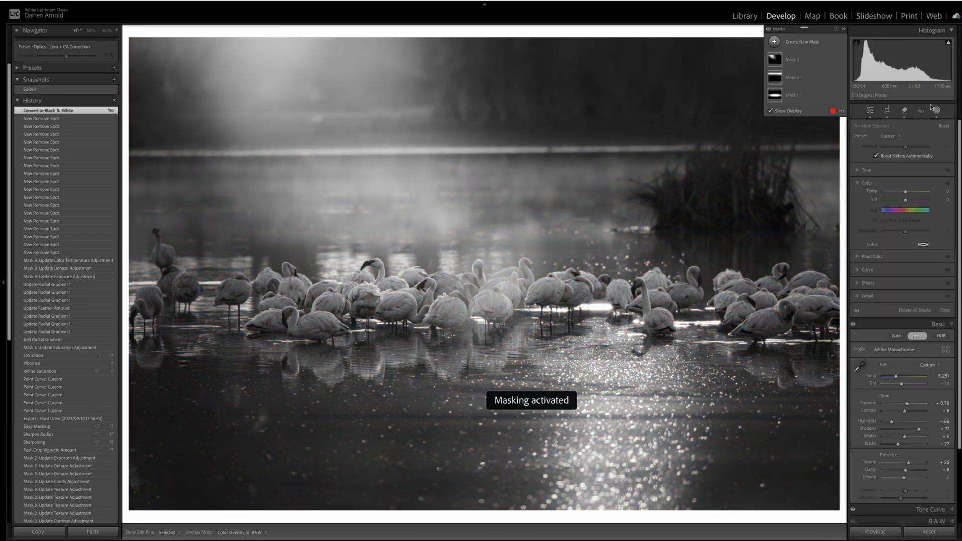
left_click(792, 77)
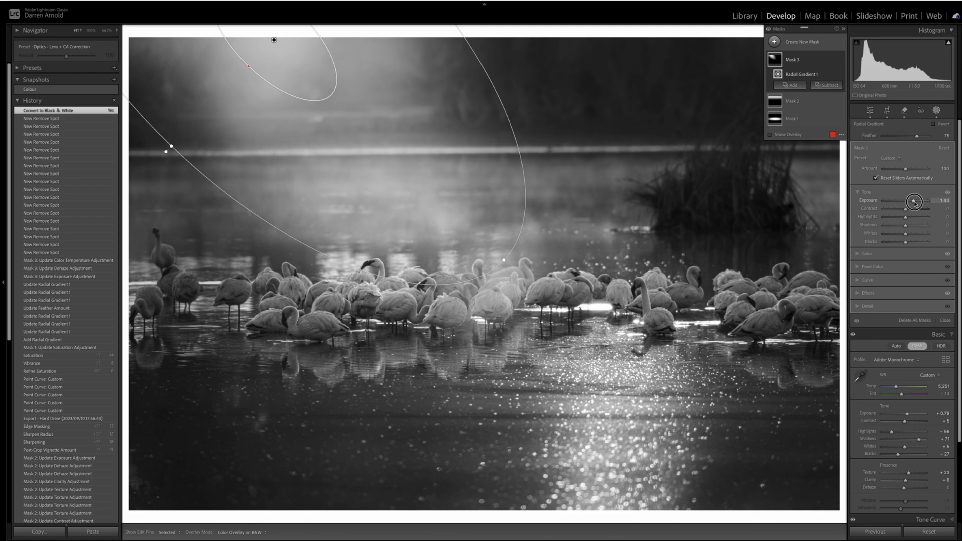
left_click_drag(914, 203, 911, 200)
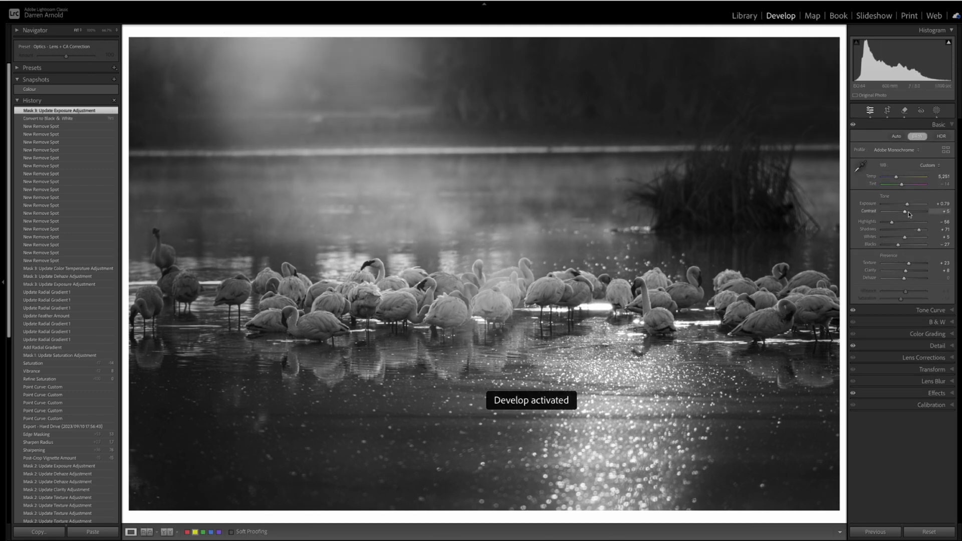
- Increase contrast, deepen blacks, raise whites and pull down highlights
left_click_drag(902, 211, 915, 211)
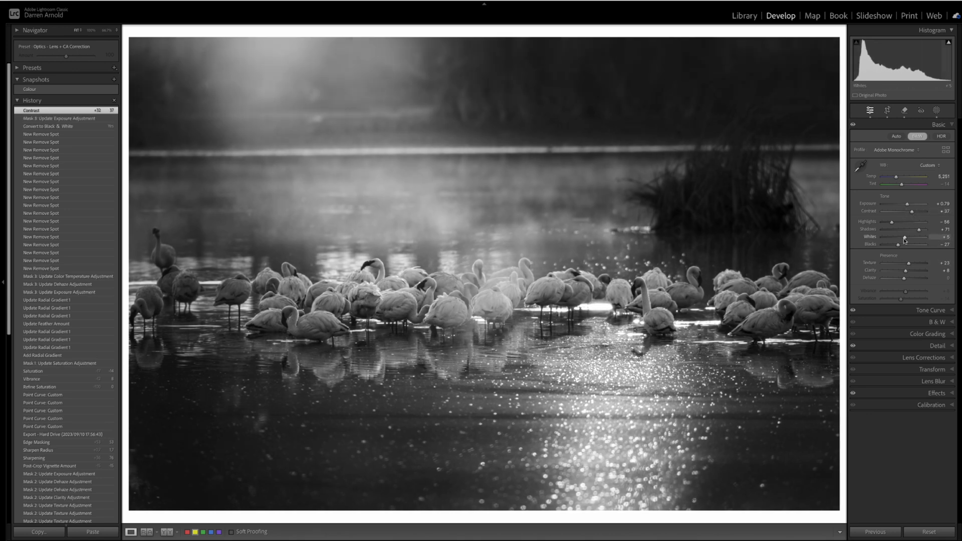
left_click_drag(908, 243, 893, 244)
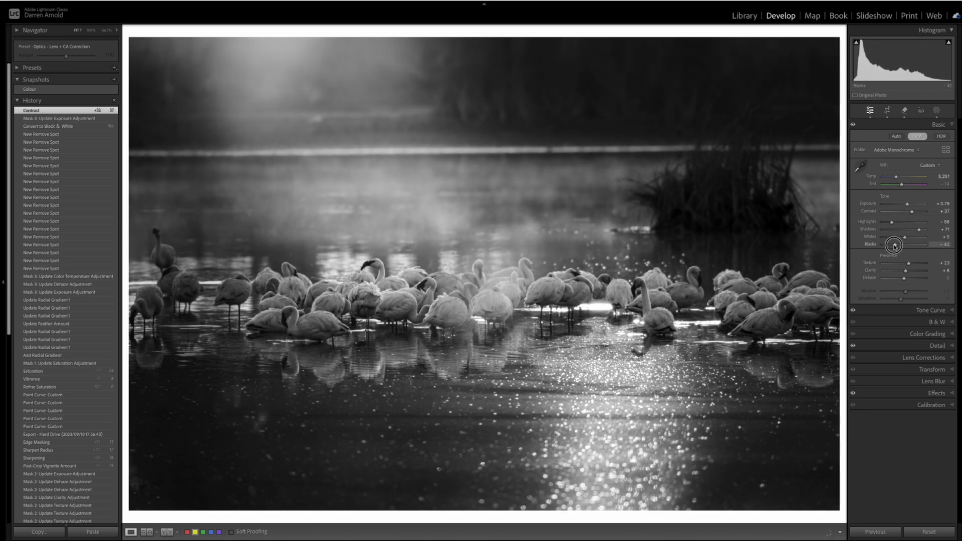
left_click_drag(905, 236, 914, 236)
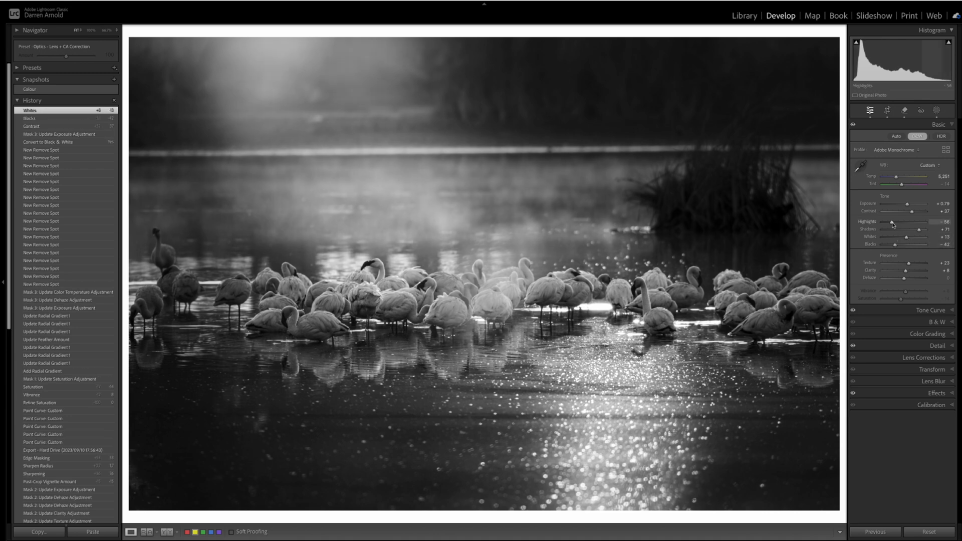
left_click_drag(927, 229, 908, 229)
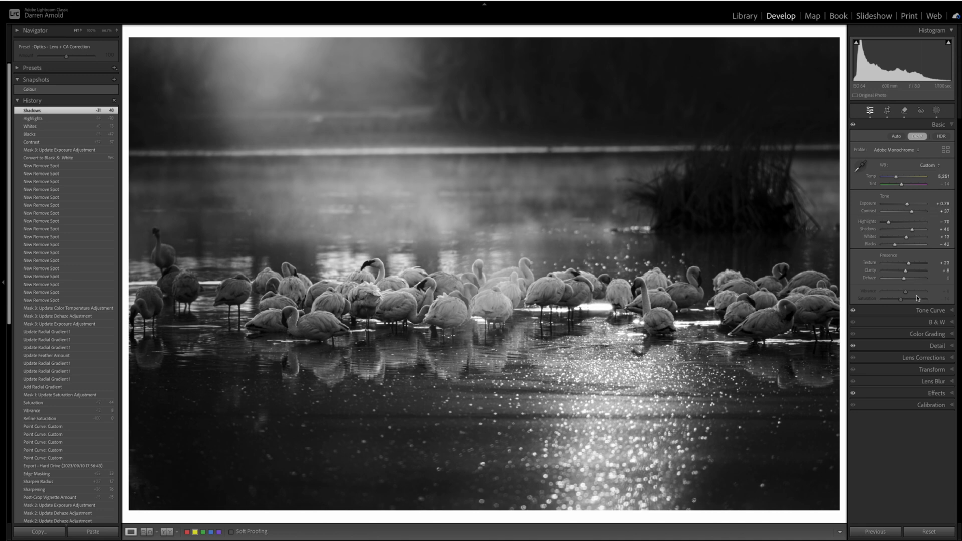
mouse_move(360, 197)
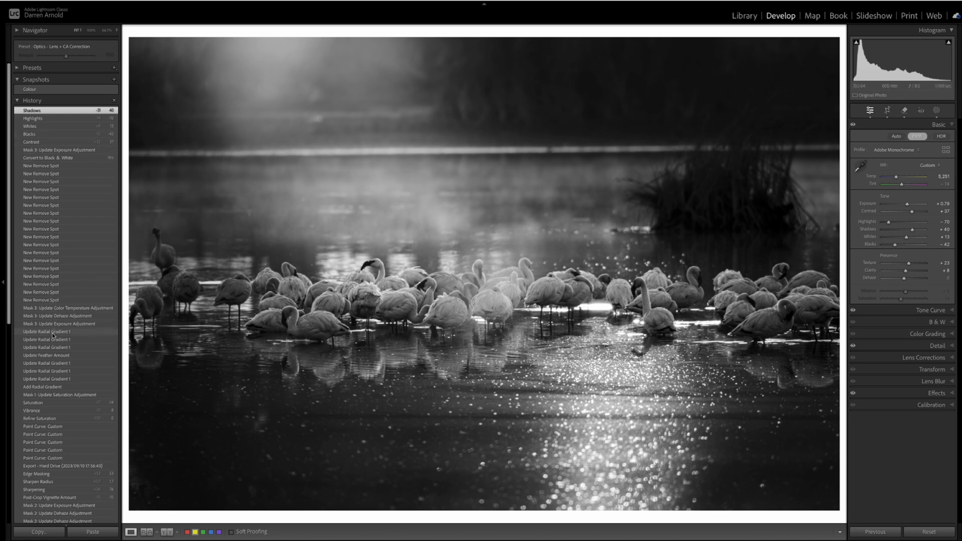
scroll("down", 3)
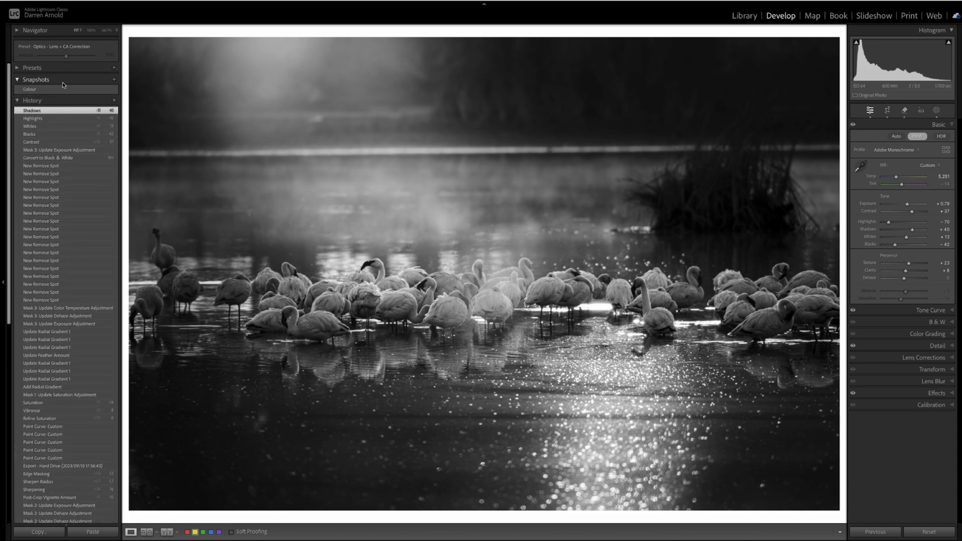
- Save the current monochrome flamingo as a new snapshot named 'B&W'
left_click(115, 79)
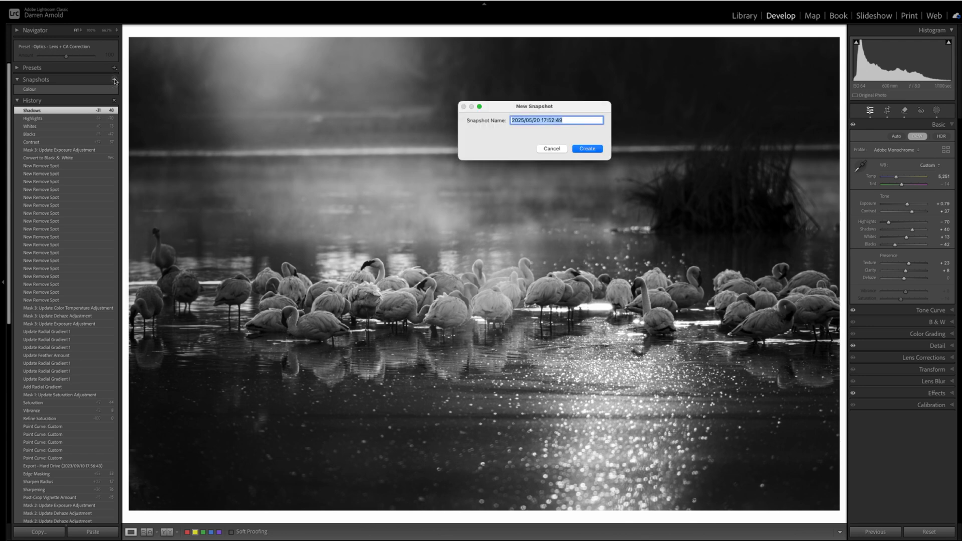
type("B&W")
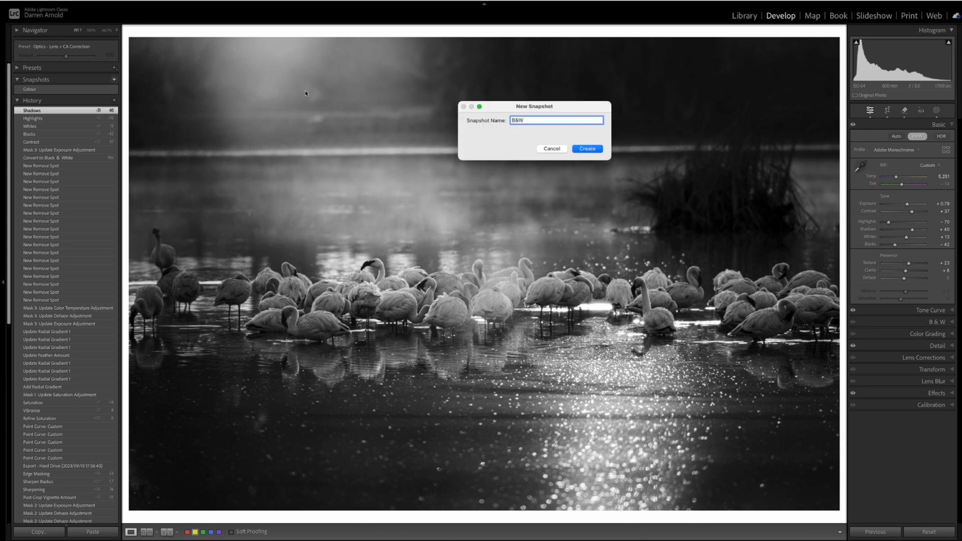
left_click(586, 148)
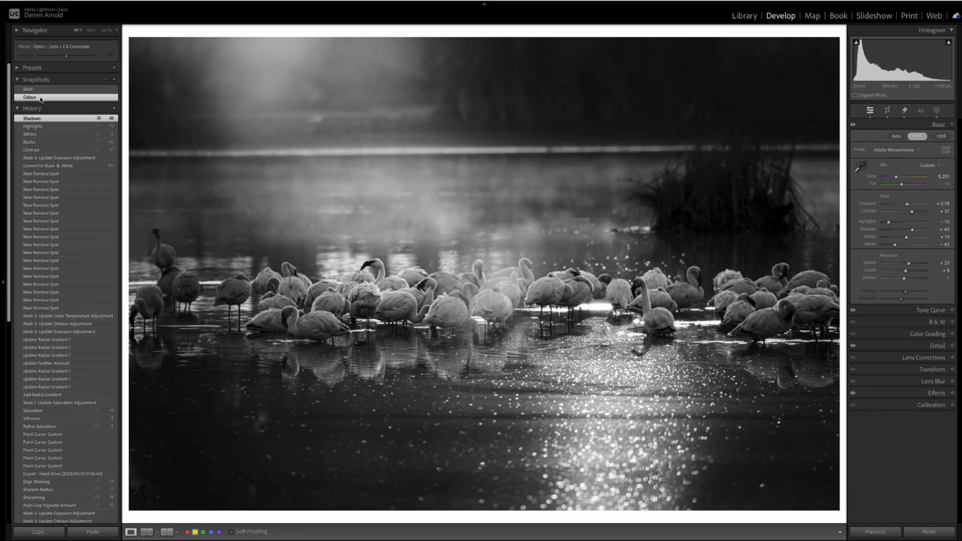
- Switch between the Colour and B&W snapshots, ending on Colour
left_click(29, 97)
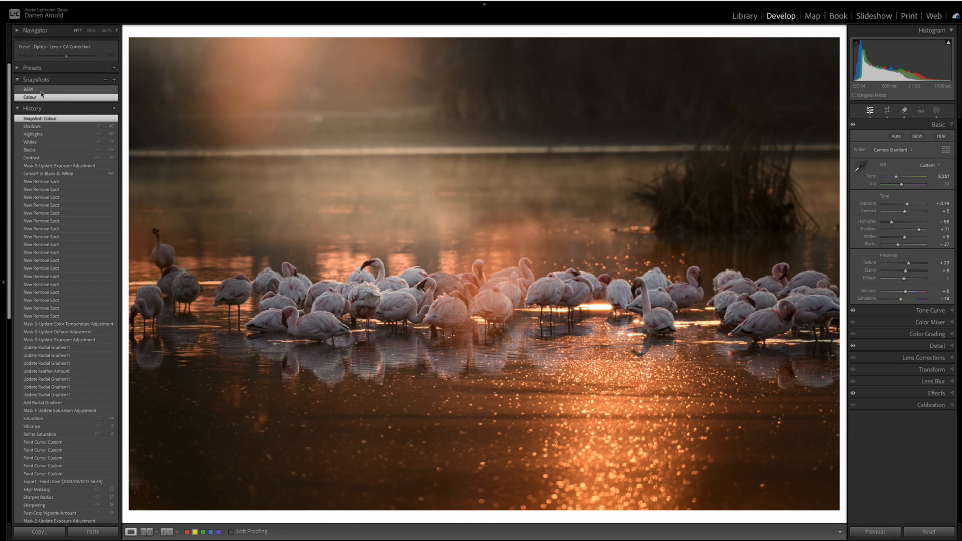
left_click(28, 88)
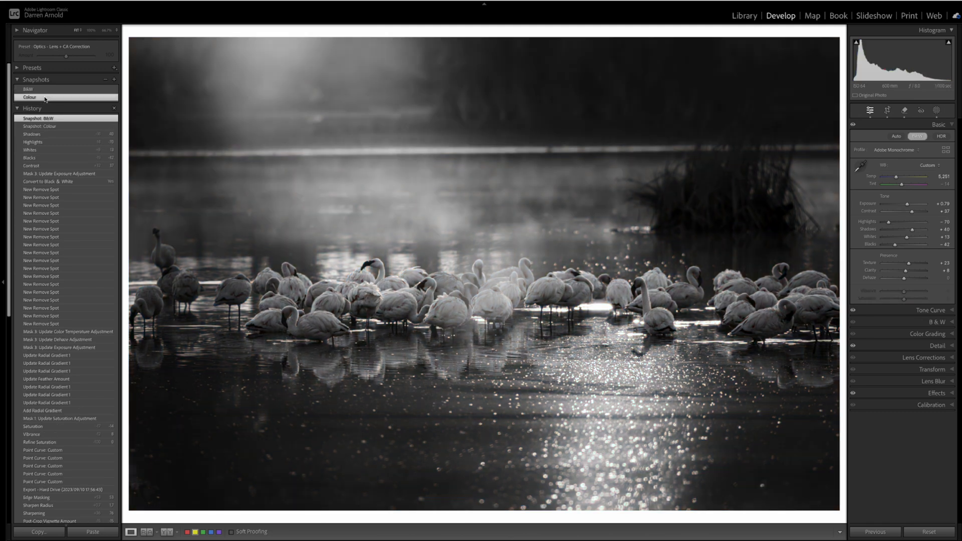
left_click(29, 96)
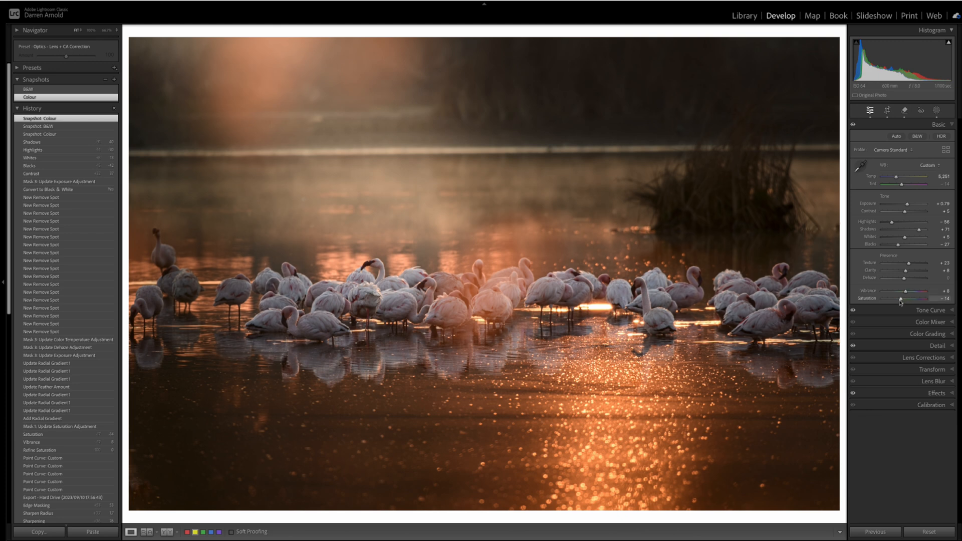
- Lower the flamingo photo's saturation and adjust its vibrance
left_click_drag(914, 299, 900, 299)
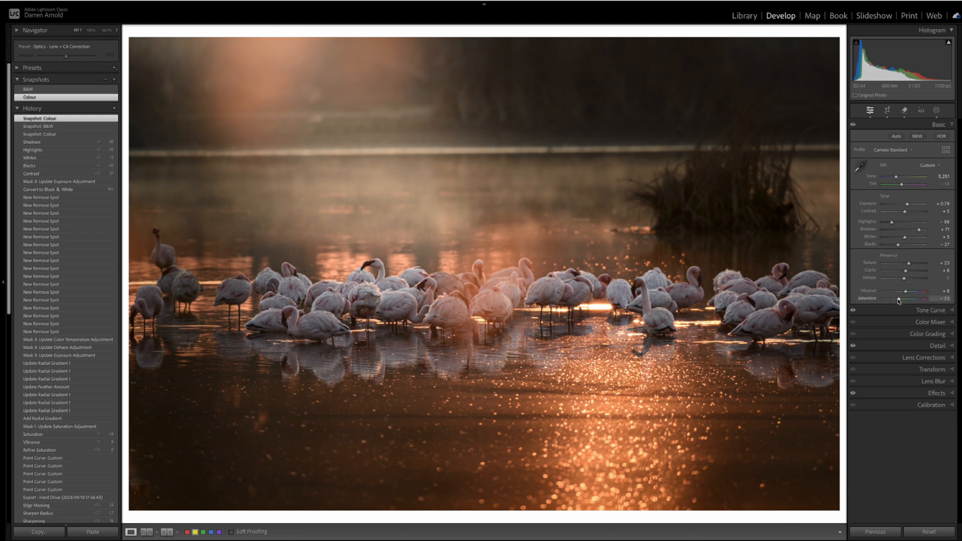
left_click_drag(913, 292, 900, 292)
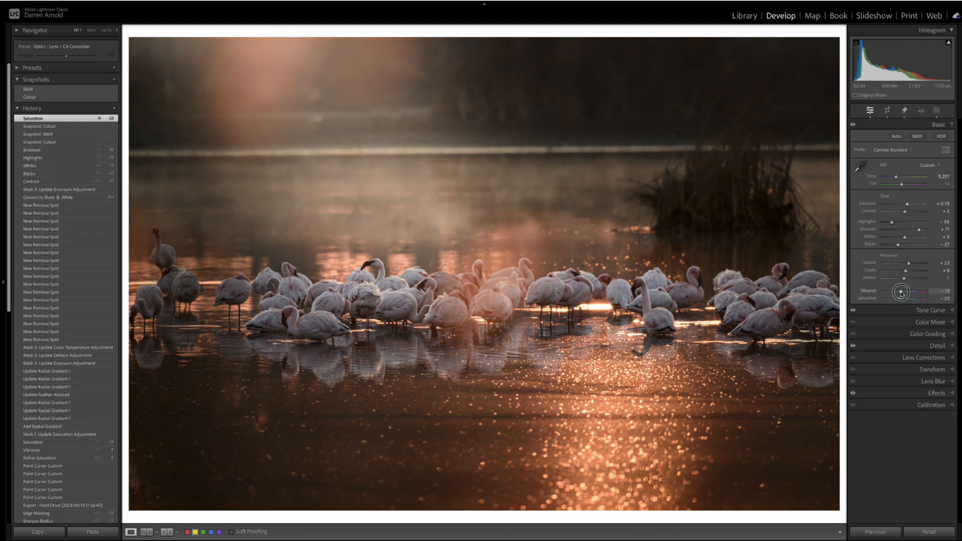
left_click_drag(914, 292, 902, 292)
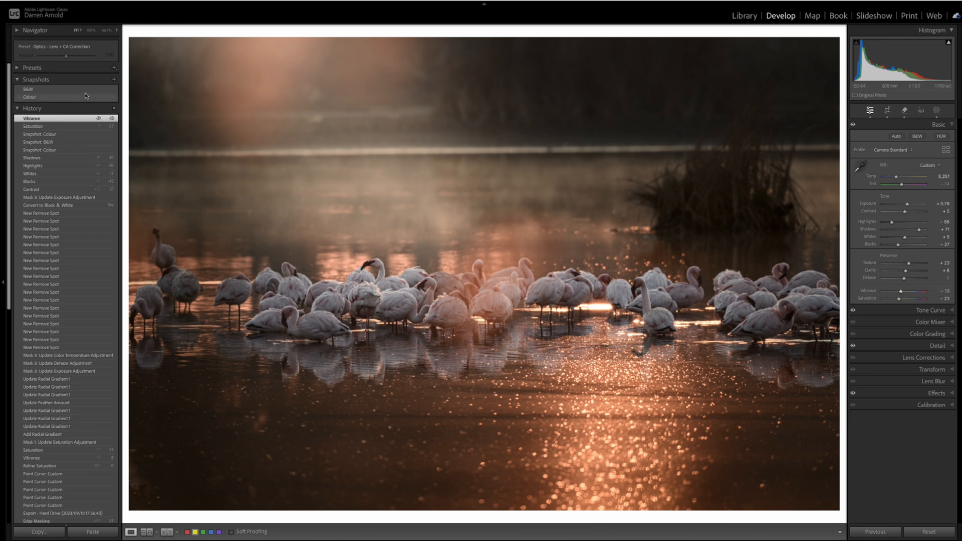
- Save this version as snapshot 'Colour less sat', then view Colour and B&W
left_click(112, 79)
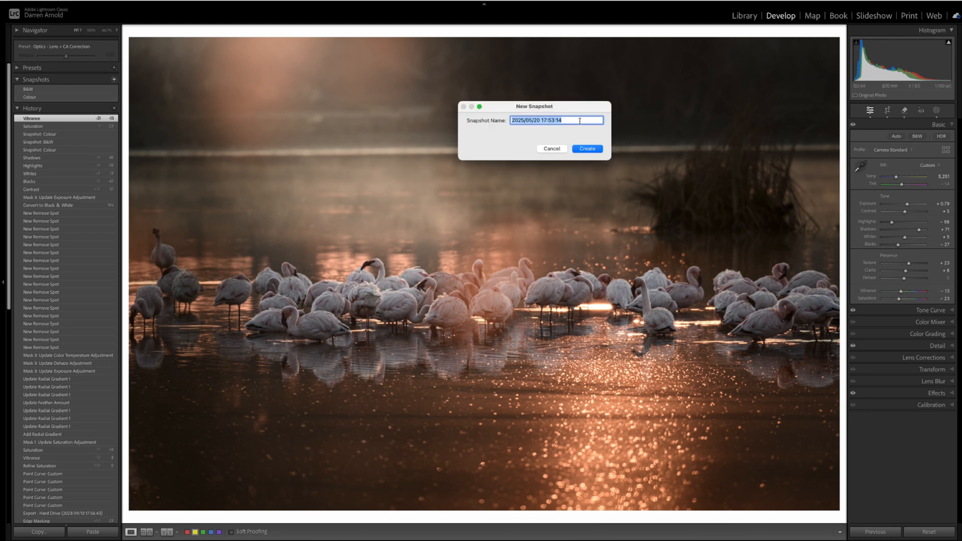
type("Colour less s")
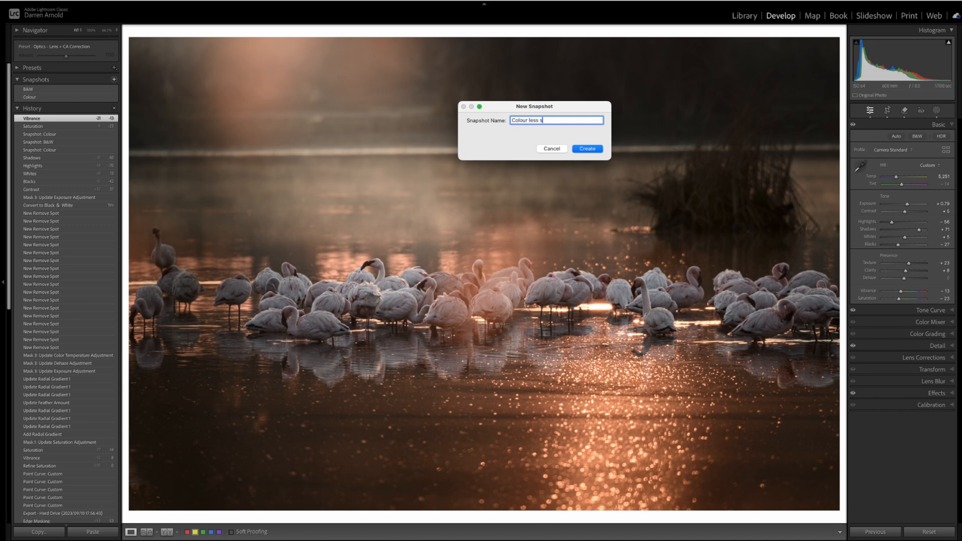
left_click(585, 148)
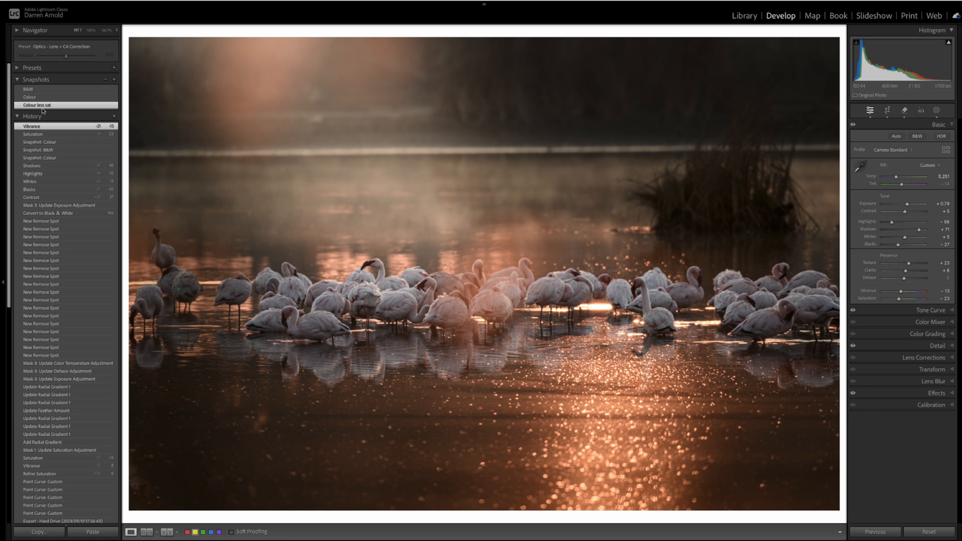
left_click(29, 96)
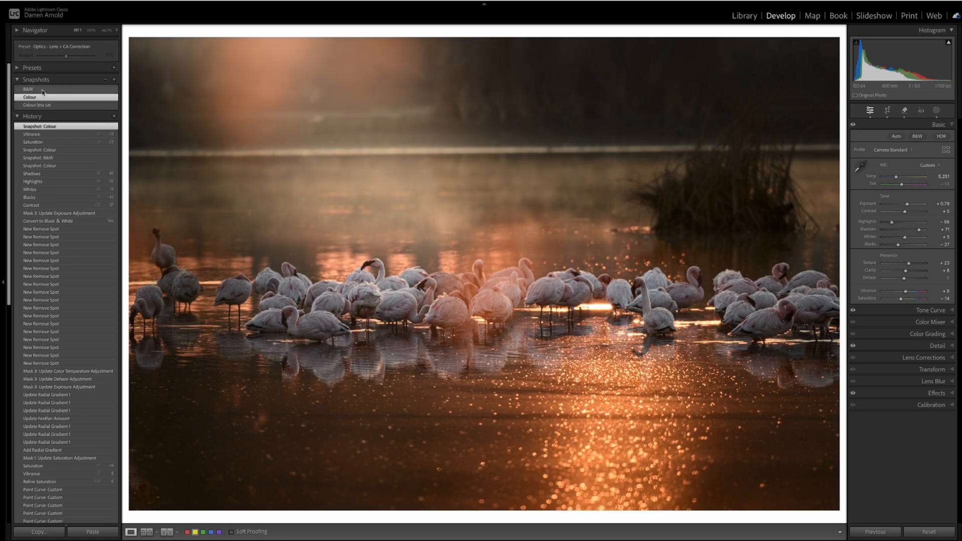
left_click(27, 88)
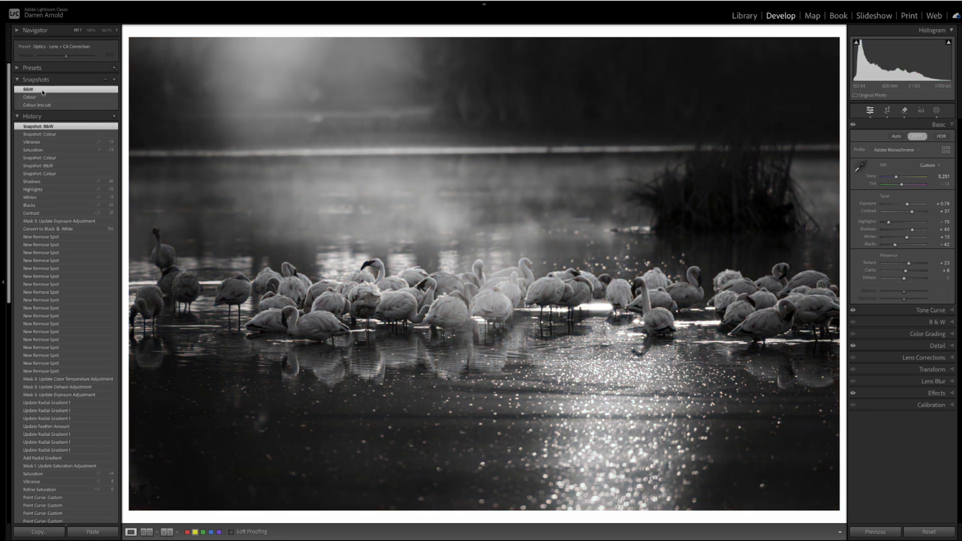